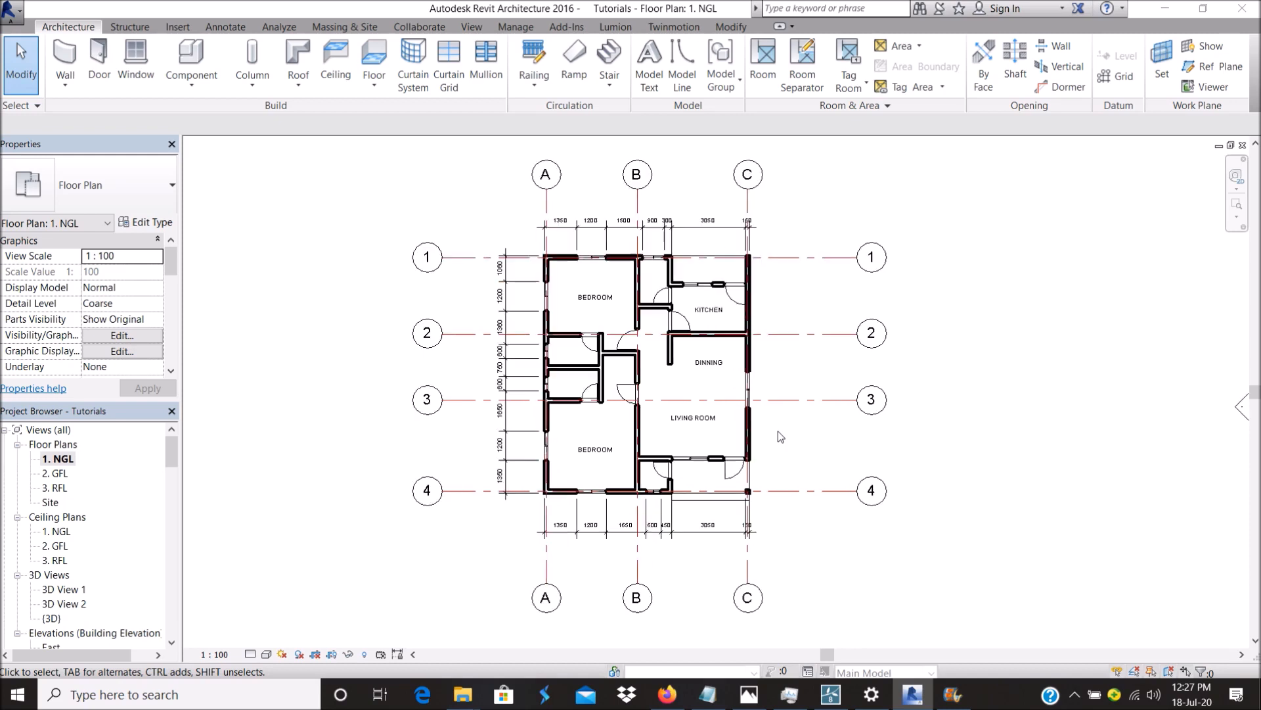
mouse_move(695, 389)
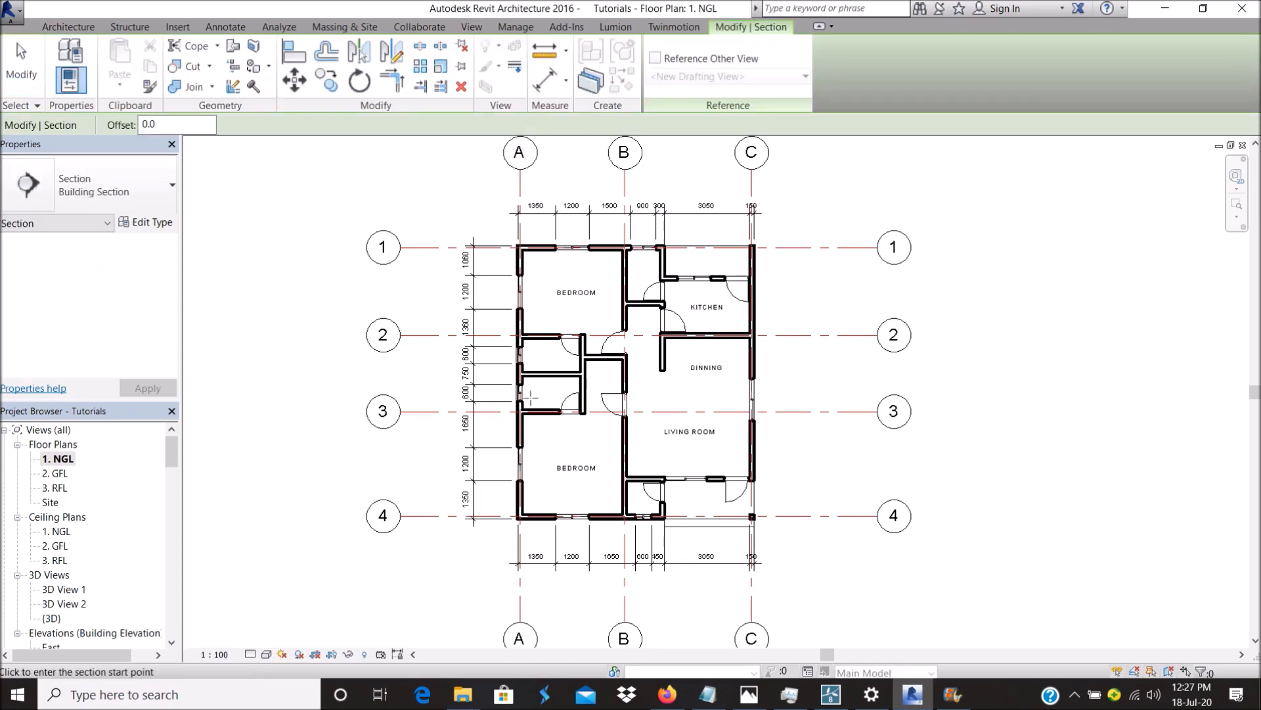
mouse_move(439, 444)
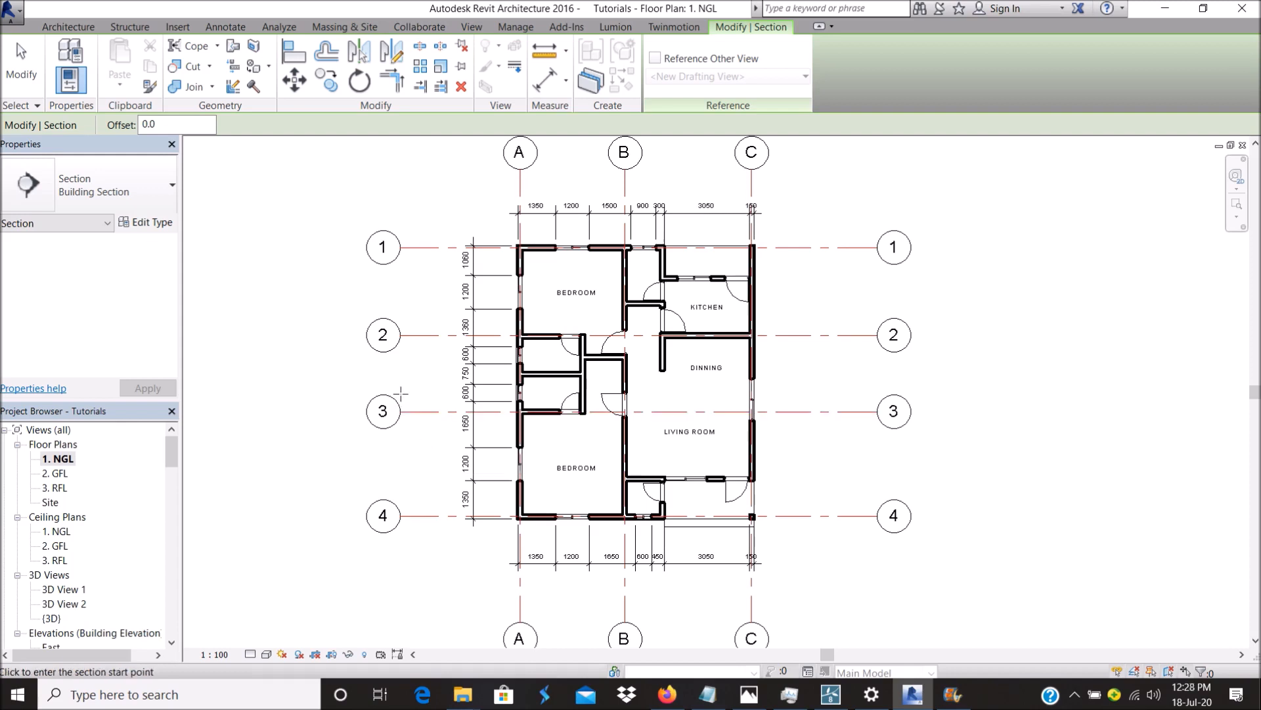
Draw a section line left to right across the house just above grid 3, then select it.
left_click(401, 394)
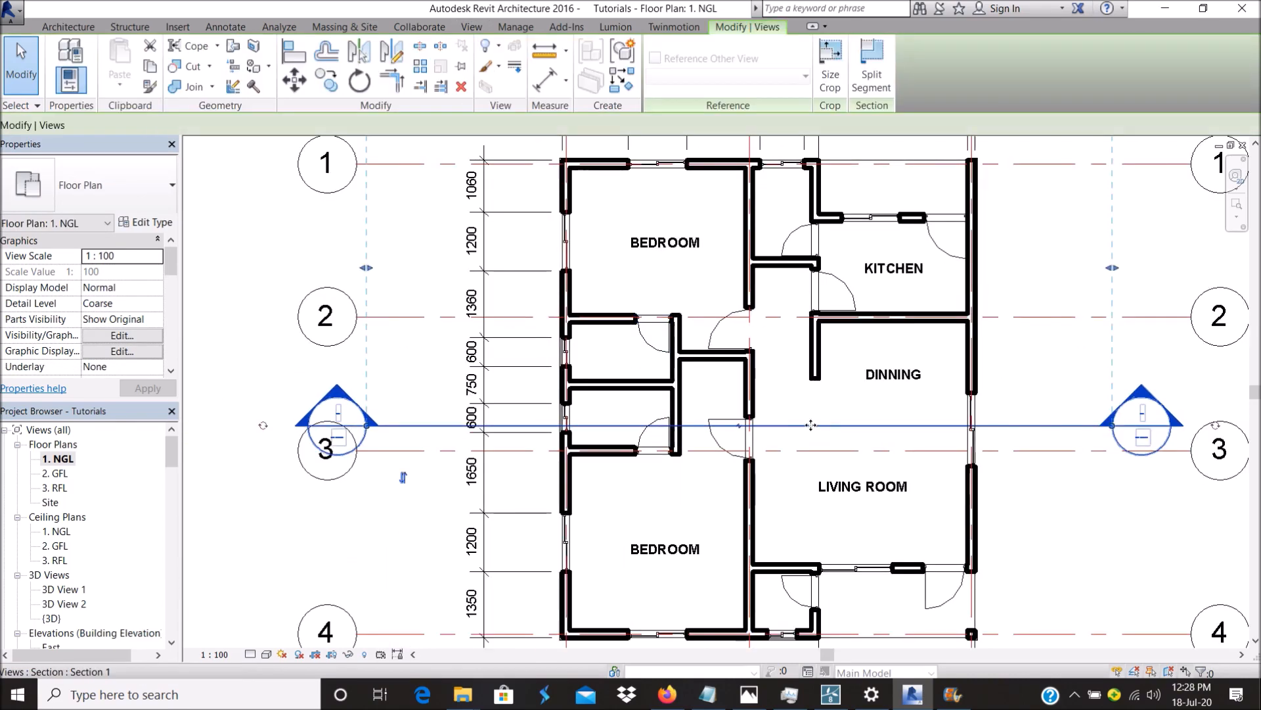
left_click(810, 424)
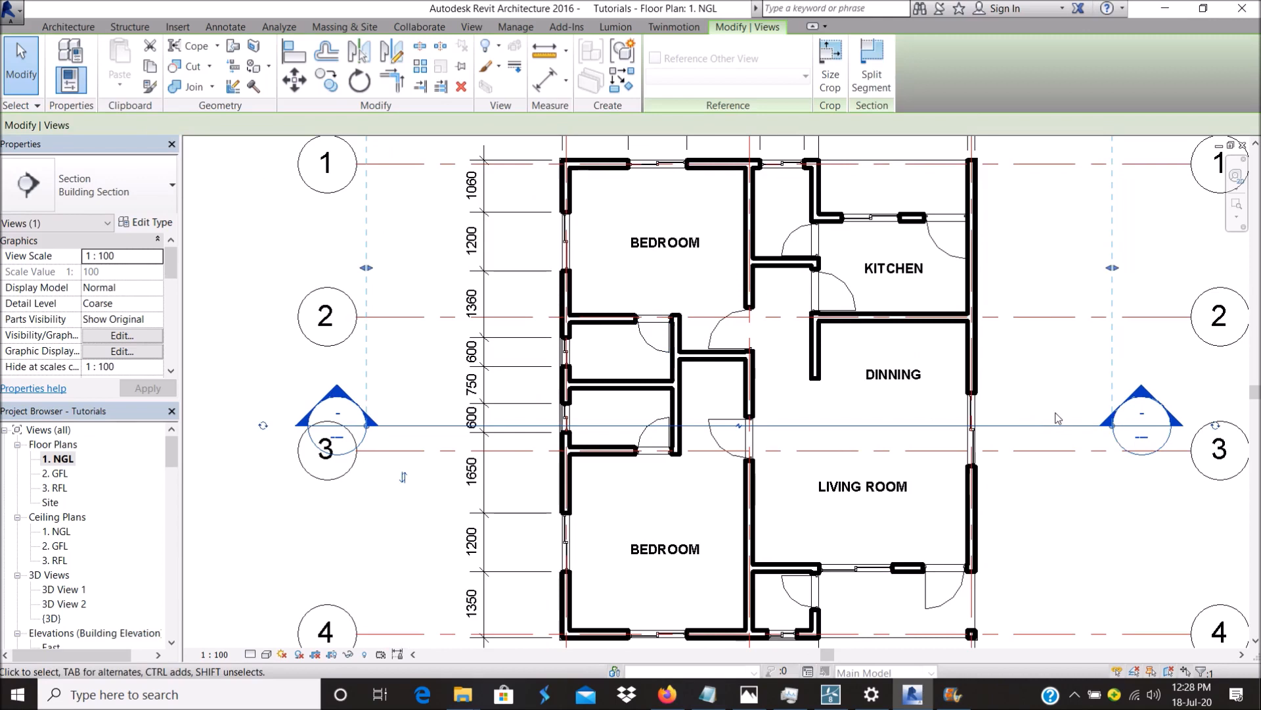
mouse_move(858, 434)
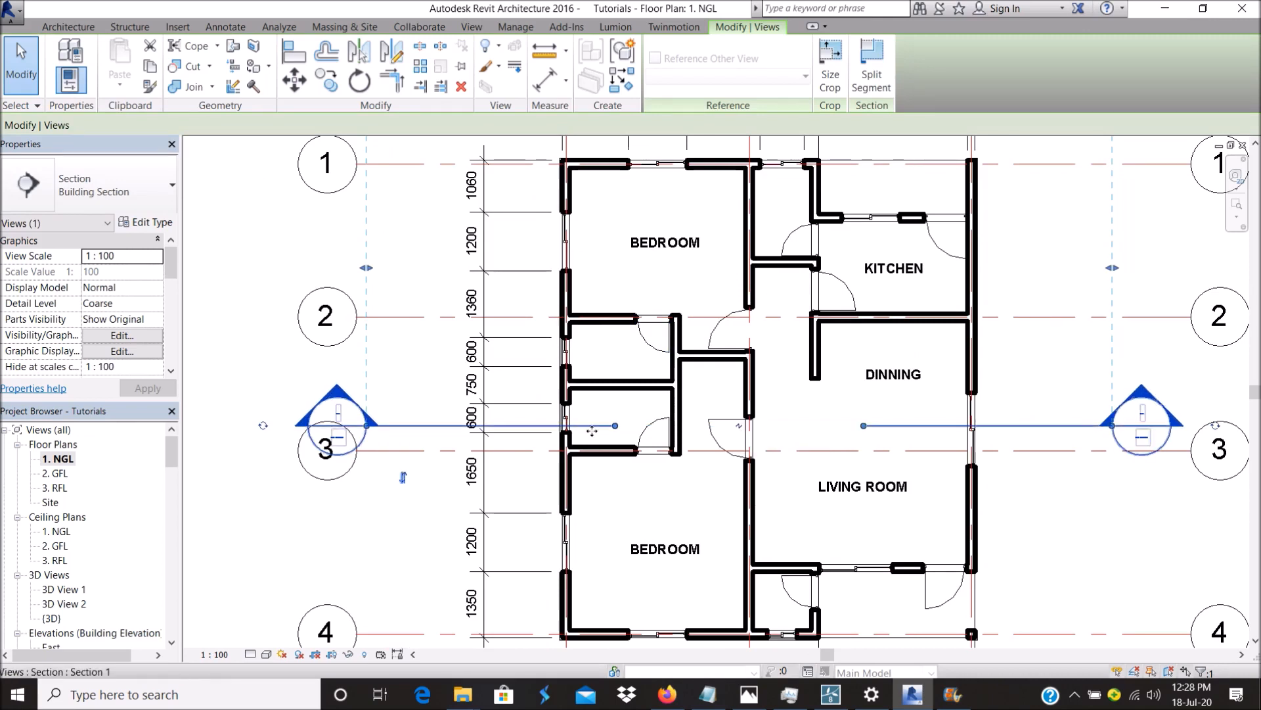
left_click(852, 423)
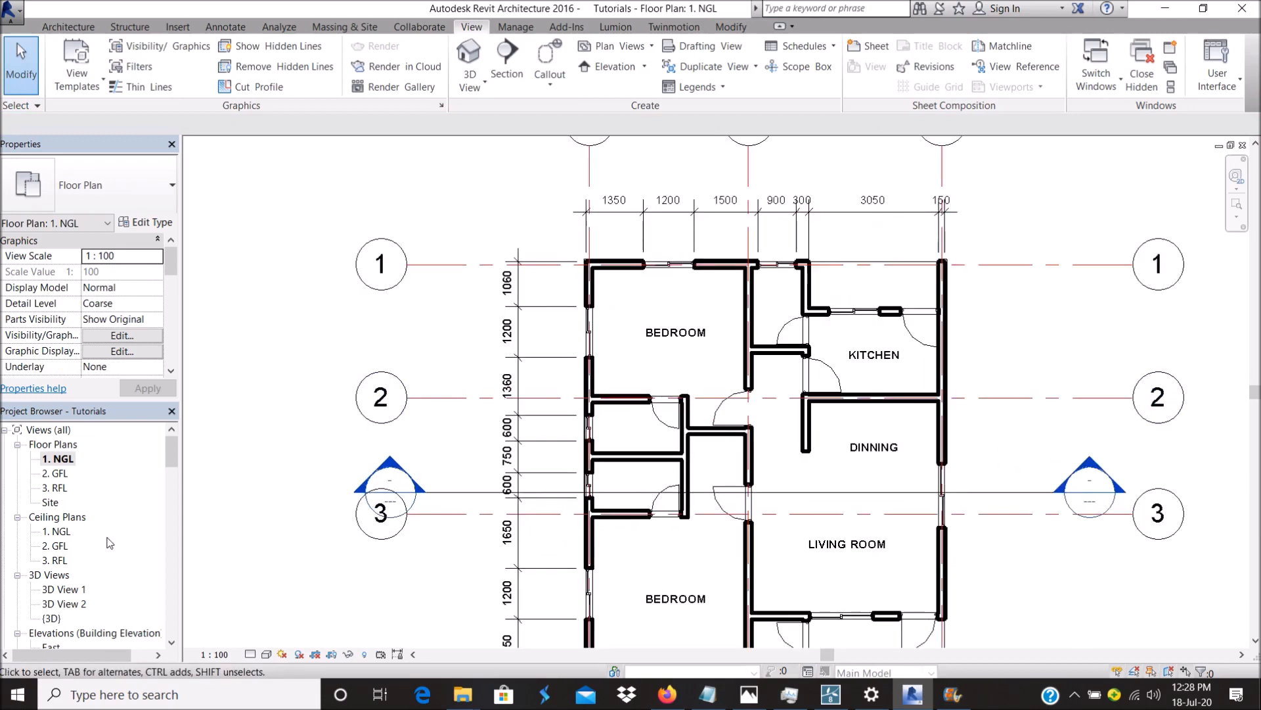
Open Section 1 from the Project Browser's Sections list and zoom in on the cut.
scroll("down", 3)
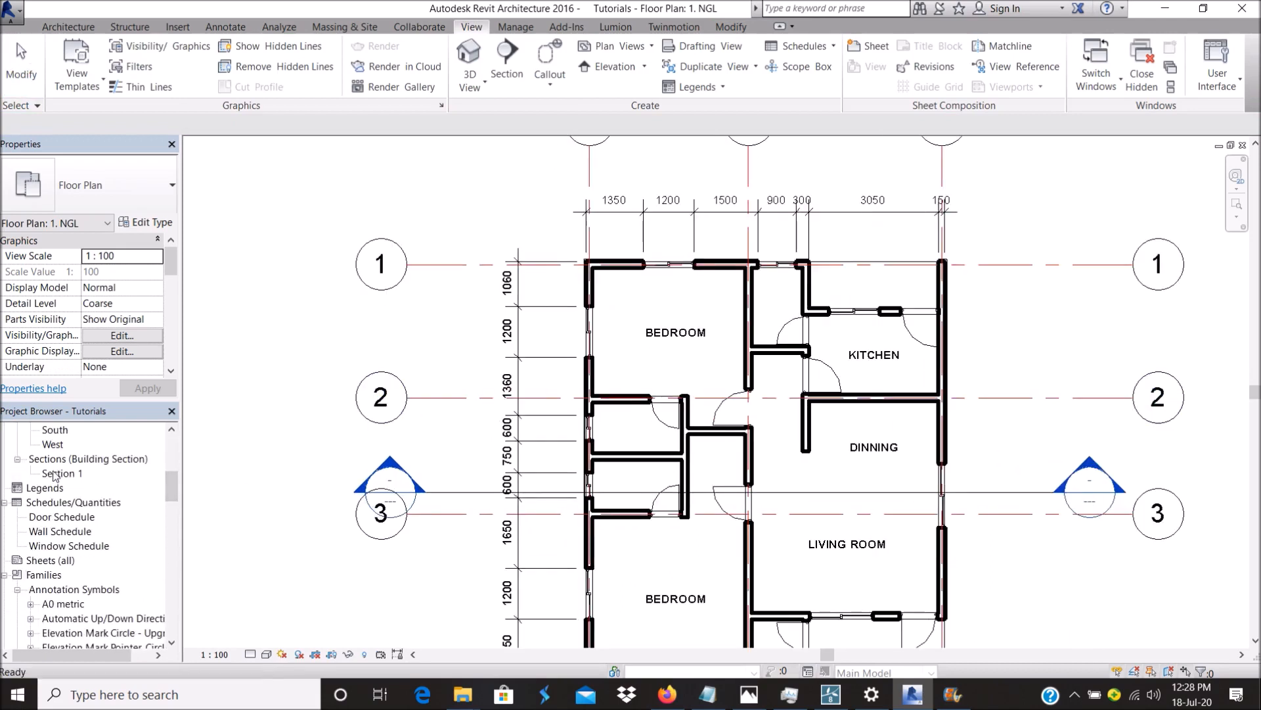
left_click(62, 473)
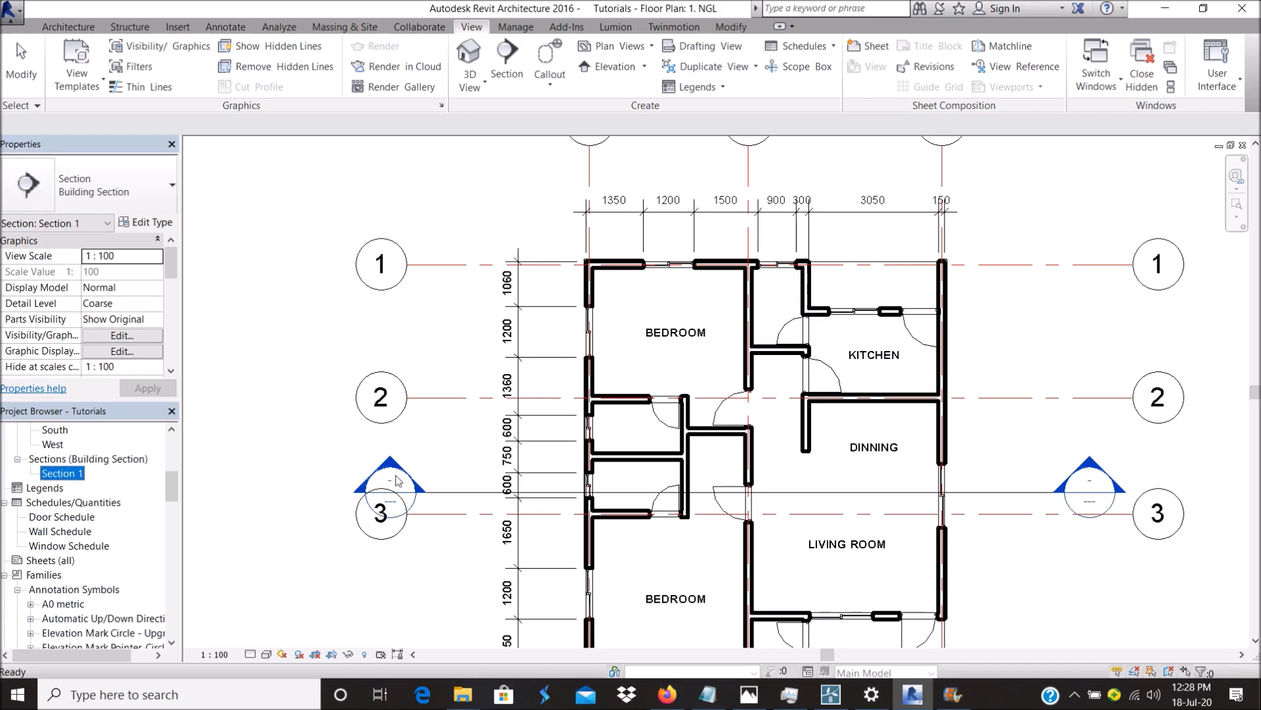
right_click(62, 473)
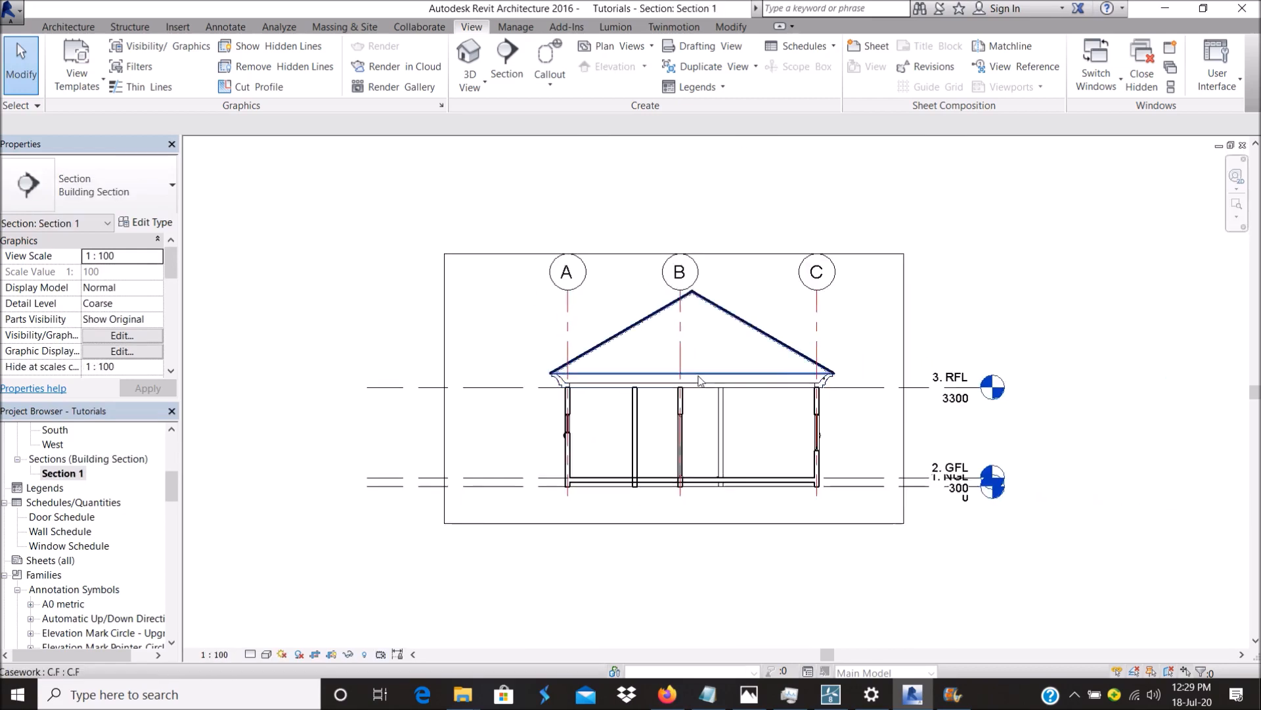
mouse_move(804, 369)
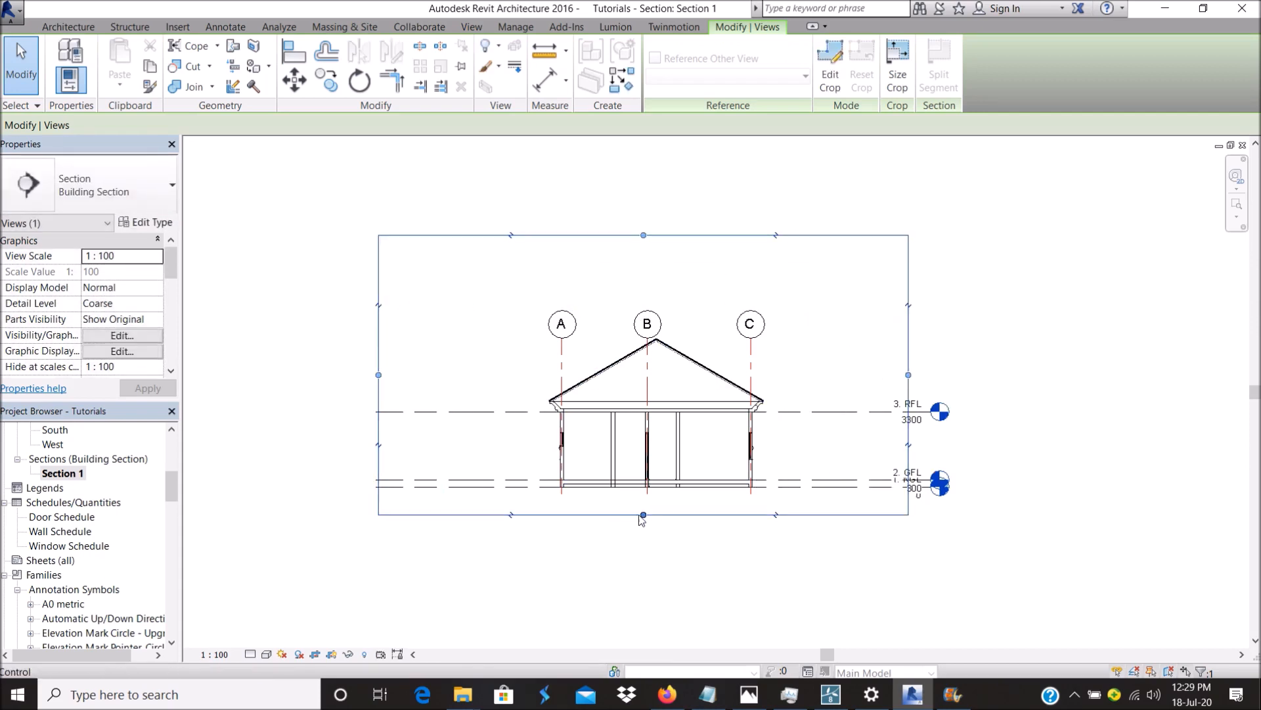
left_click(562, 324)
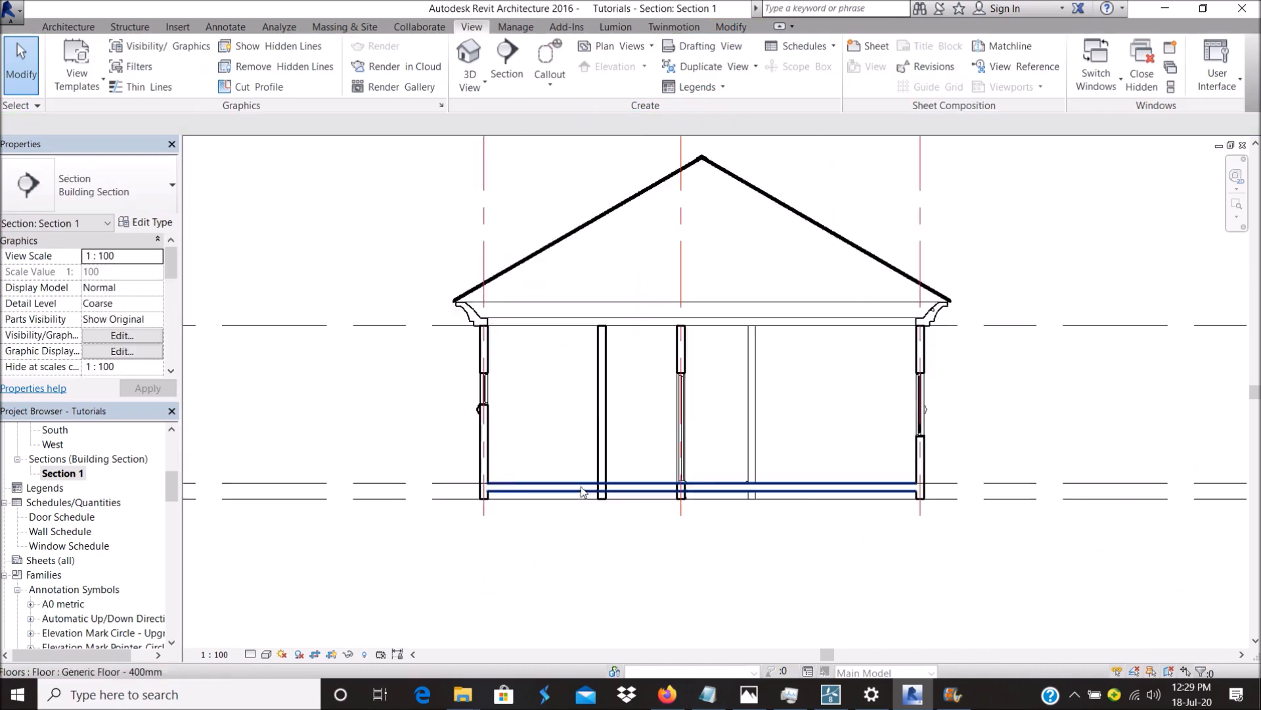
scroll("down", 3)
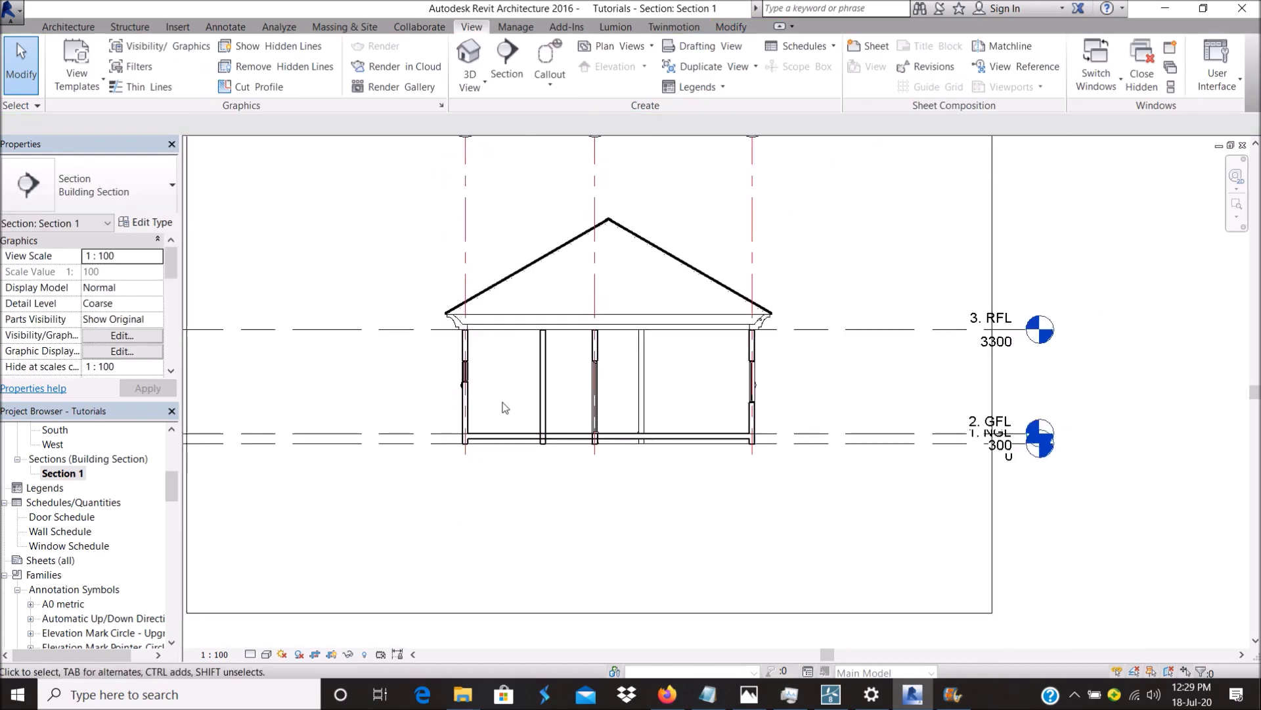
scroll("up", 3)
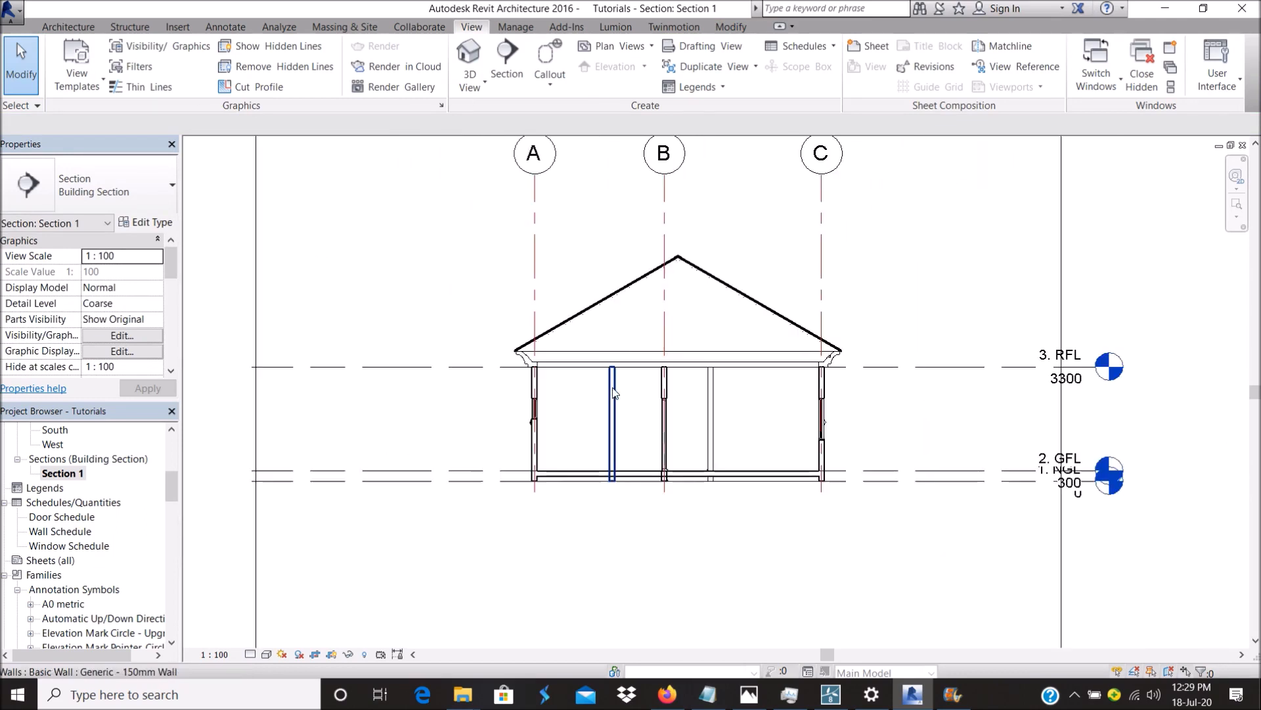
scroll("down", 3)
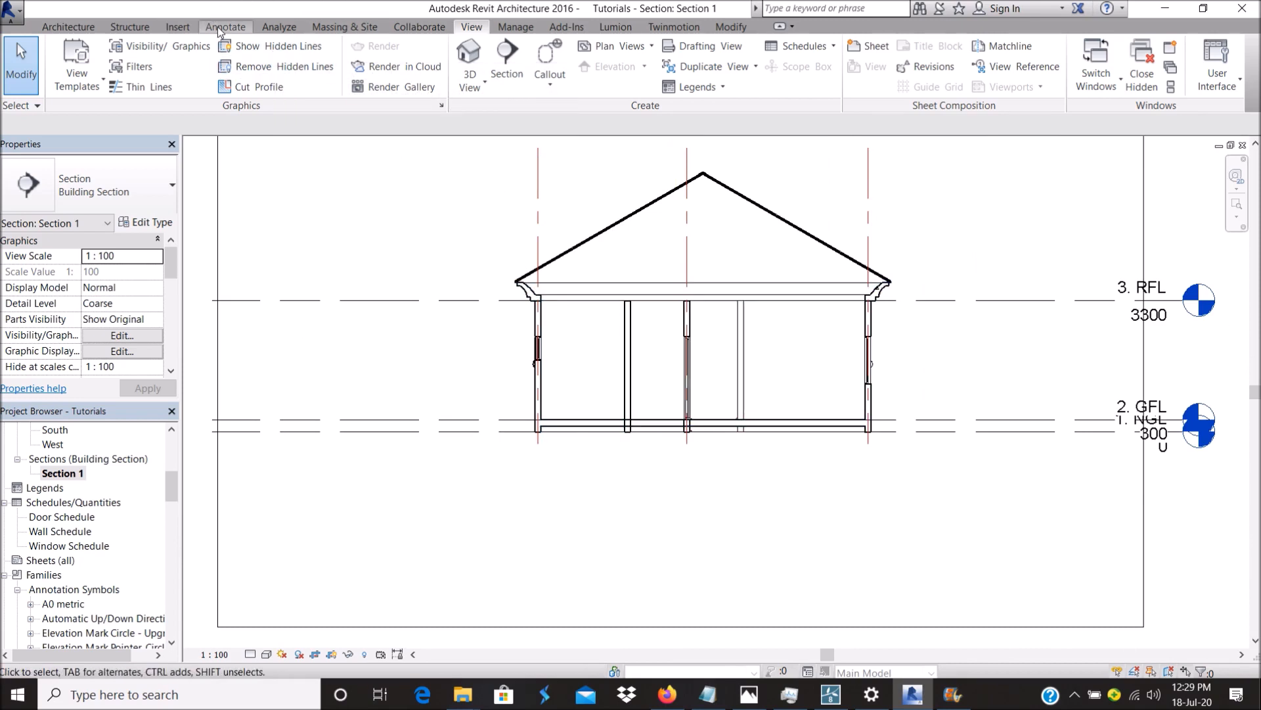
Duplicate Diagonal Crosshatch as a 'Concrete' region type with the Concrete [Drafting] fill pattern.
left_click(225, 26)
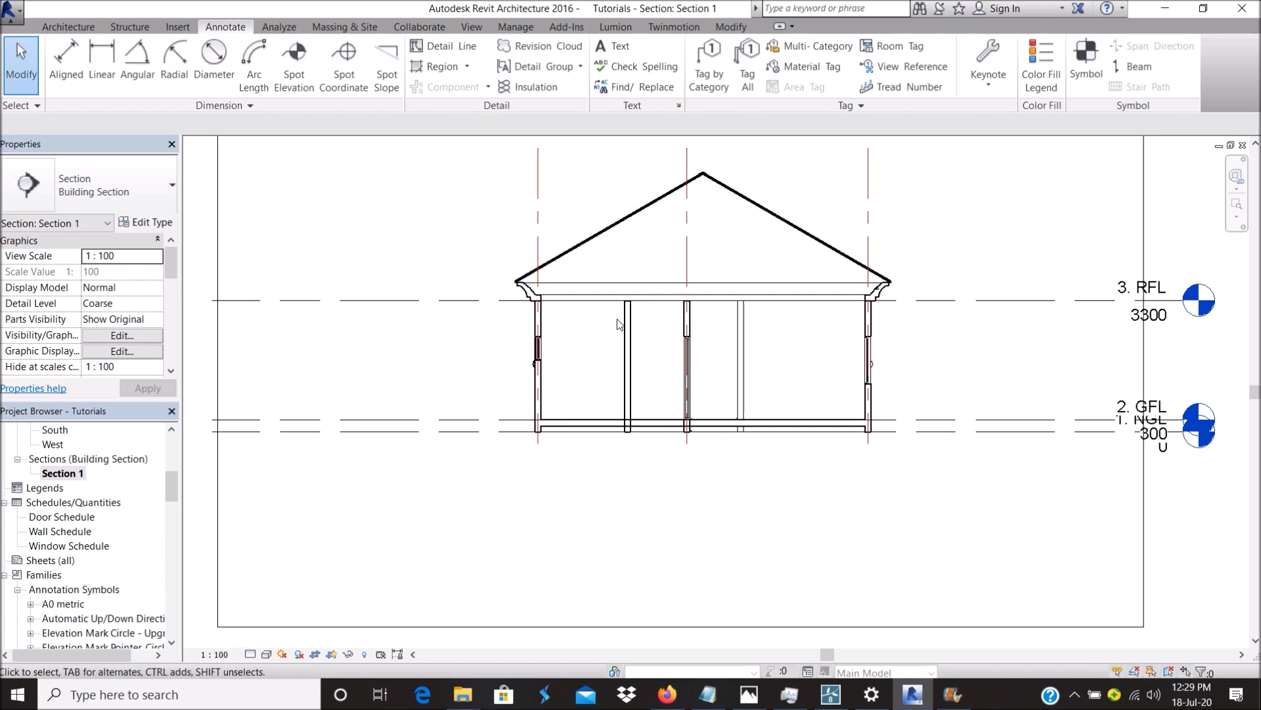
mouse_move(440, 66)
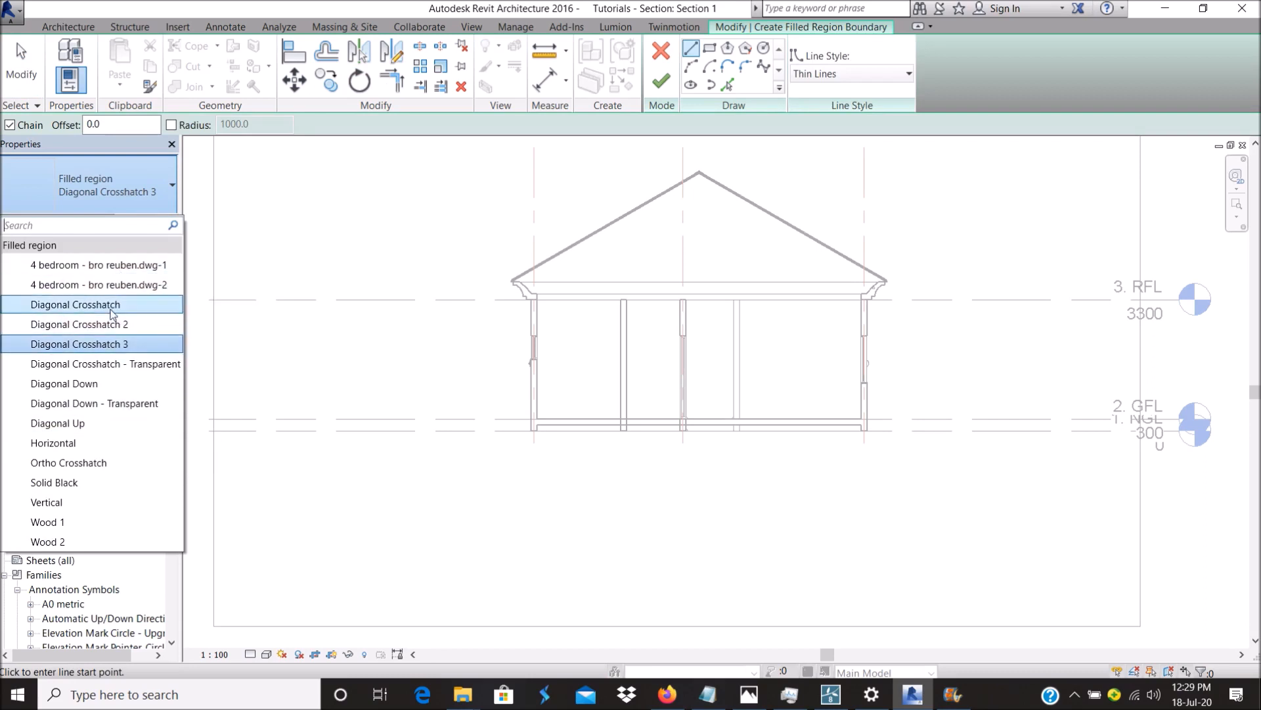
left_click(146, 222)
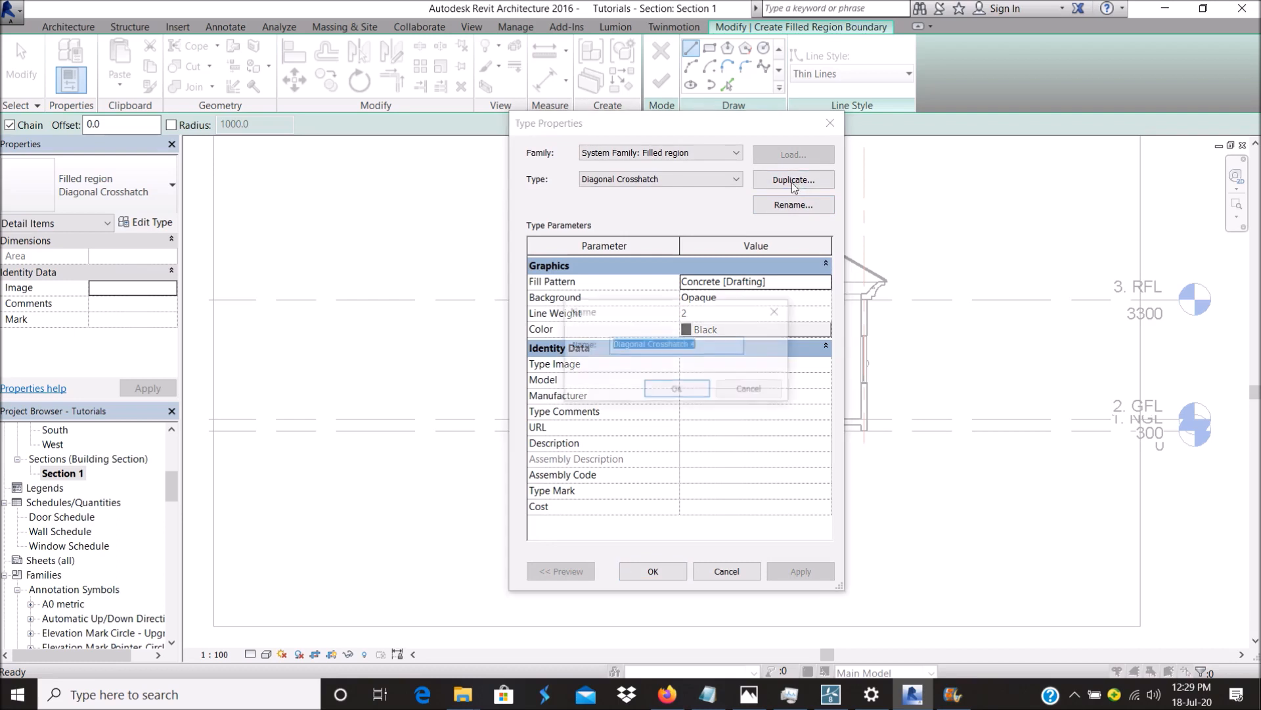
type("C")
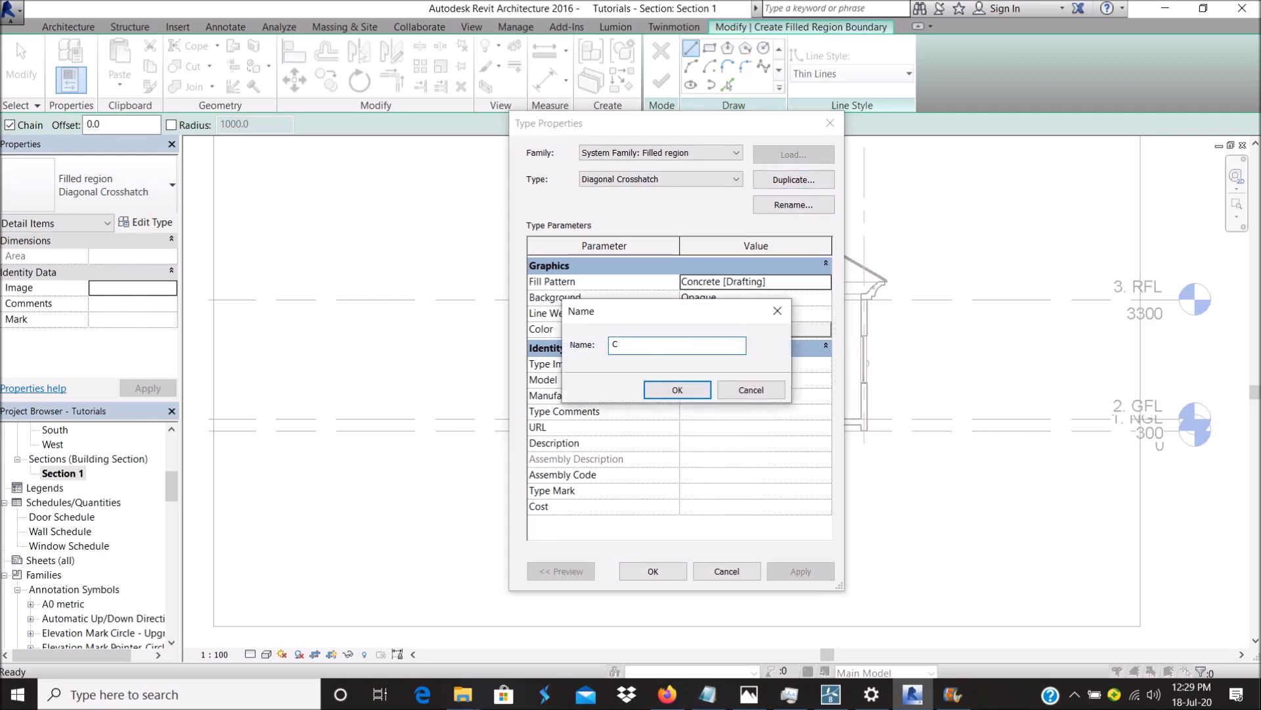
type("oncrete")
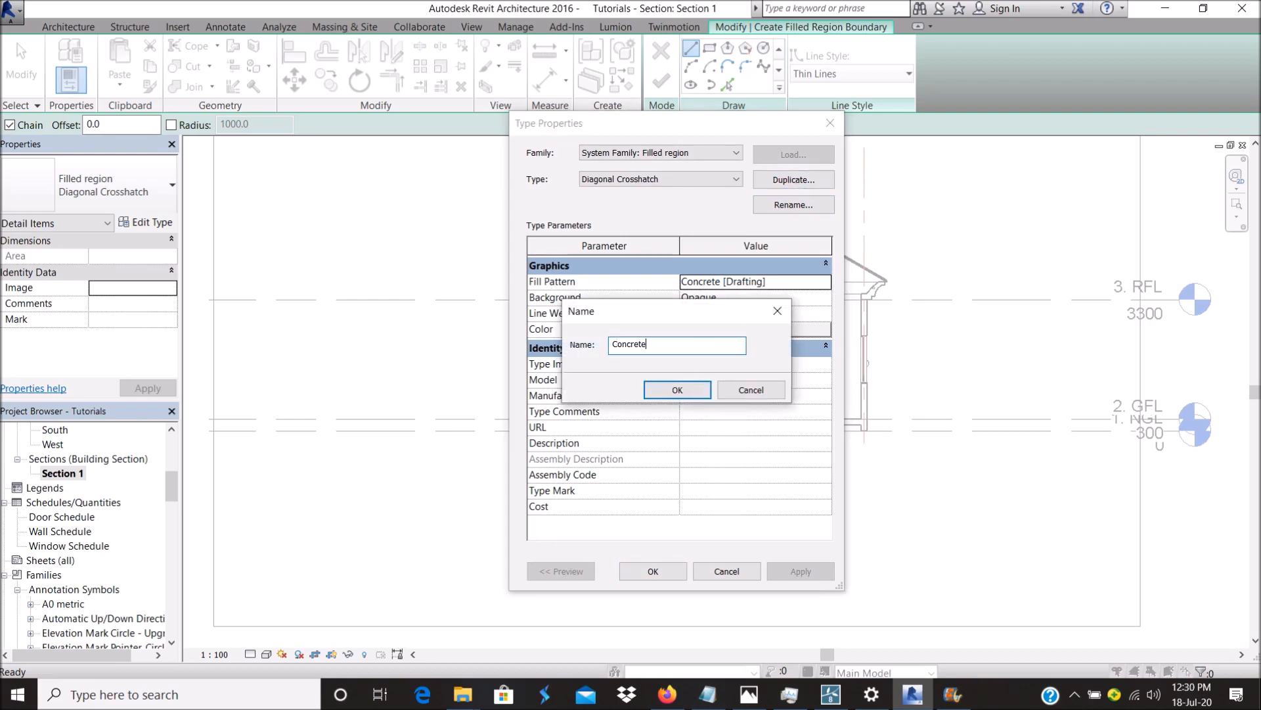
left_click(677, 390)
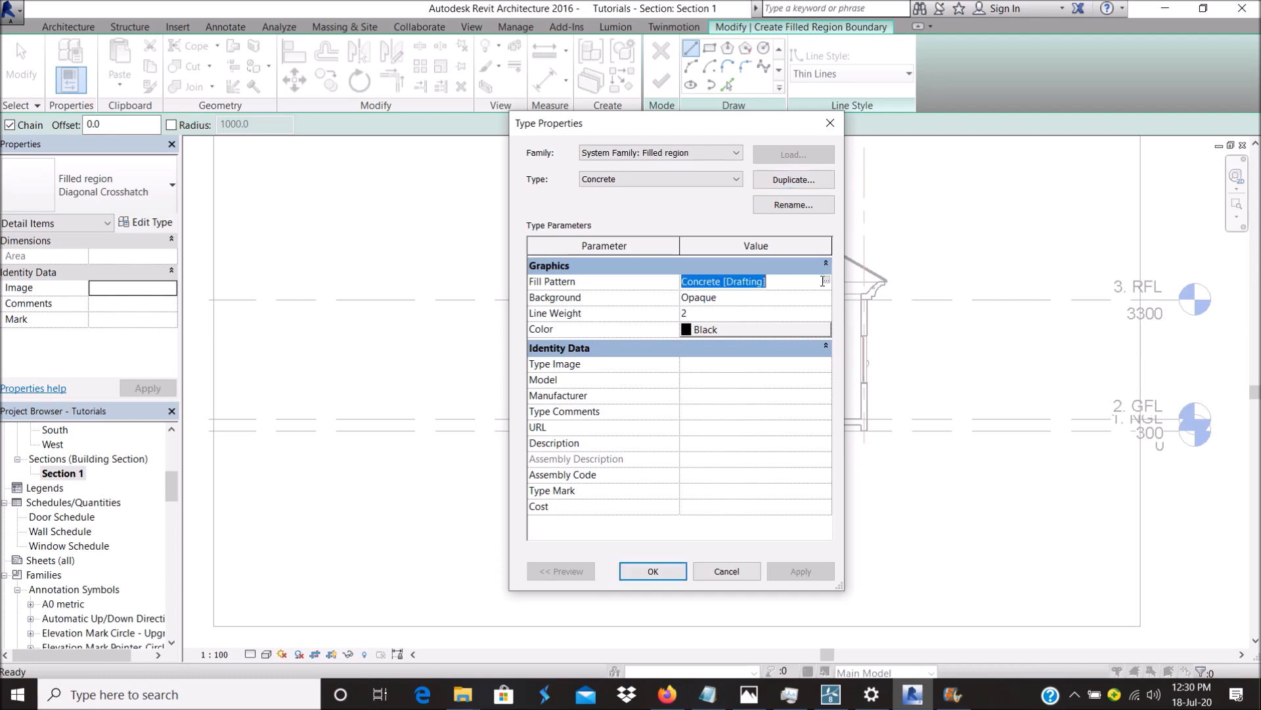
left_click(826, 280)
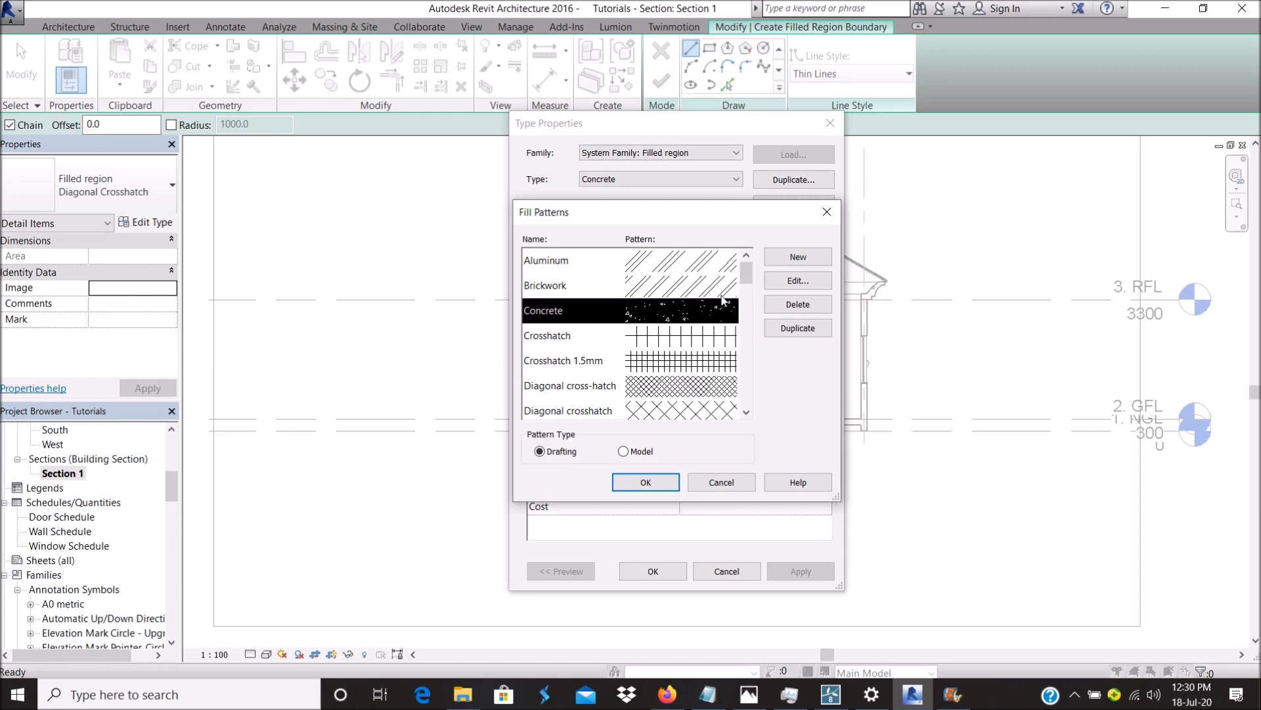
left_click(644, 482)
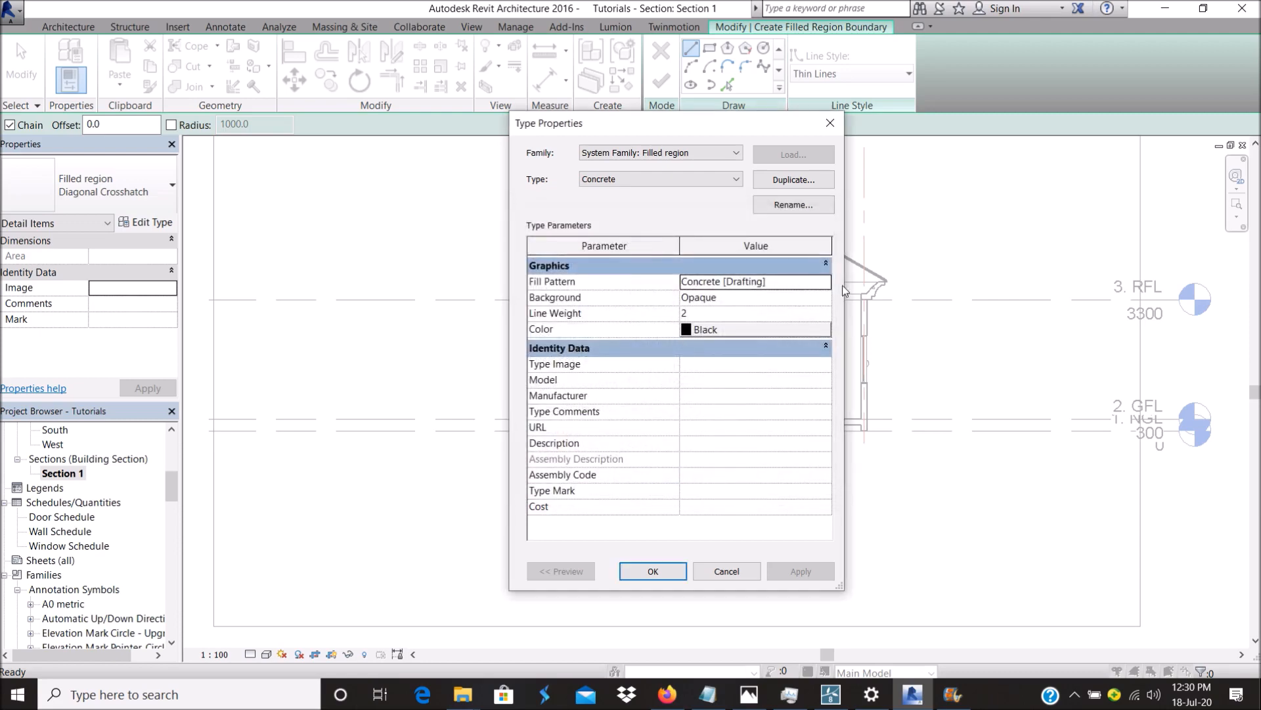
left_click(755, 280)
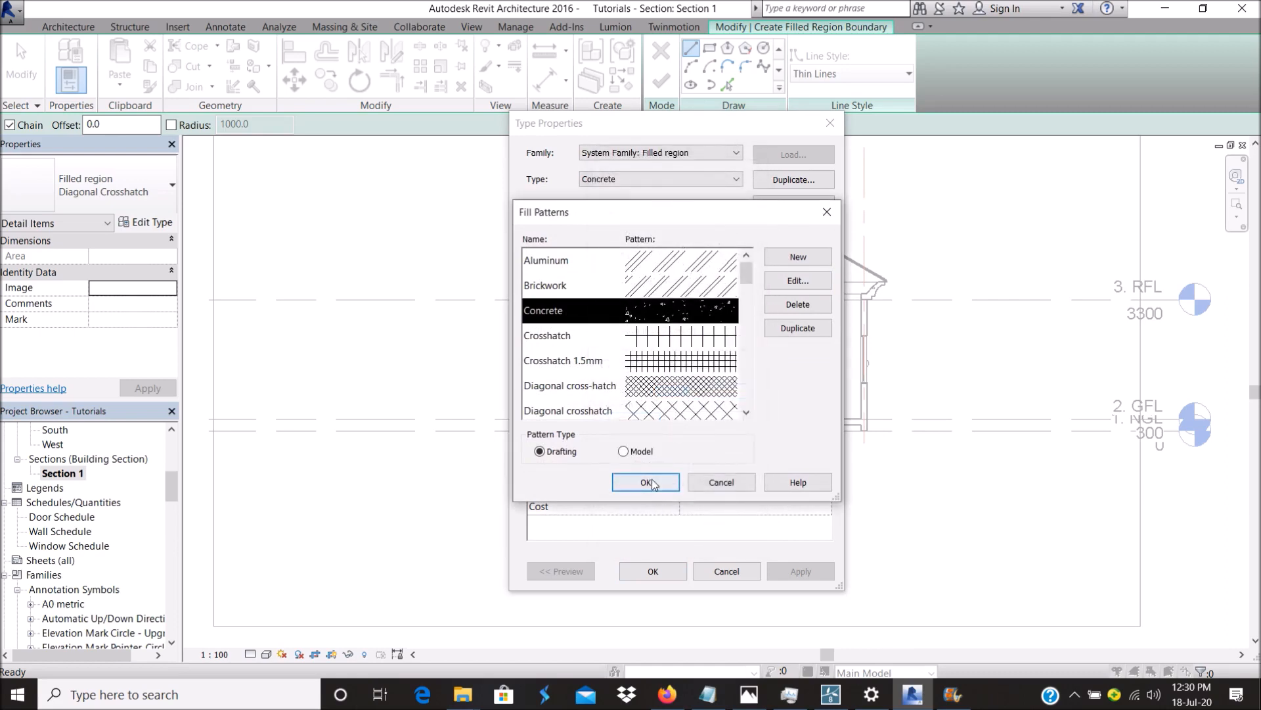
left_click(645, 482)
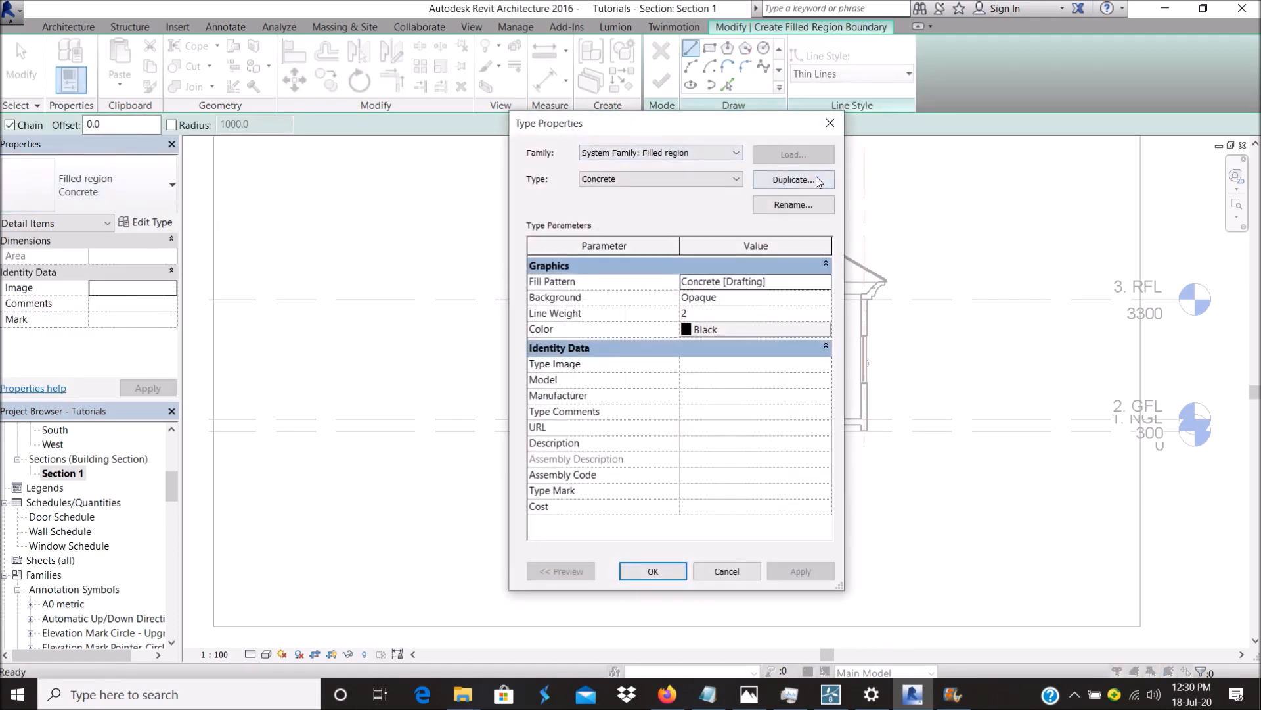
Duplicate the Concrete region type as a new 'Hardcore' type.
left_click(793, 179)
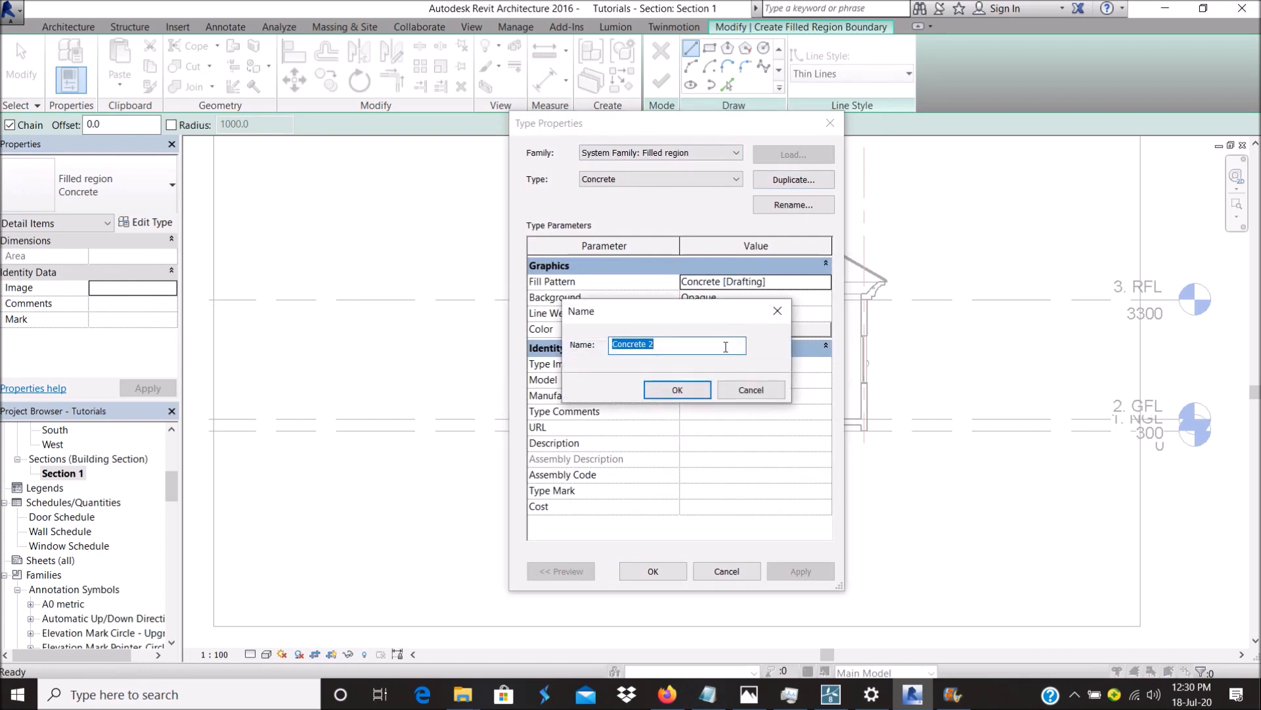
type("HA")
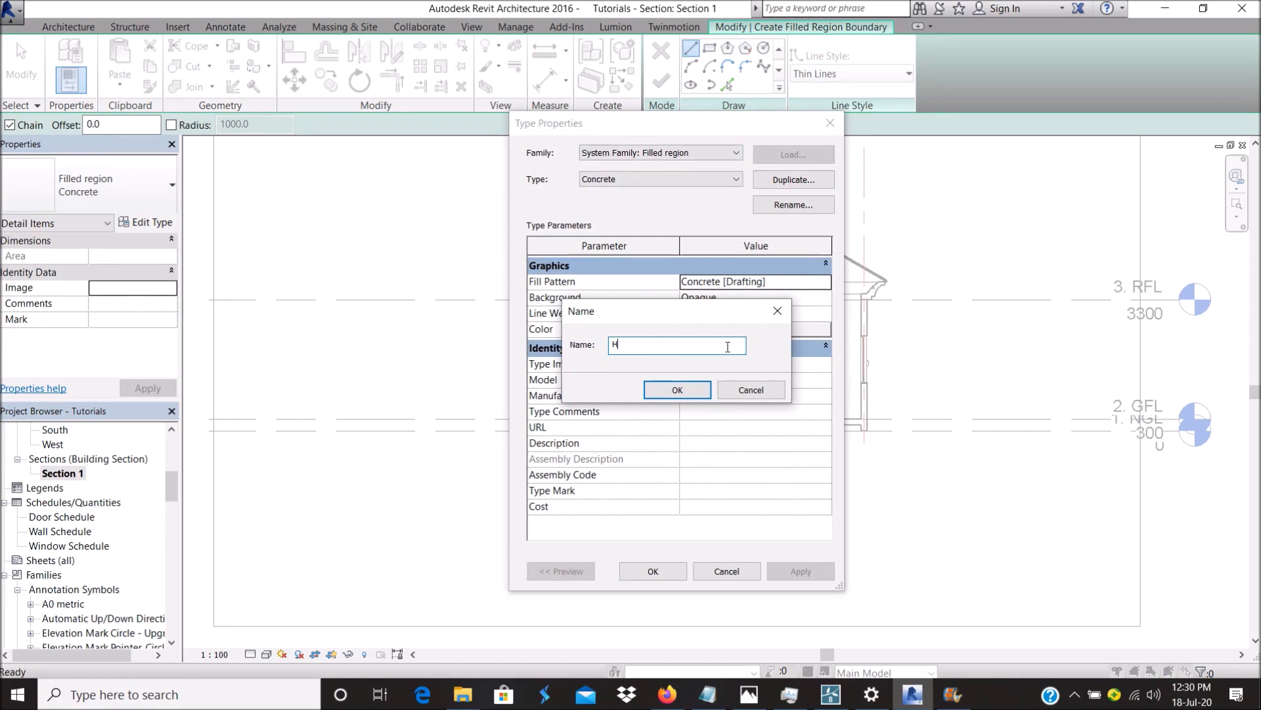
type("Hardcore")
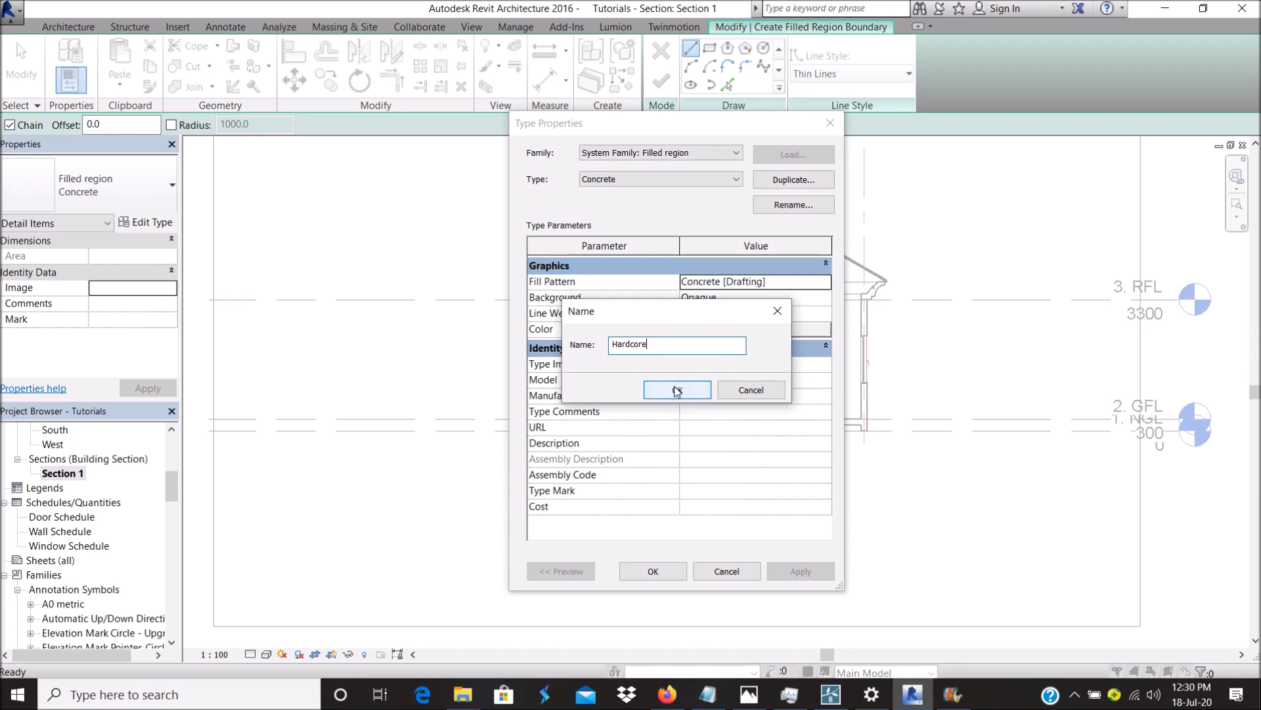
left_click(677, 391)
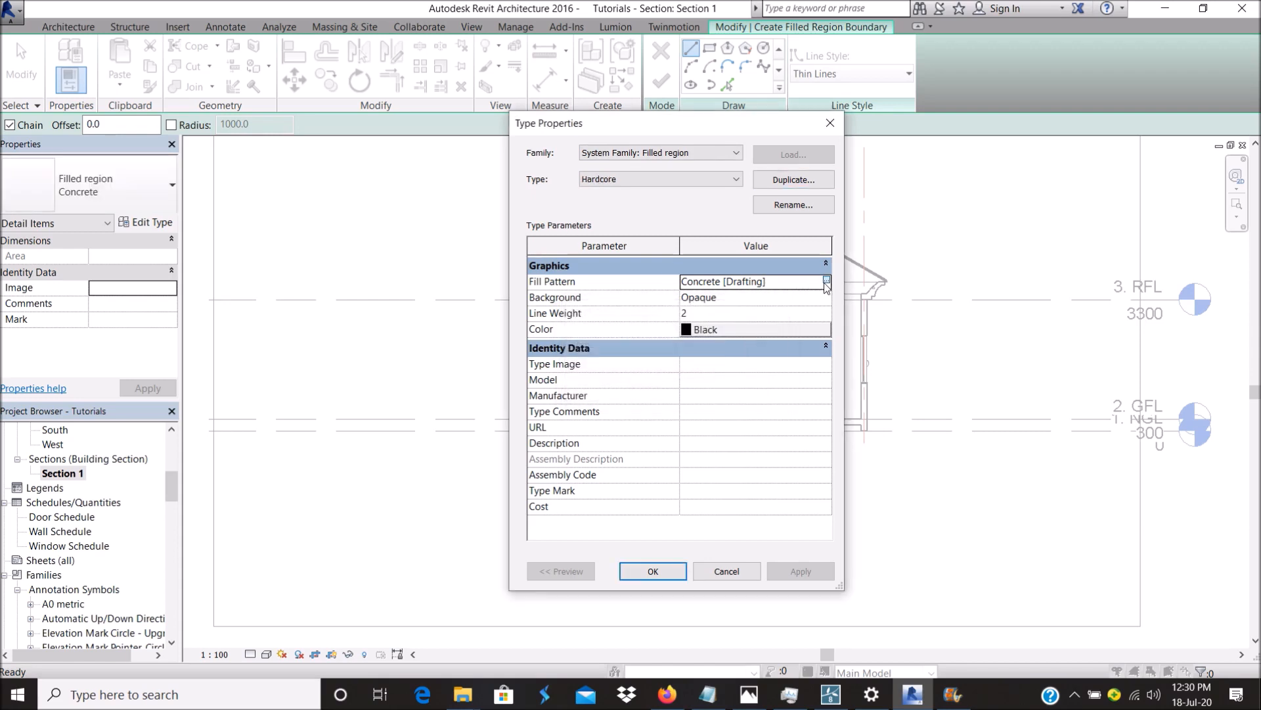
Give Hardcore a new 'Diagonal crosshatch 2' pattern at 45°, 3 mm spacing, colour black.
left_click(824, 282)
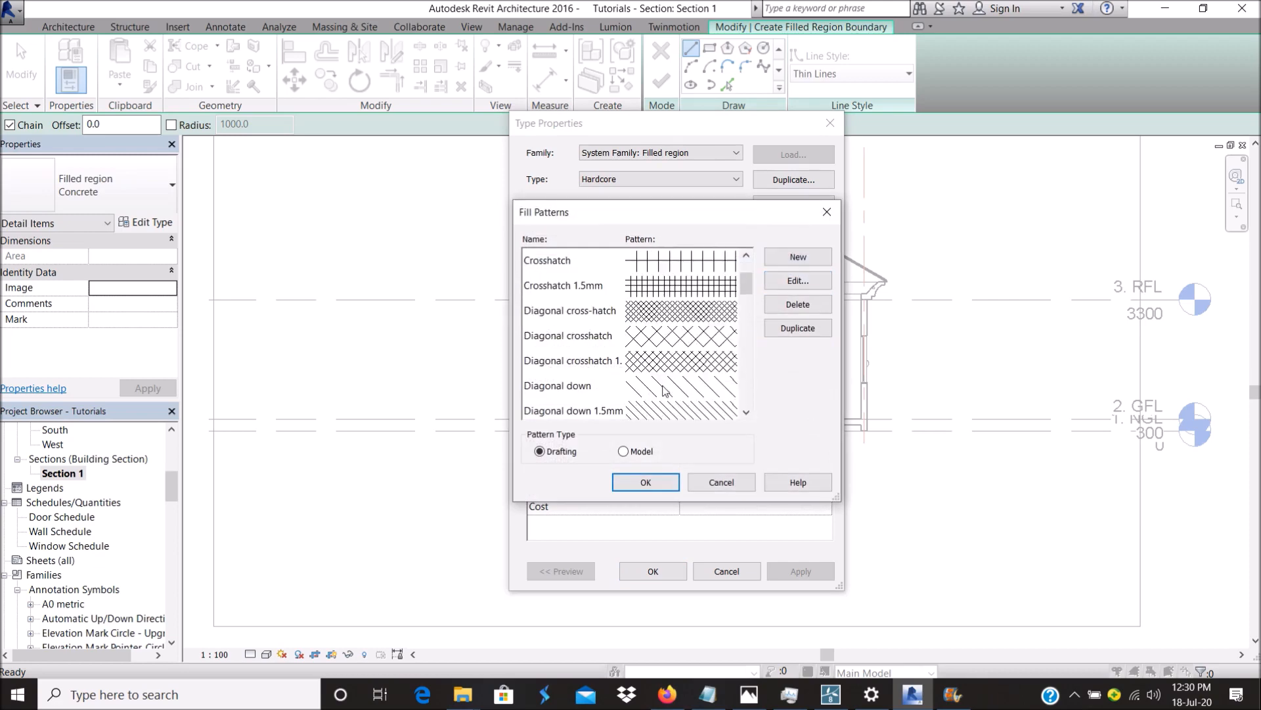
left_click(567, 336)
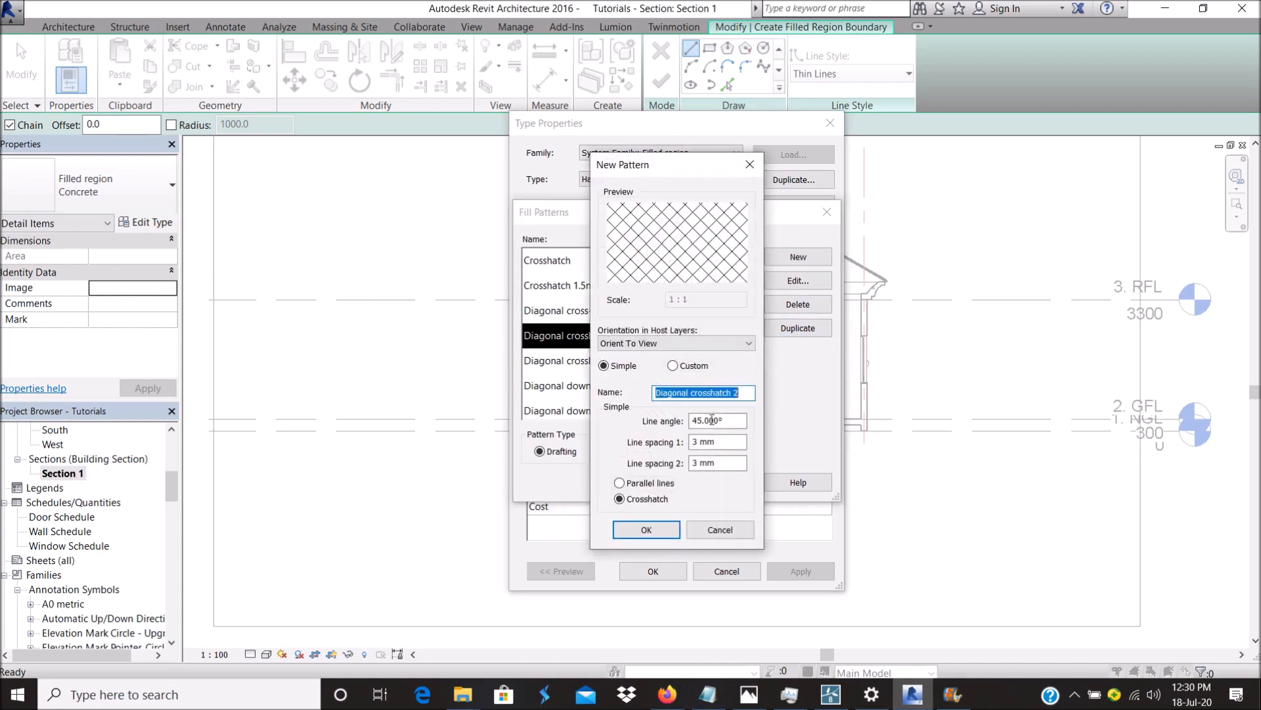
left_click(716, 441)
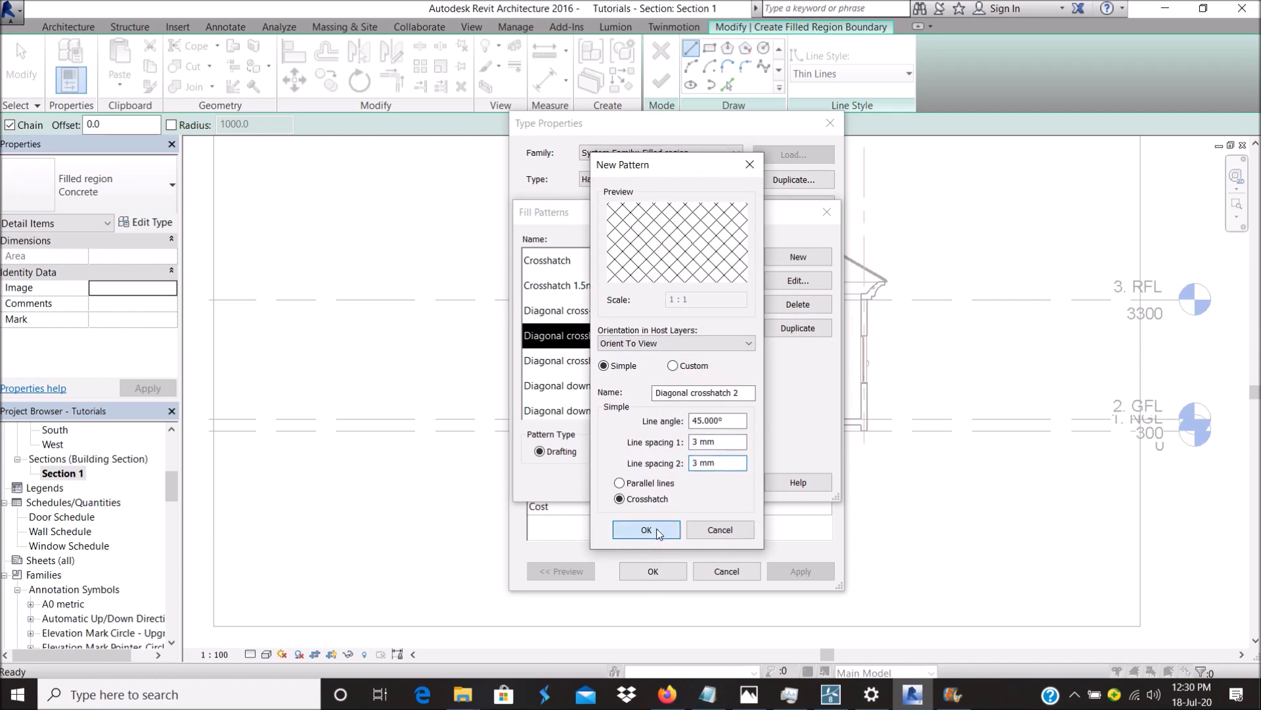
left_click(646, 529)
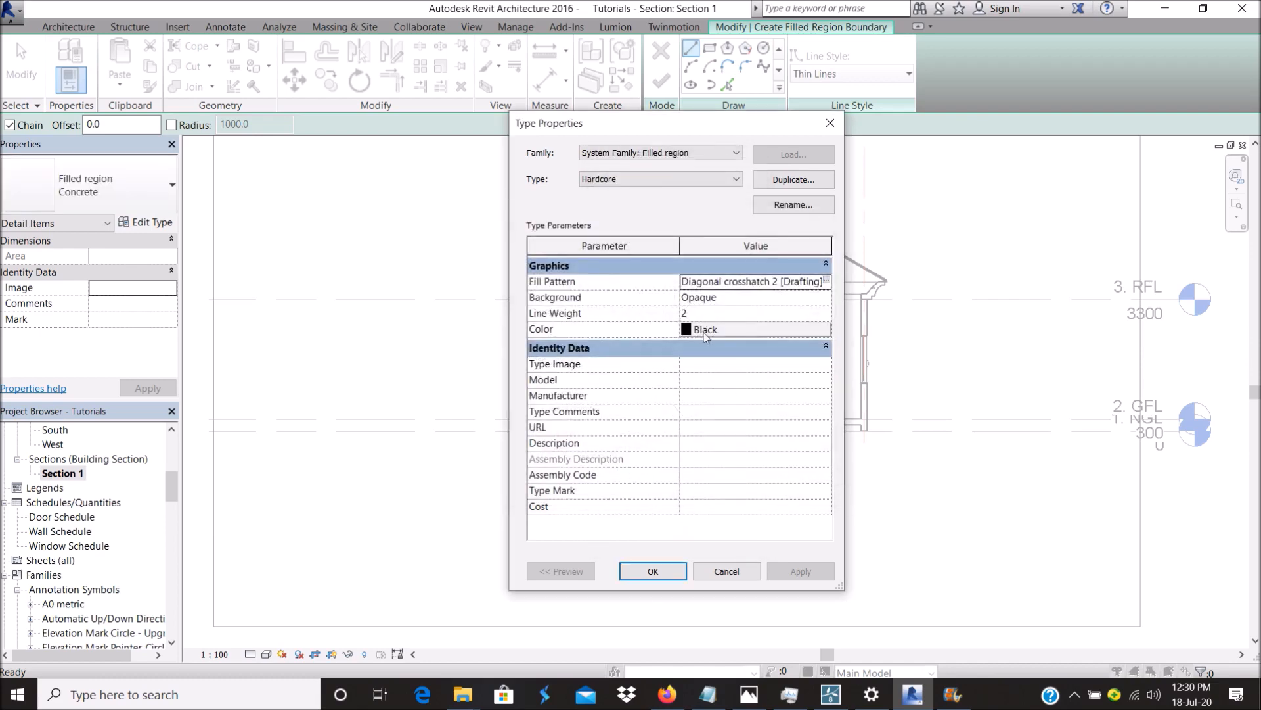
left_click(704, 329)
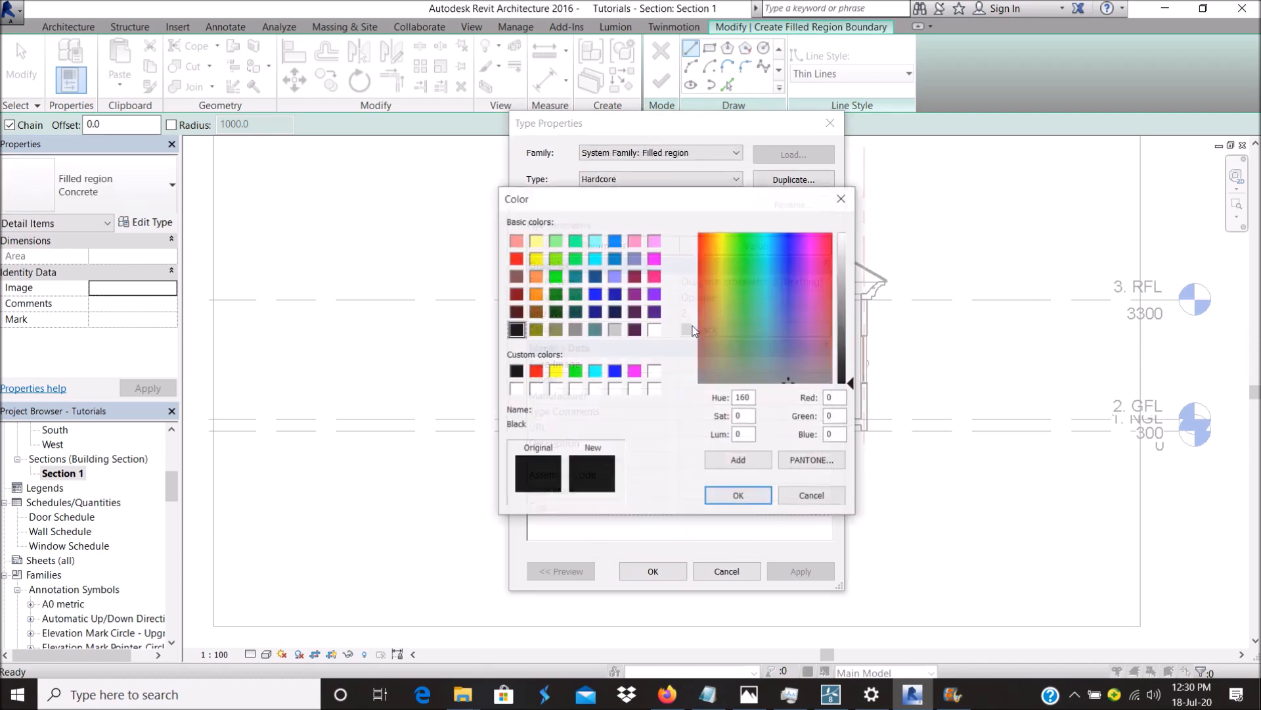
left_click(737, 494)
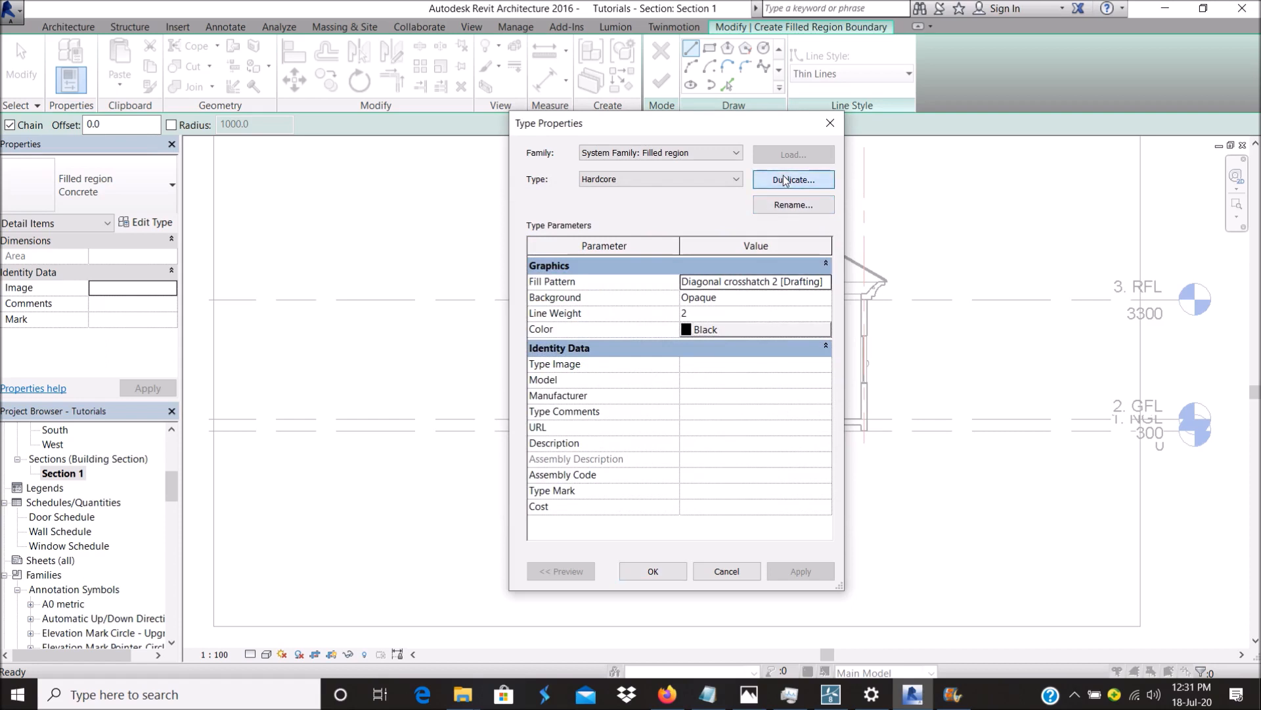
Create a 'Foundation wall' region type using the Diagonal crosshatch 1.5mm pattern.
left_click(792, 179)
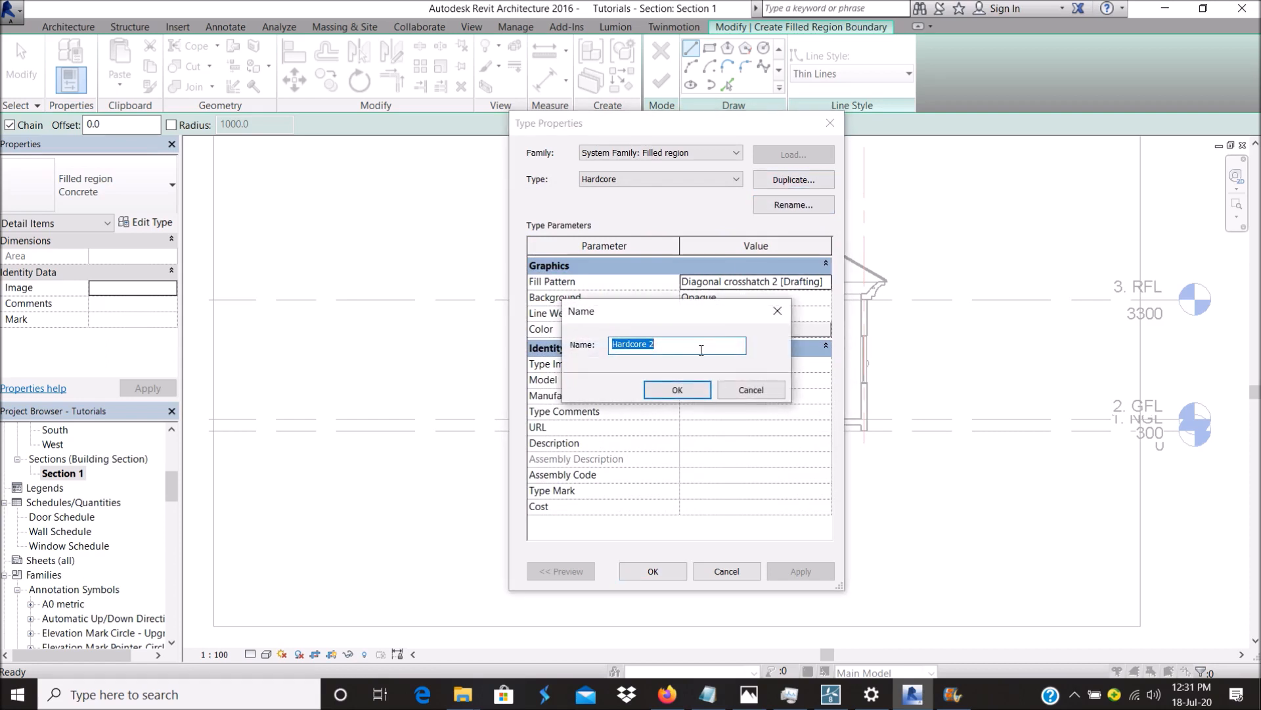
type("H")
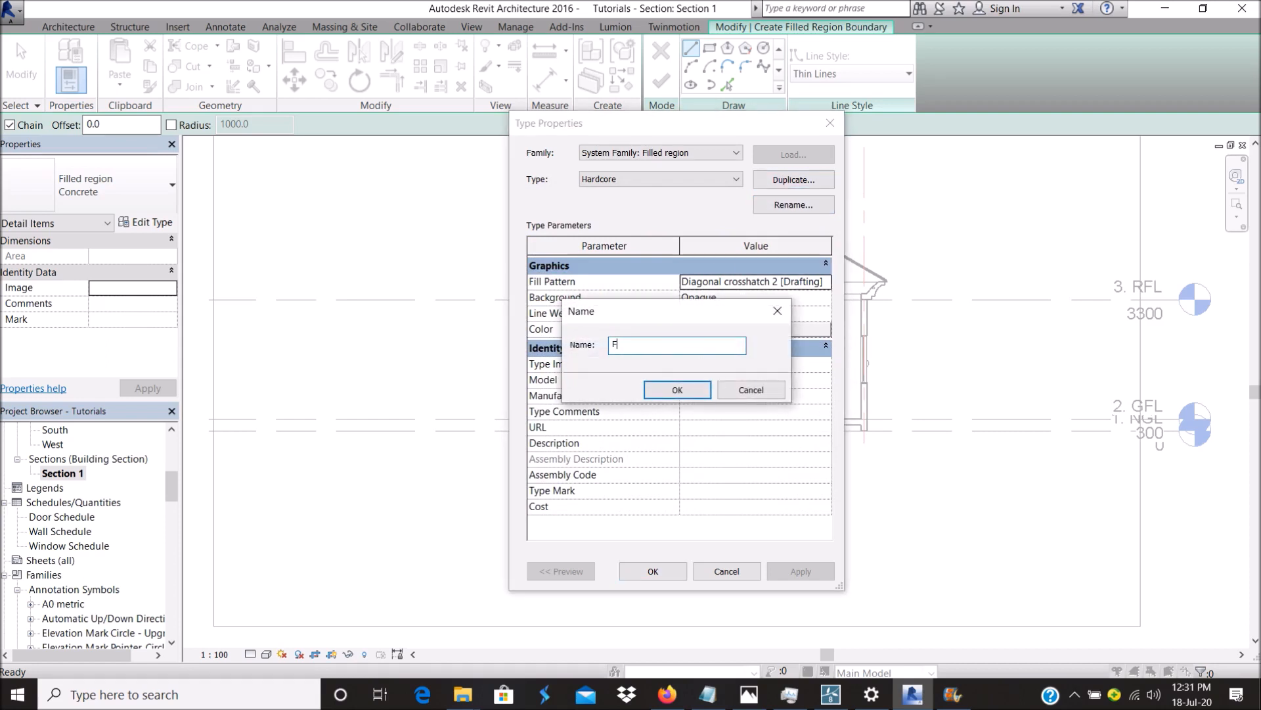
type("oundation wall")
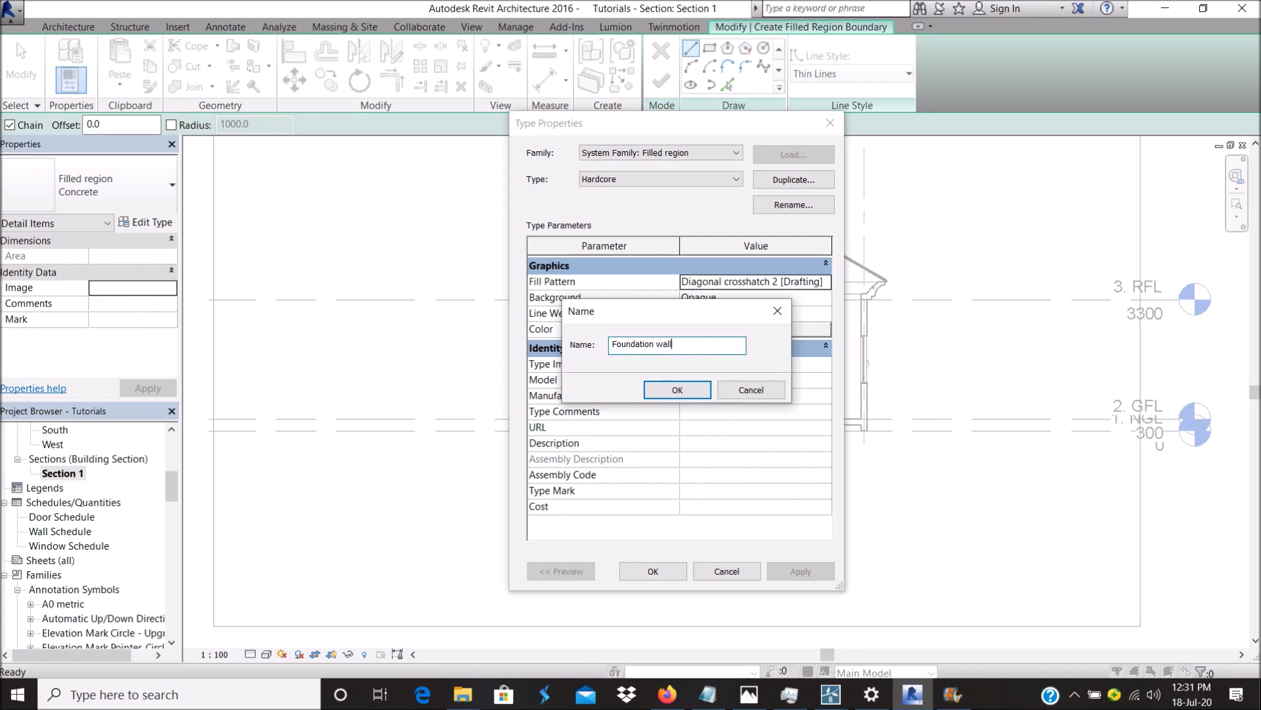
left_click(676, 390)
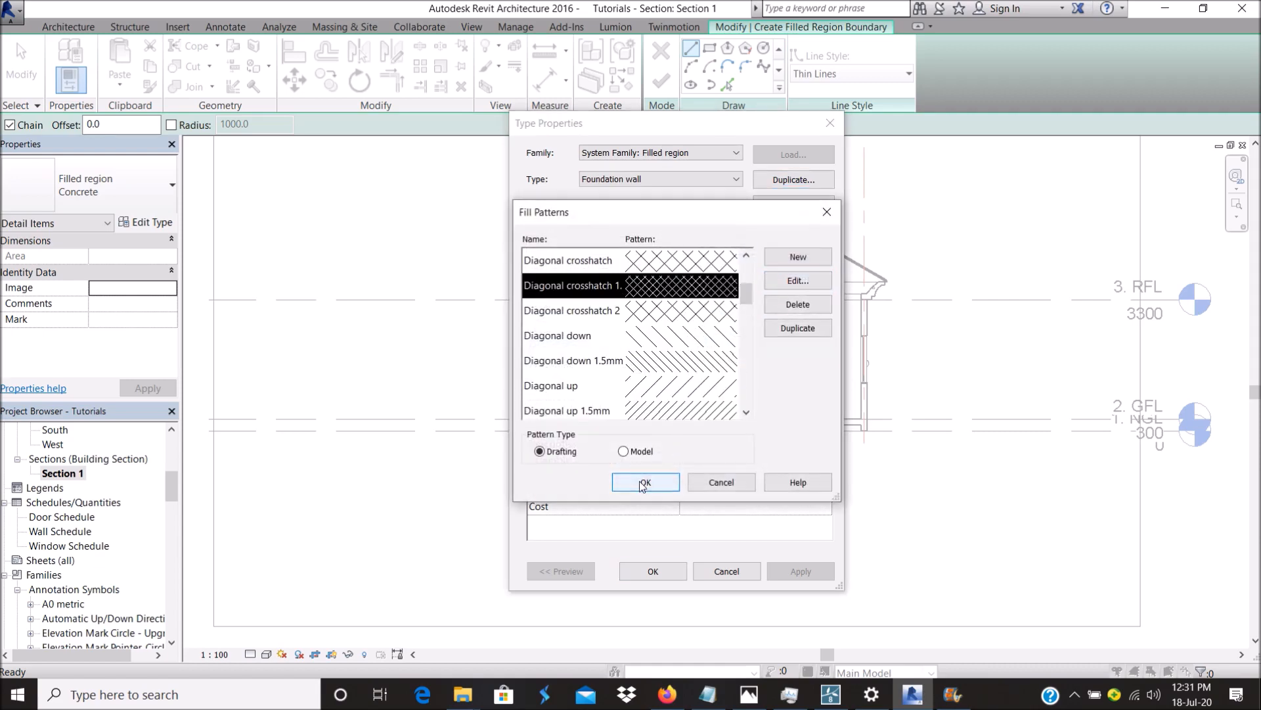
left_click(644, 482)
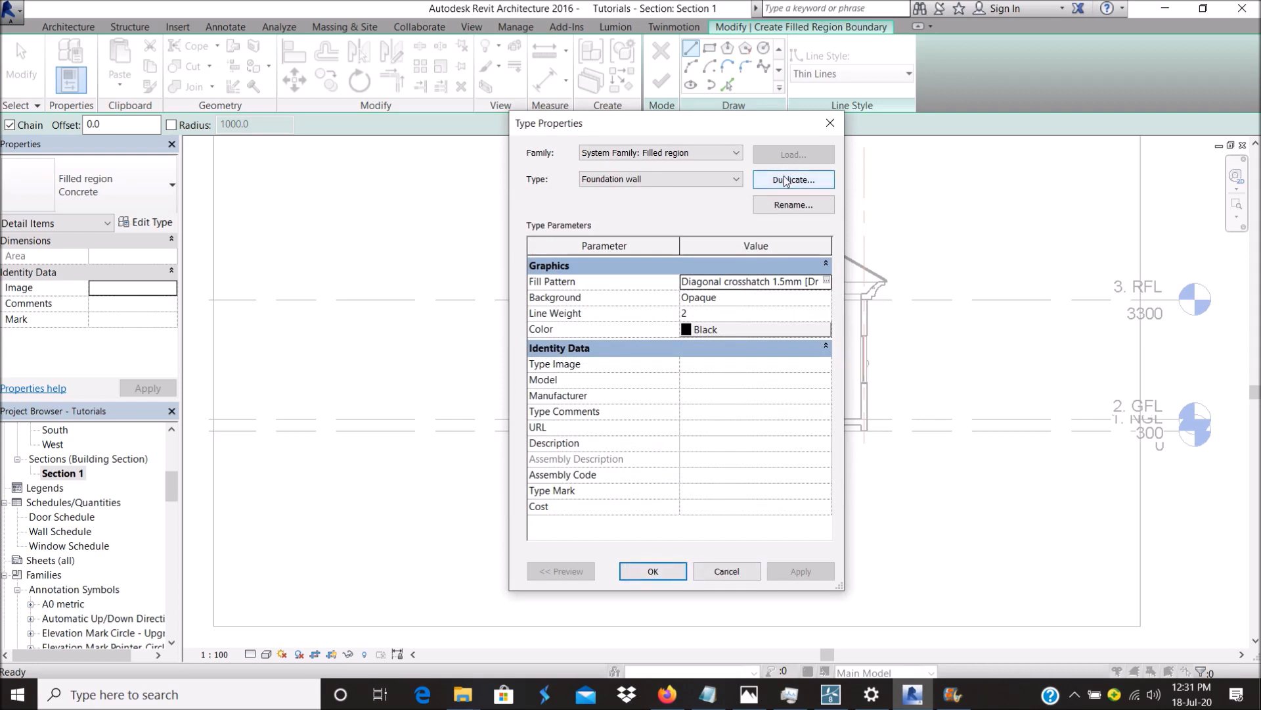
Create an 'Earth' type with the Earth pattern in brown RGB 159-083-032, and confirm.
left_click(793, 180)
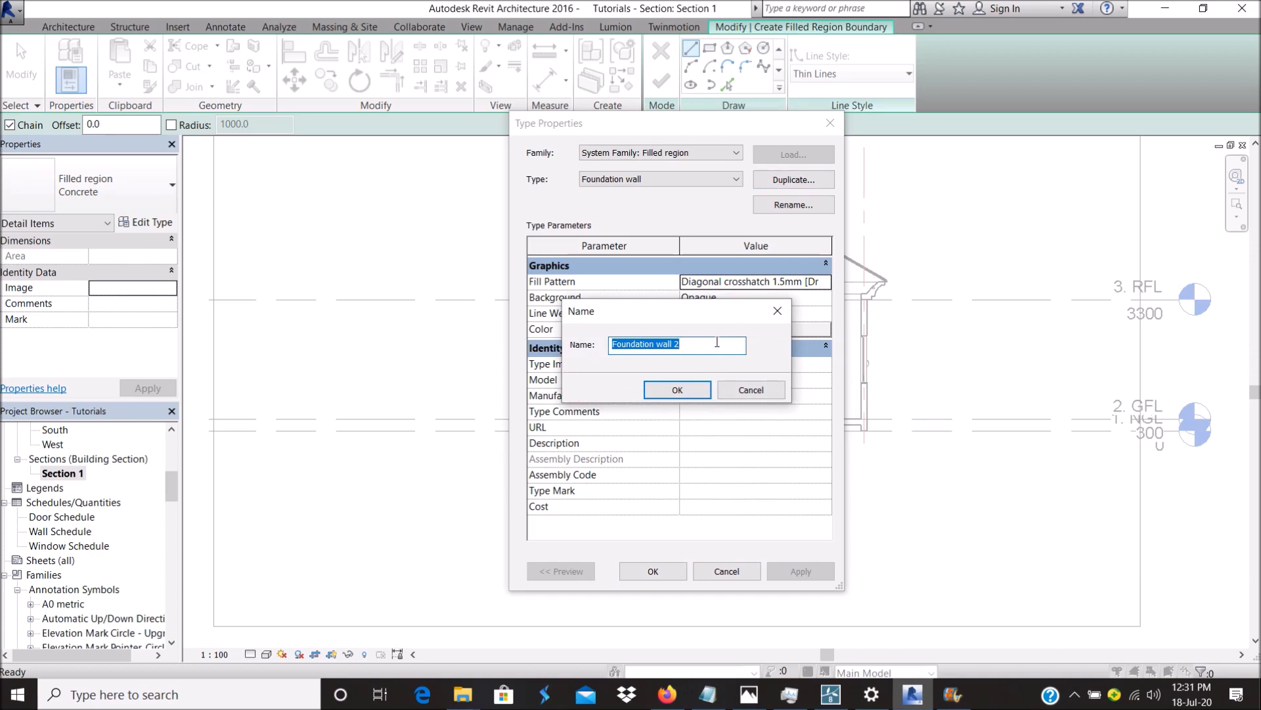
type("Earth")
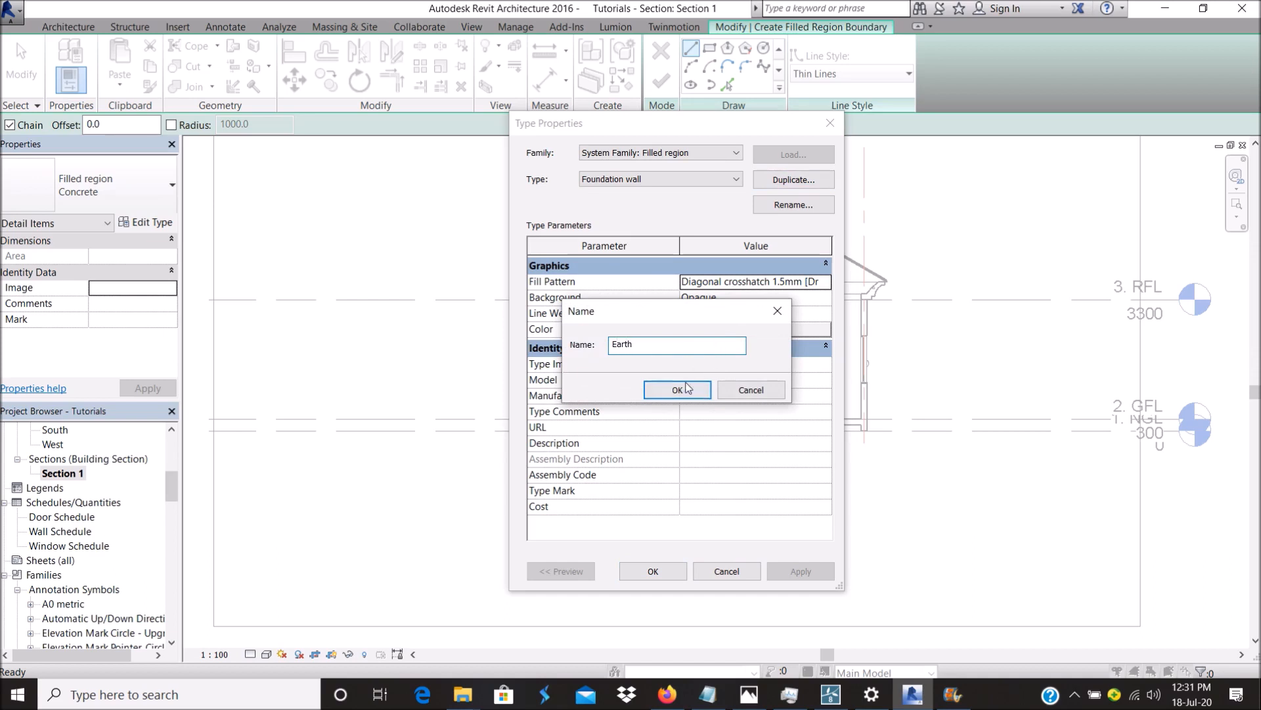
left_click(676, 390)
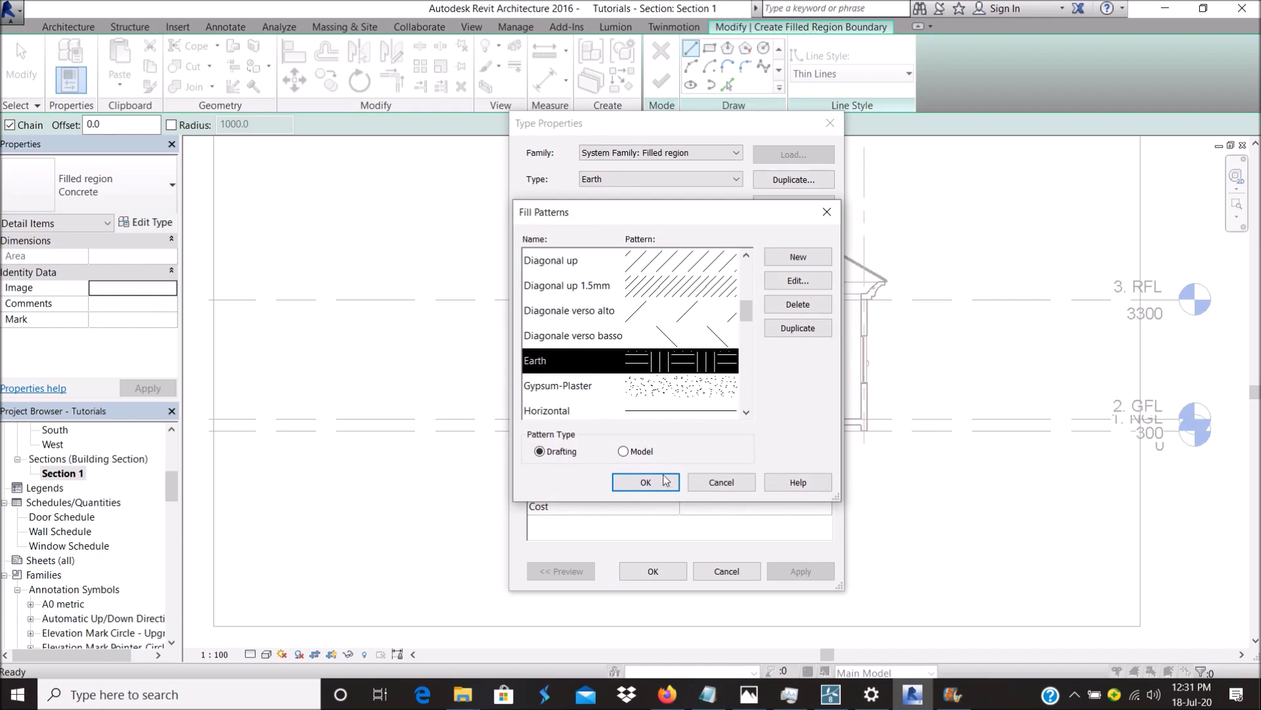
left_click(644, 482)
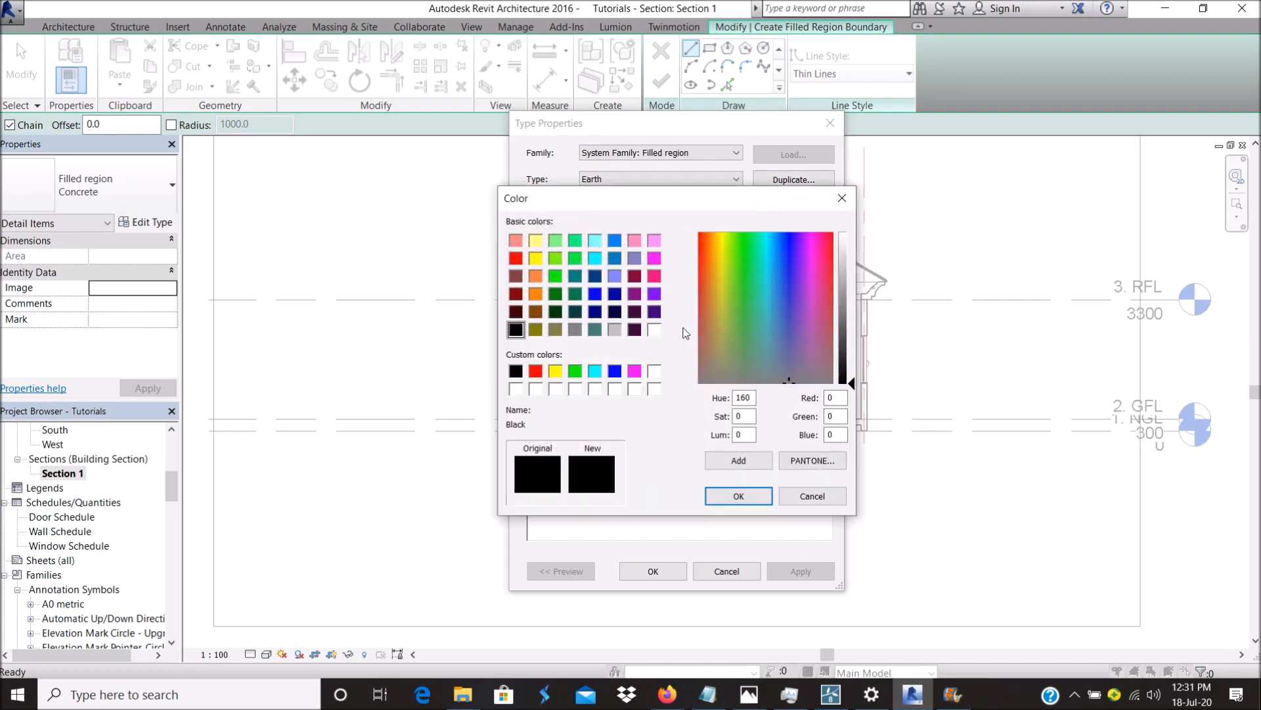
left_click(712, 309)
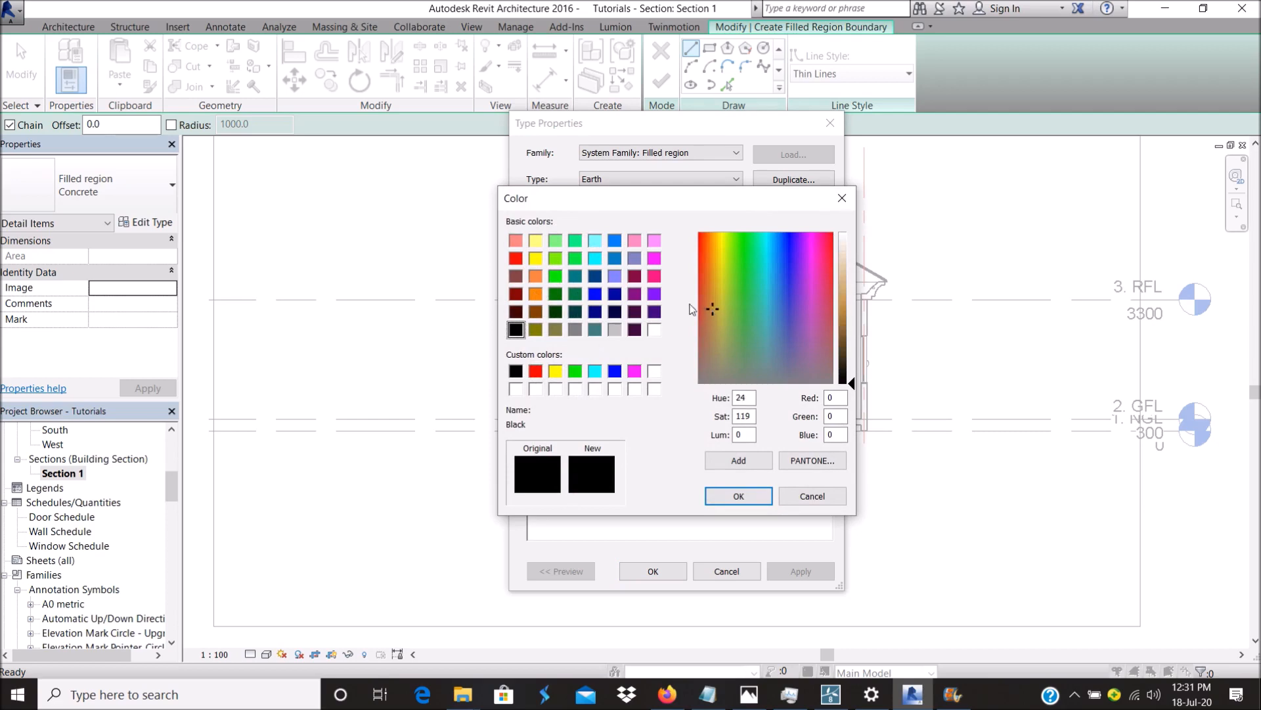
left_click(708, 283)
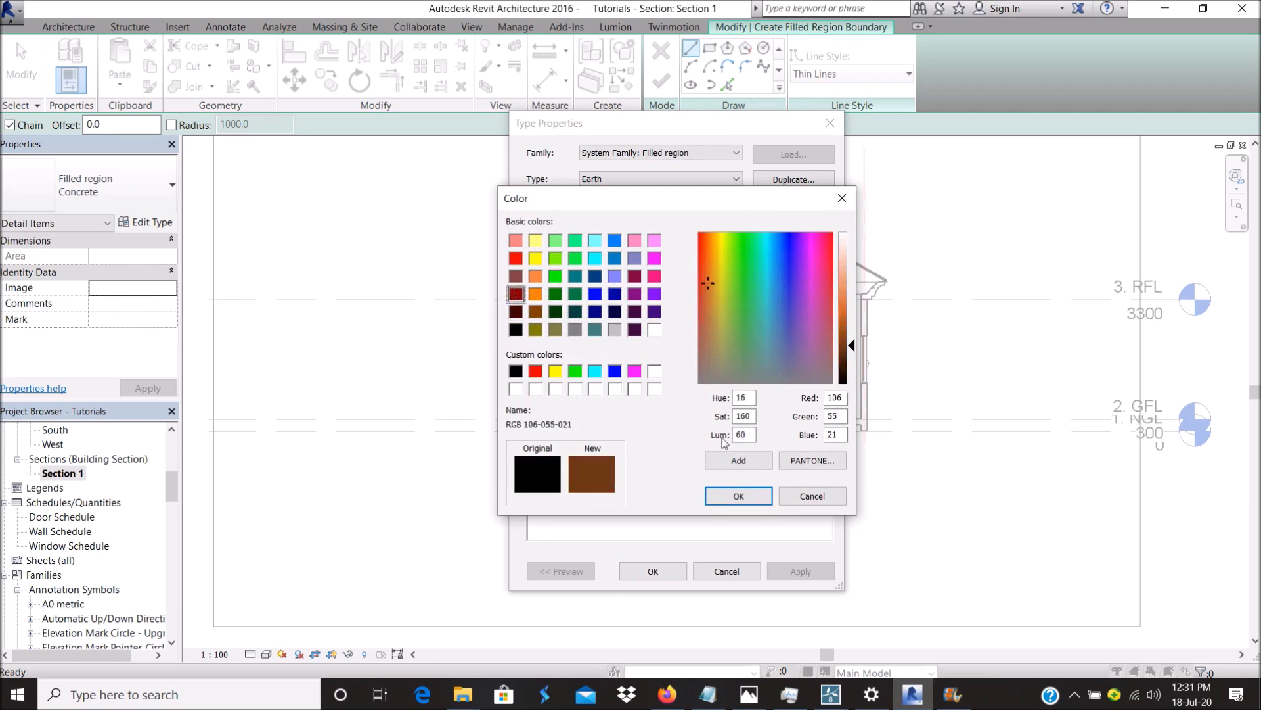
left_click_drag(851, 345, 851, 332)
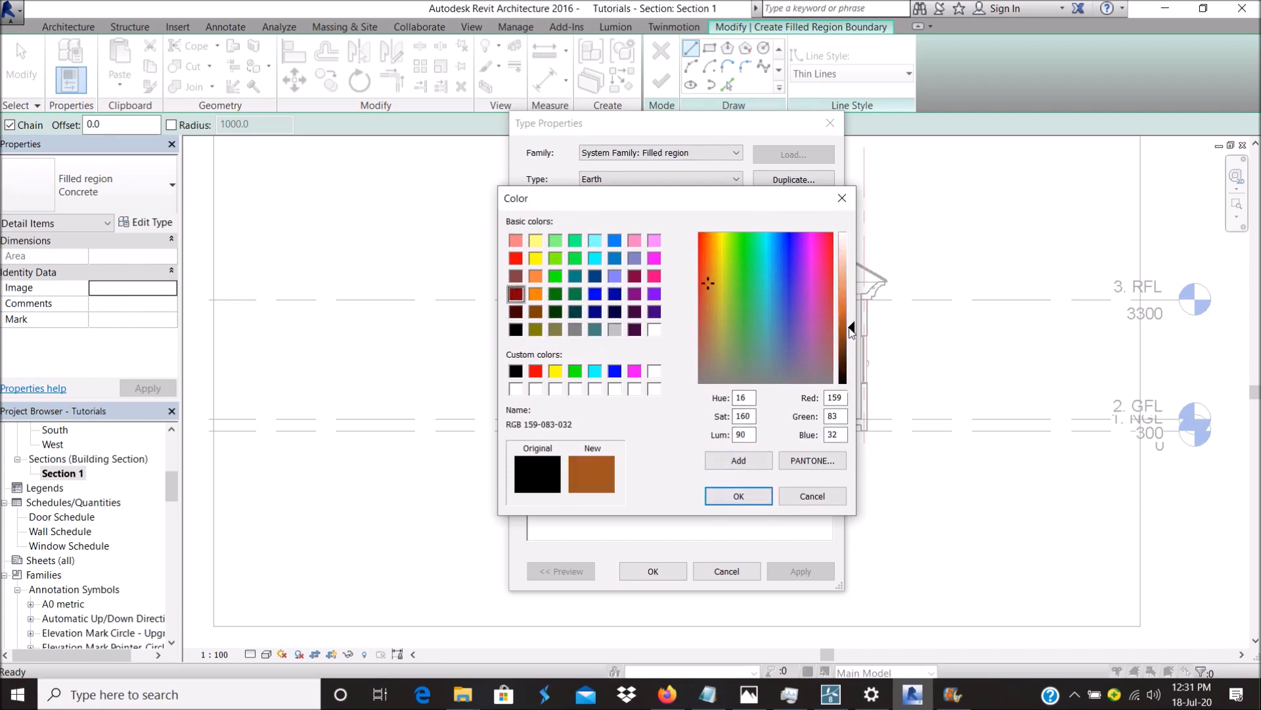
left_click(738, 496)
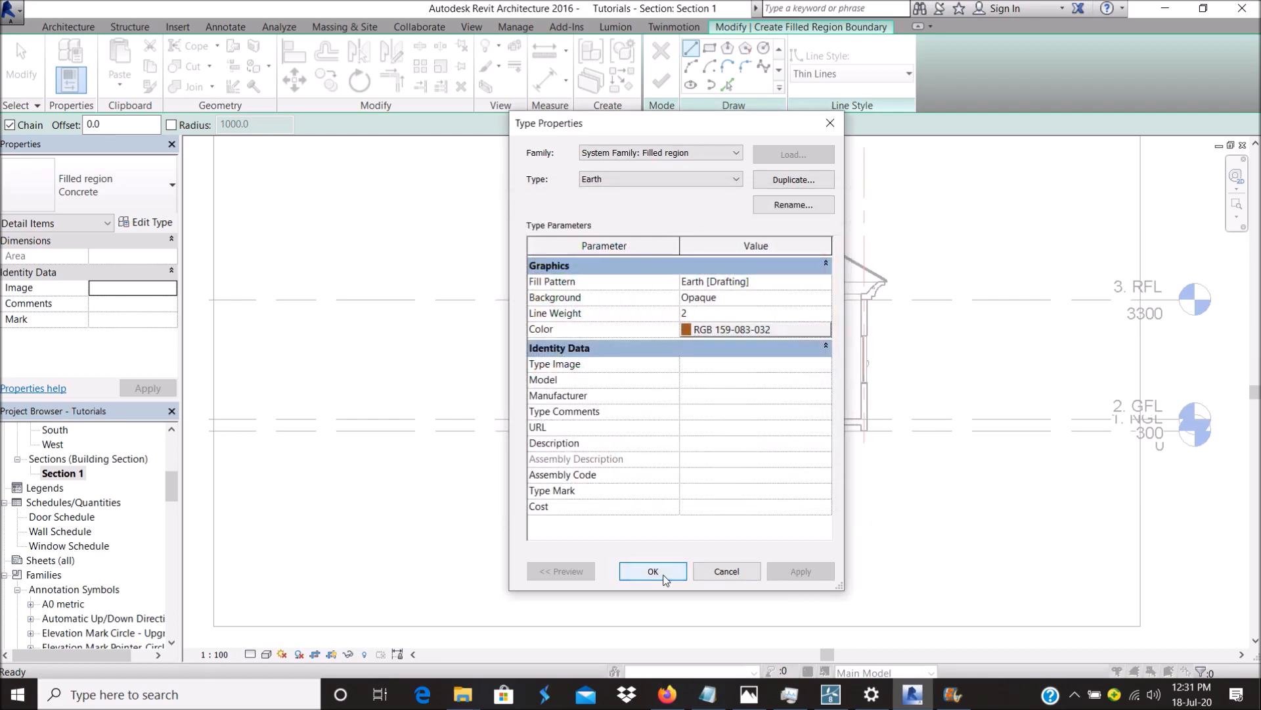
left_click(652, 571)
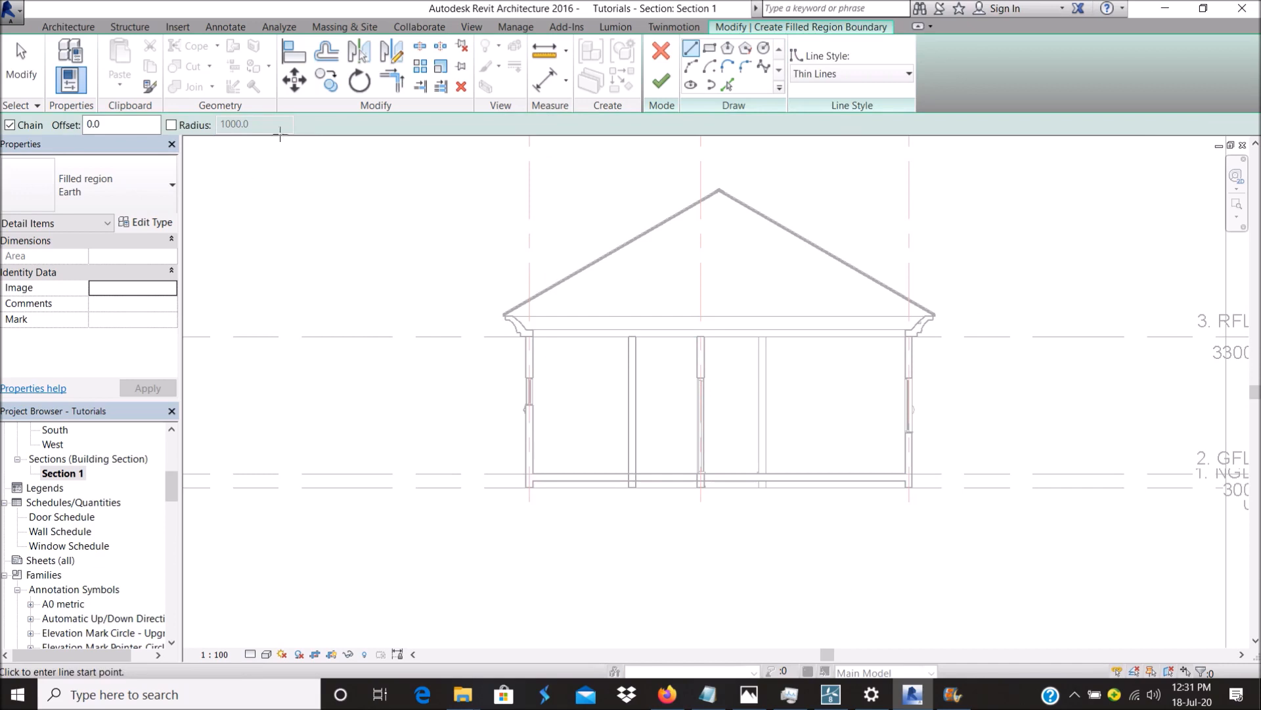
mouse_move(280, 81)
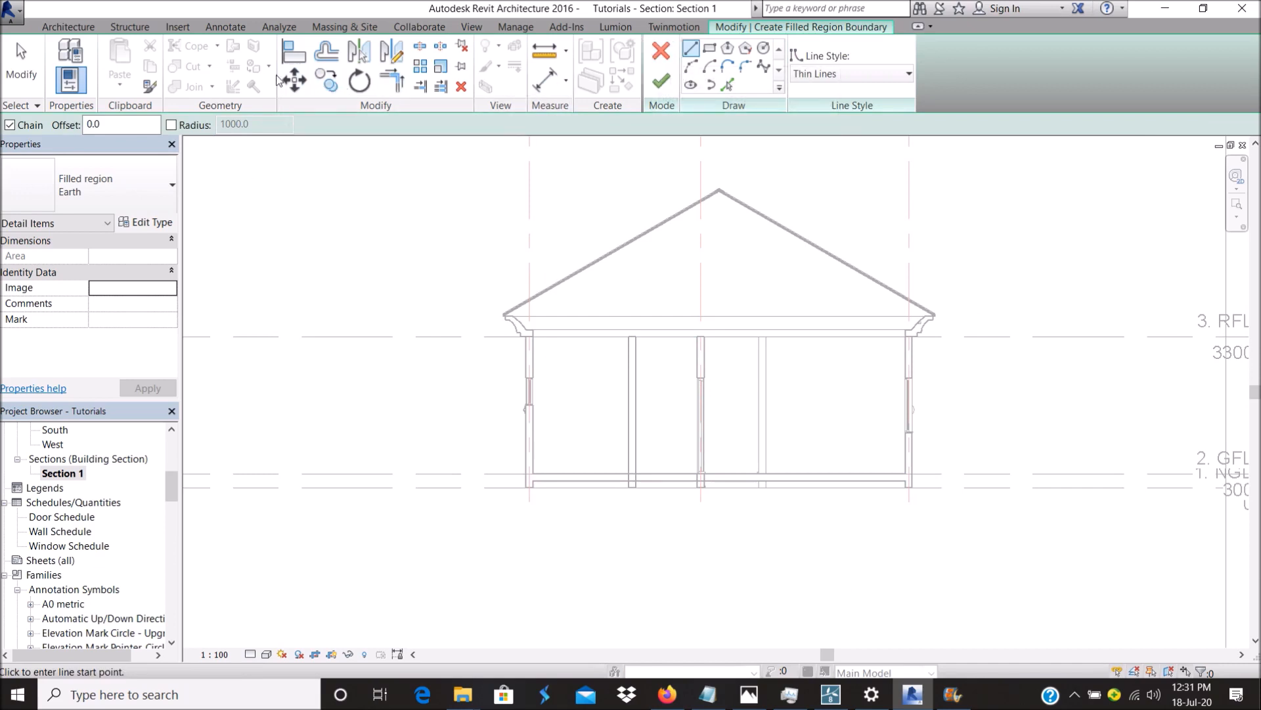
Choose the Concrete region type with Medium Lines and sketch the floor slab boundary.
left_click(169, 185)
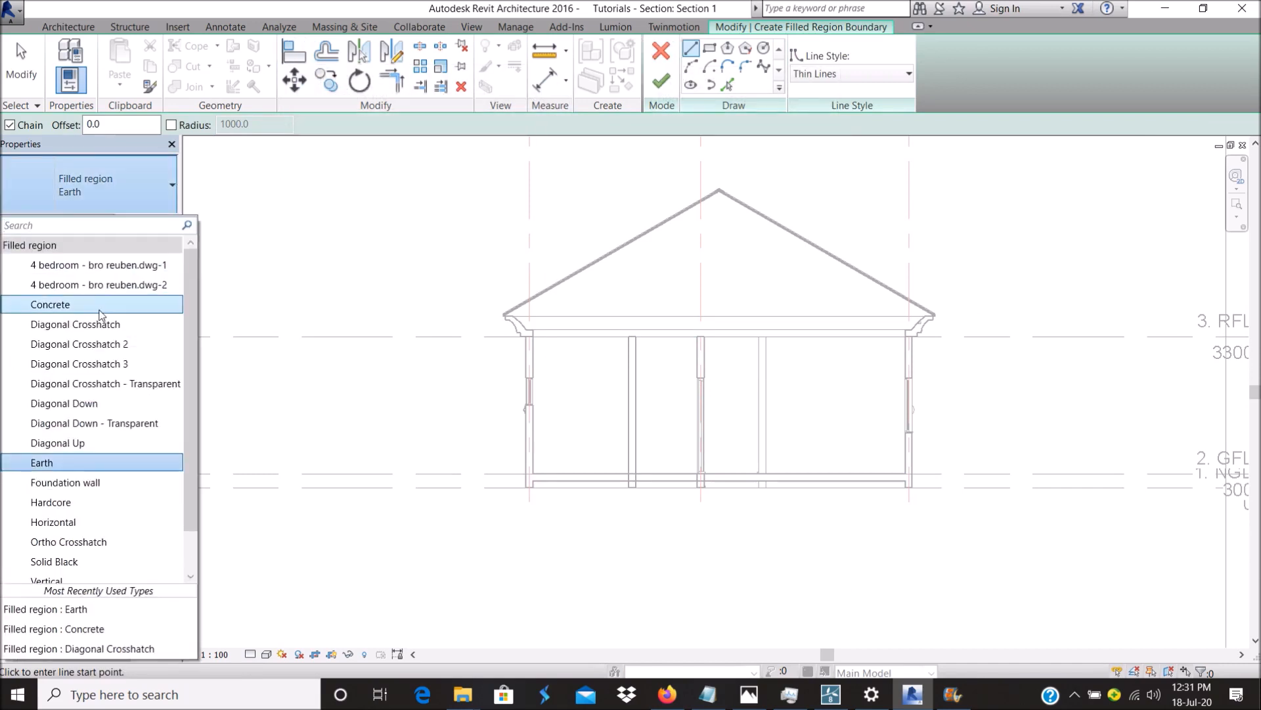
left_click(50, 304)
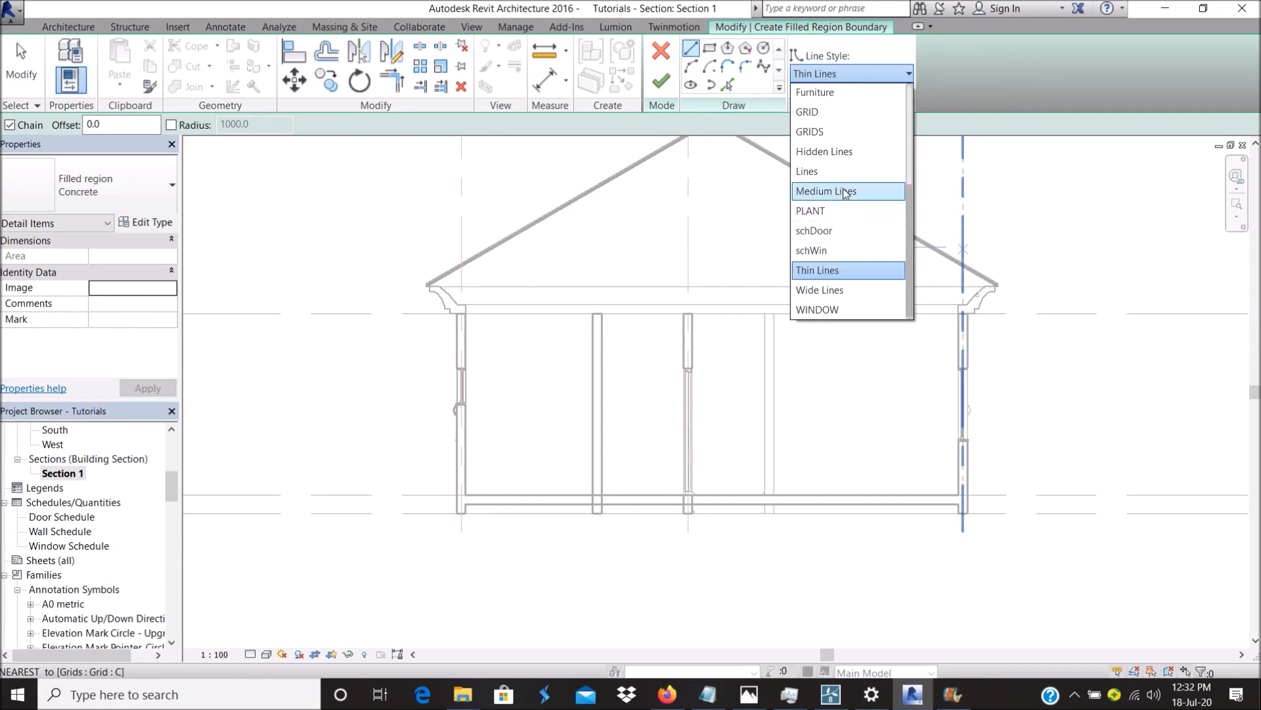
left_click(825, 191)
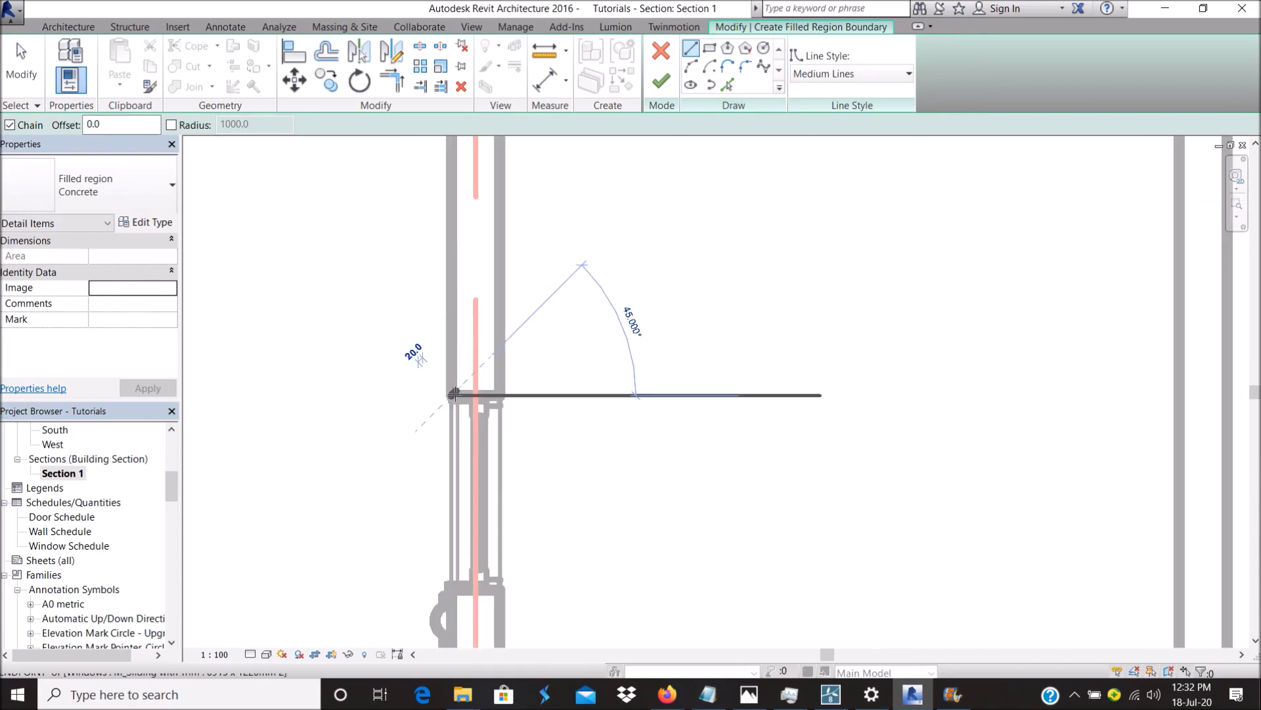
type("15")
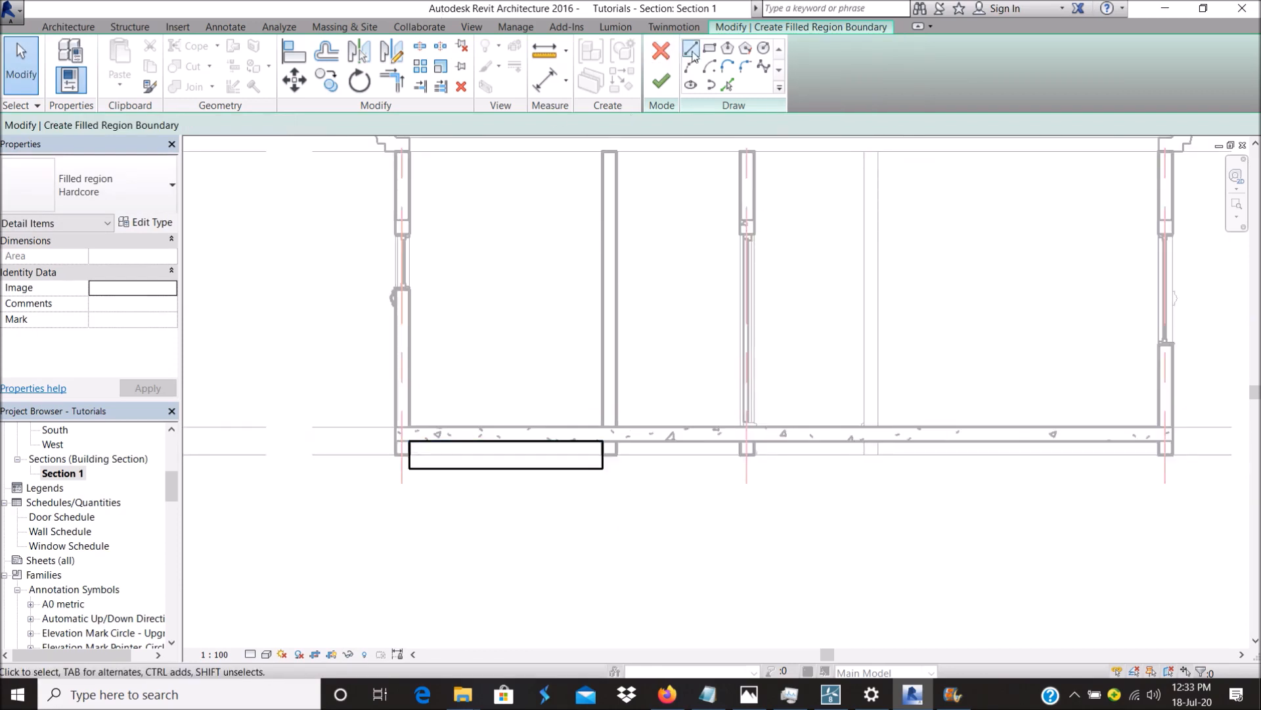
Sketch Hardcore rectangles with the Rectangle tool beneath the Concrete slab between the walls.
left_click(690, 46)
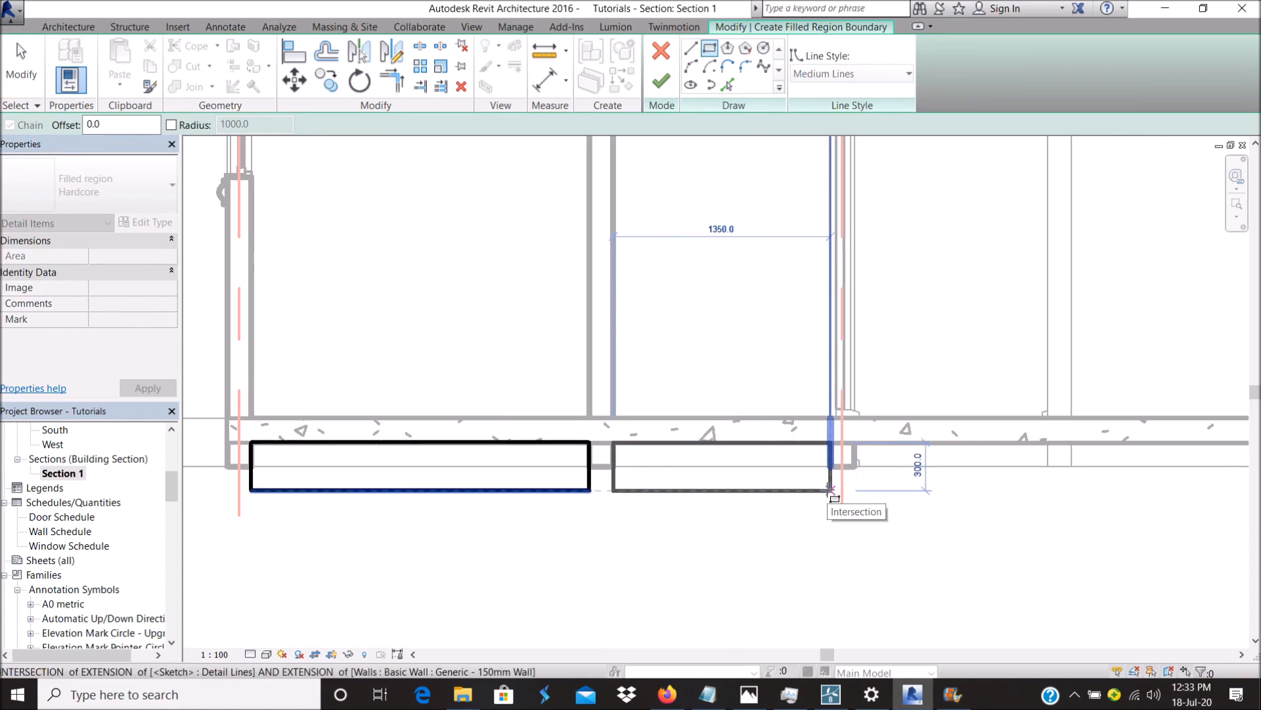
left_click(829, 489)
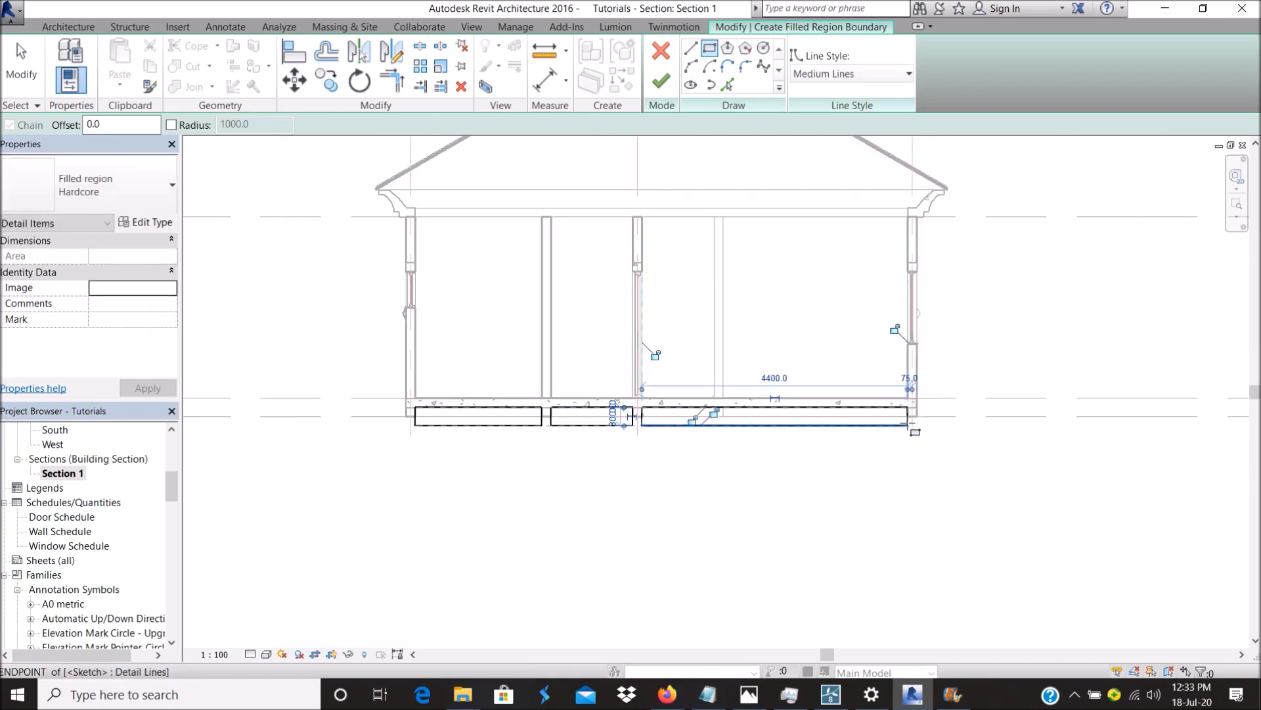
left_click(225, 26)
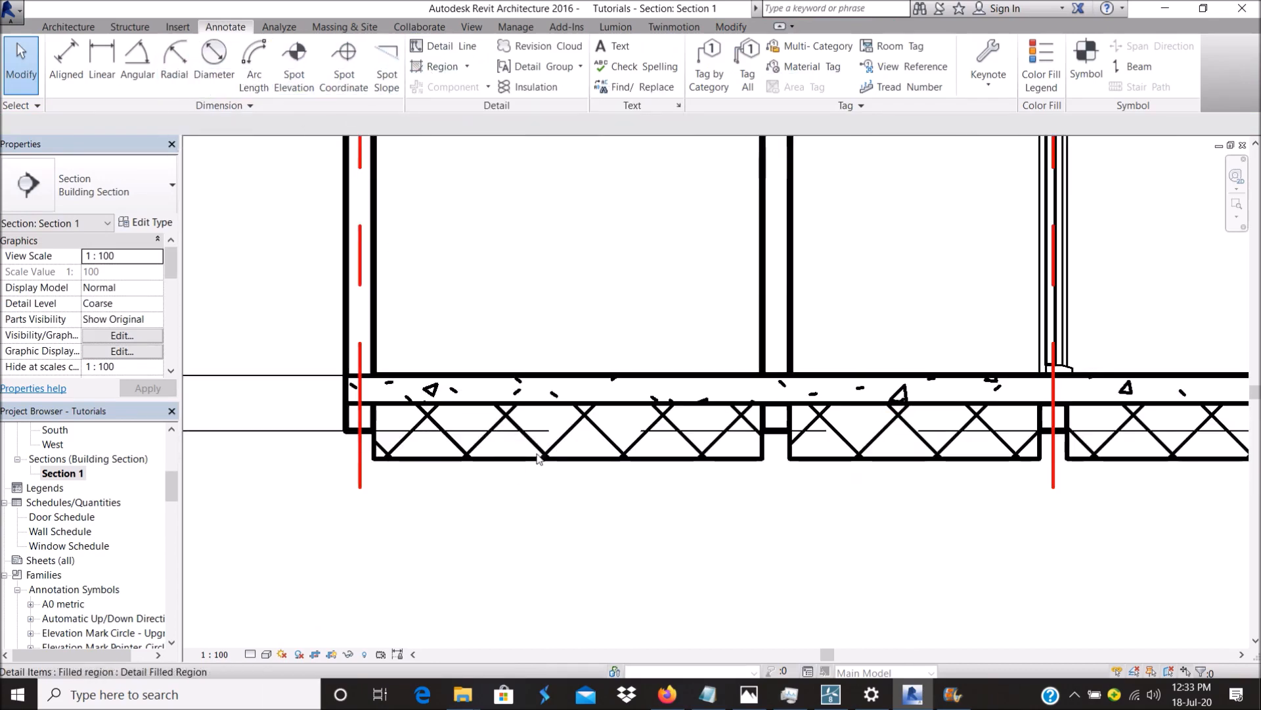
left_click(563, 434)
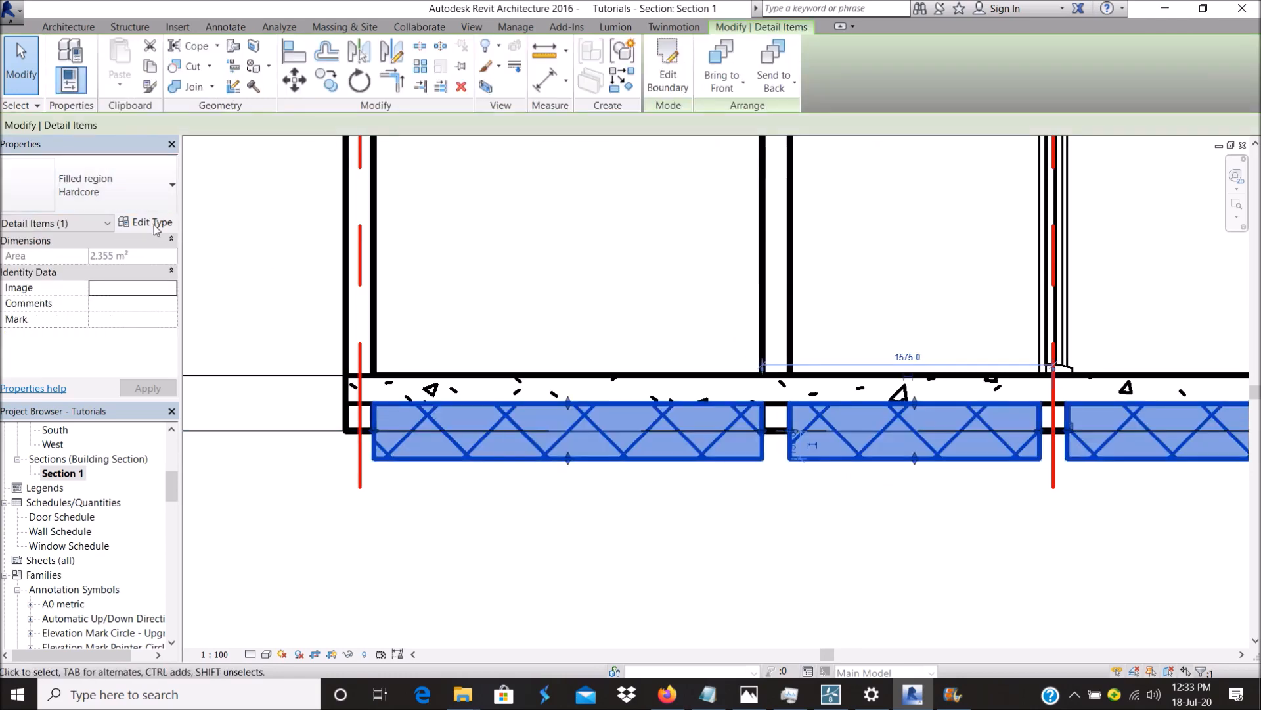
left_click(152, 222)
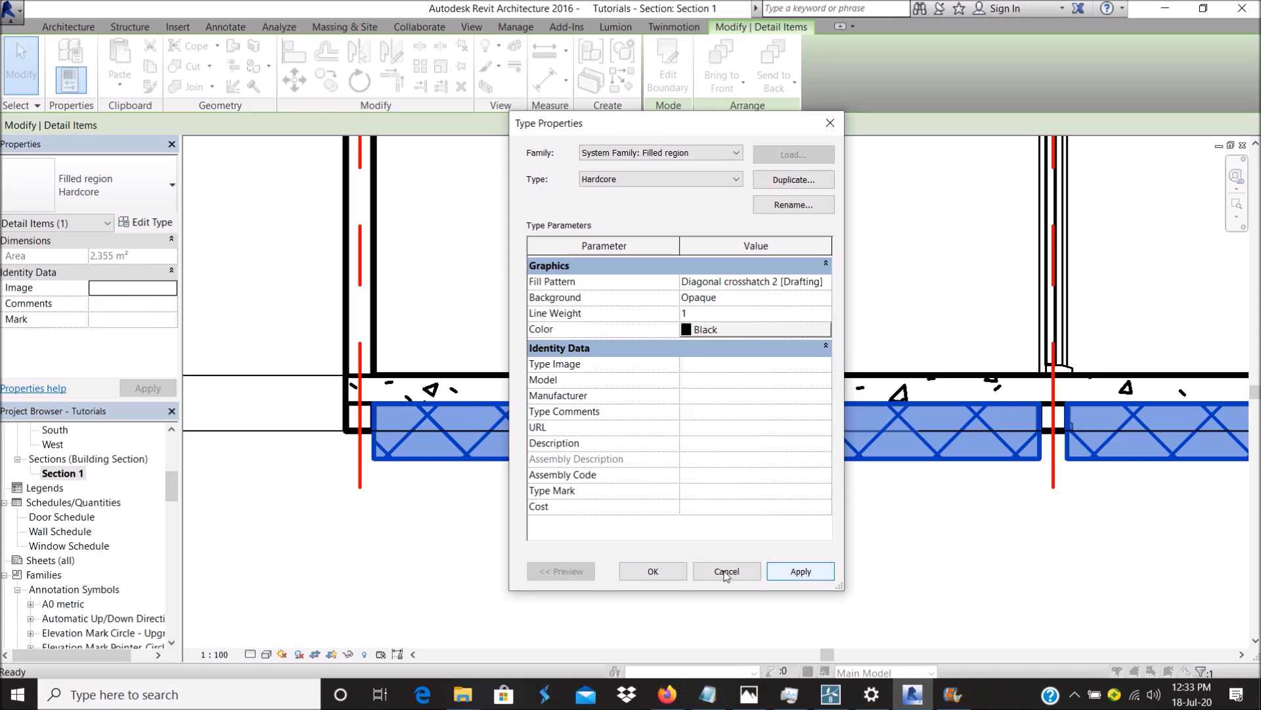
left_click(725, 571)
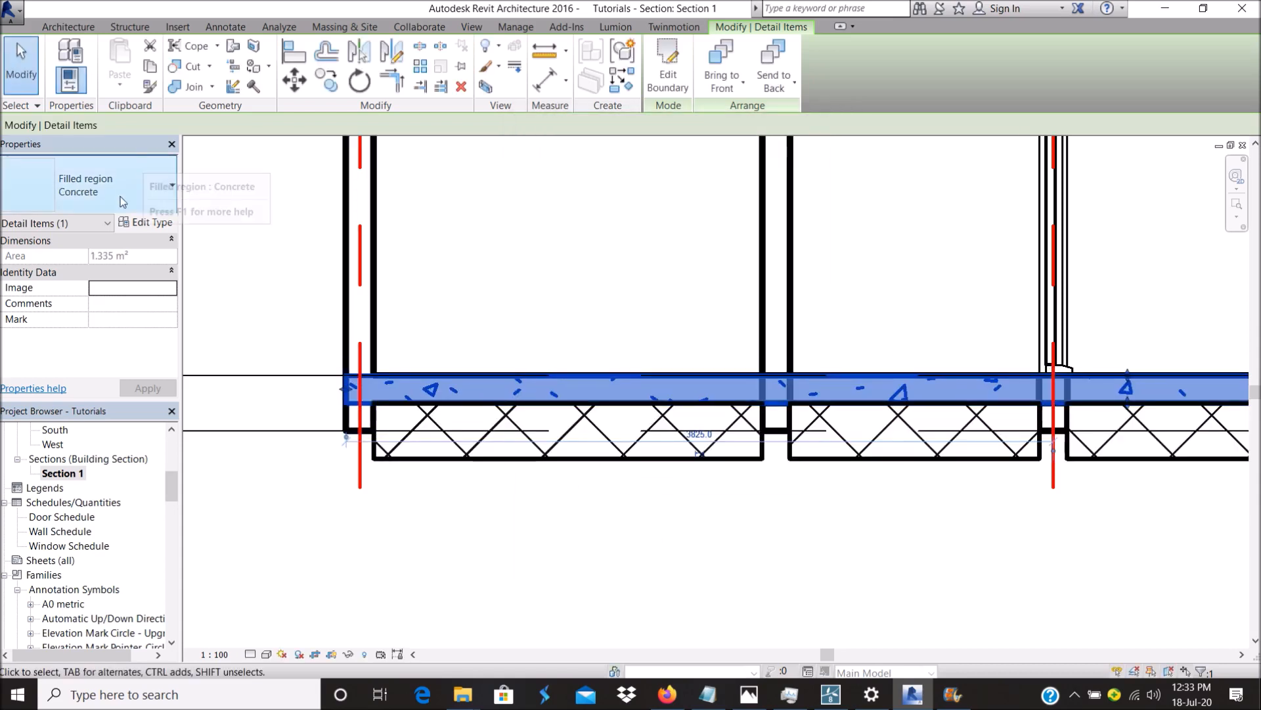
left_click(151, 222)
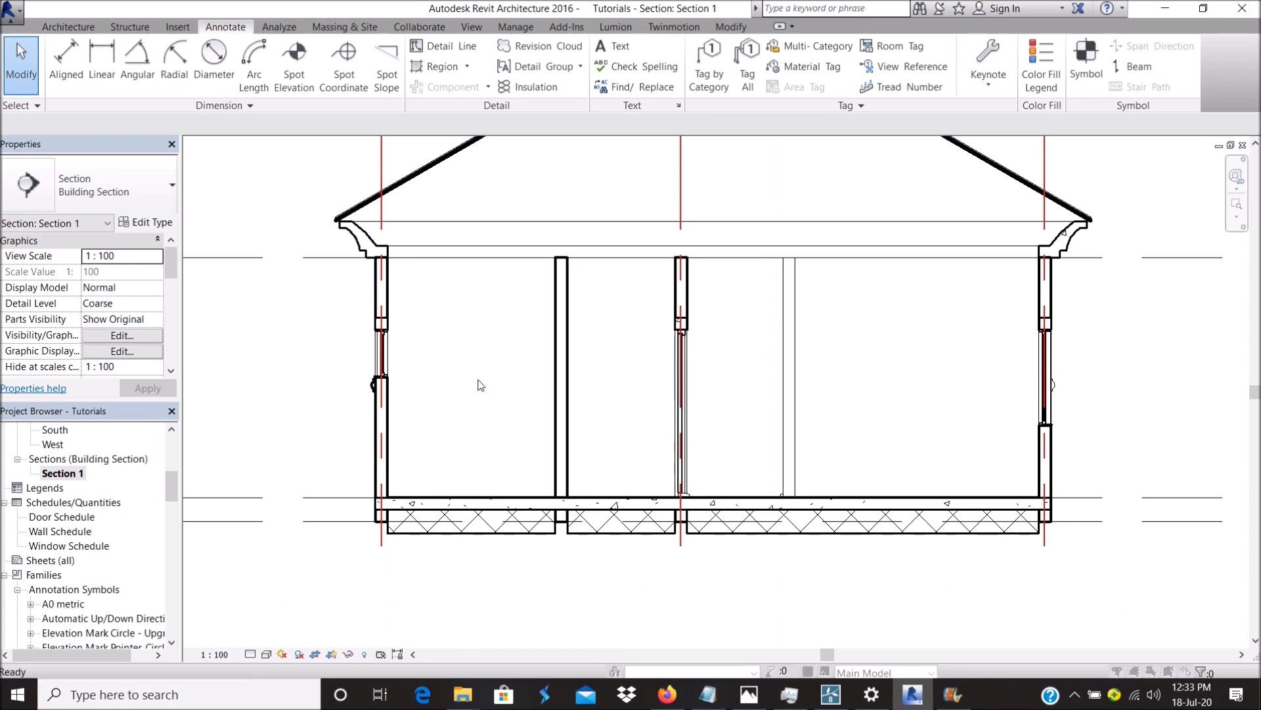
Override the Walls cut line weight to 6 in Visibility/Graphics Overrides.
left_click(122, 335)
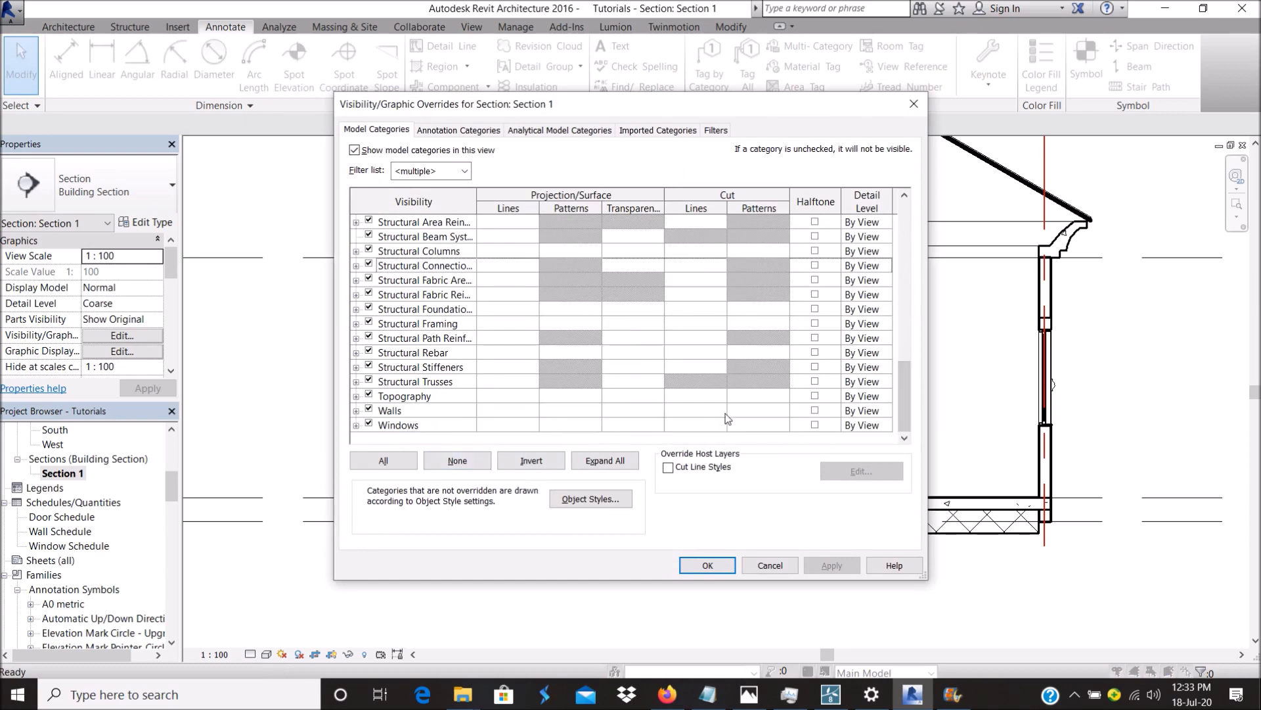
left_click(389, 410)
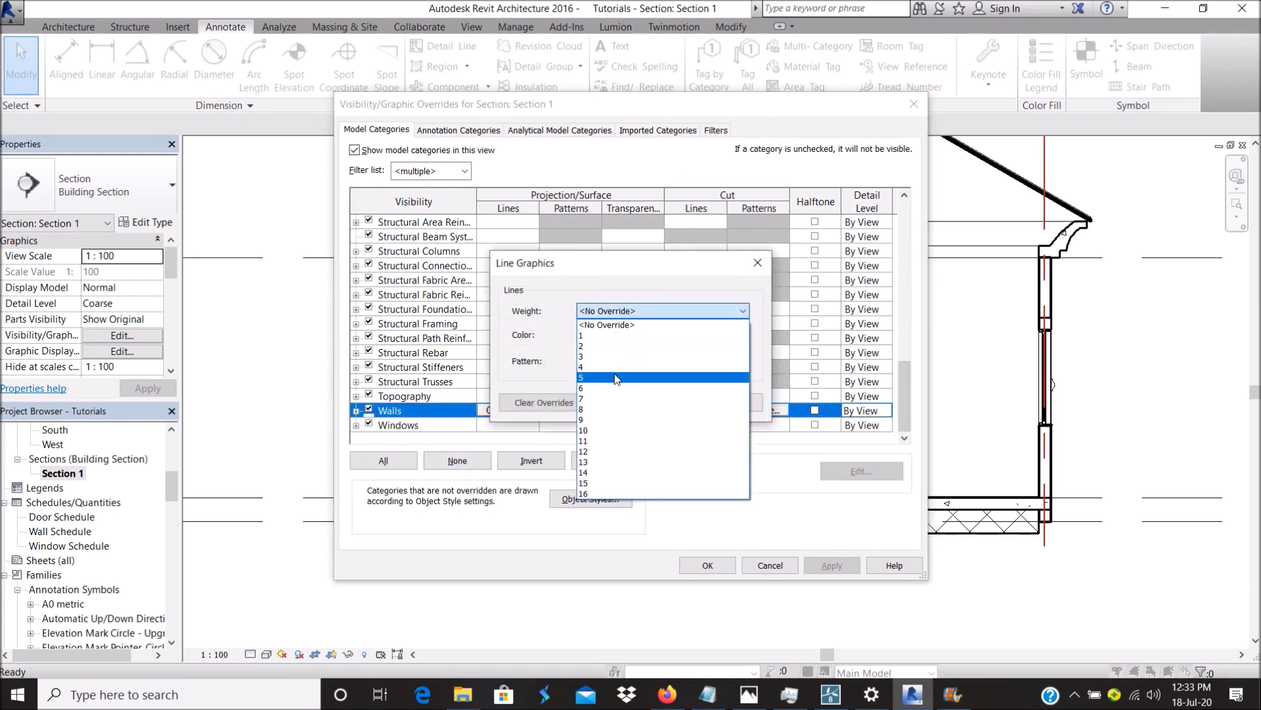
left_click(614, 377)
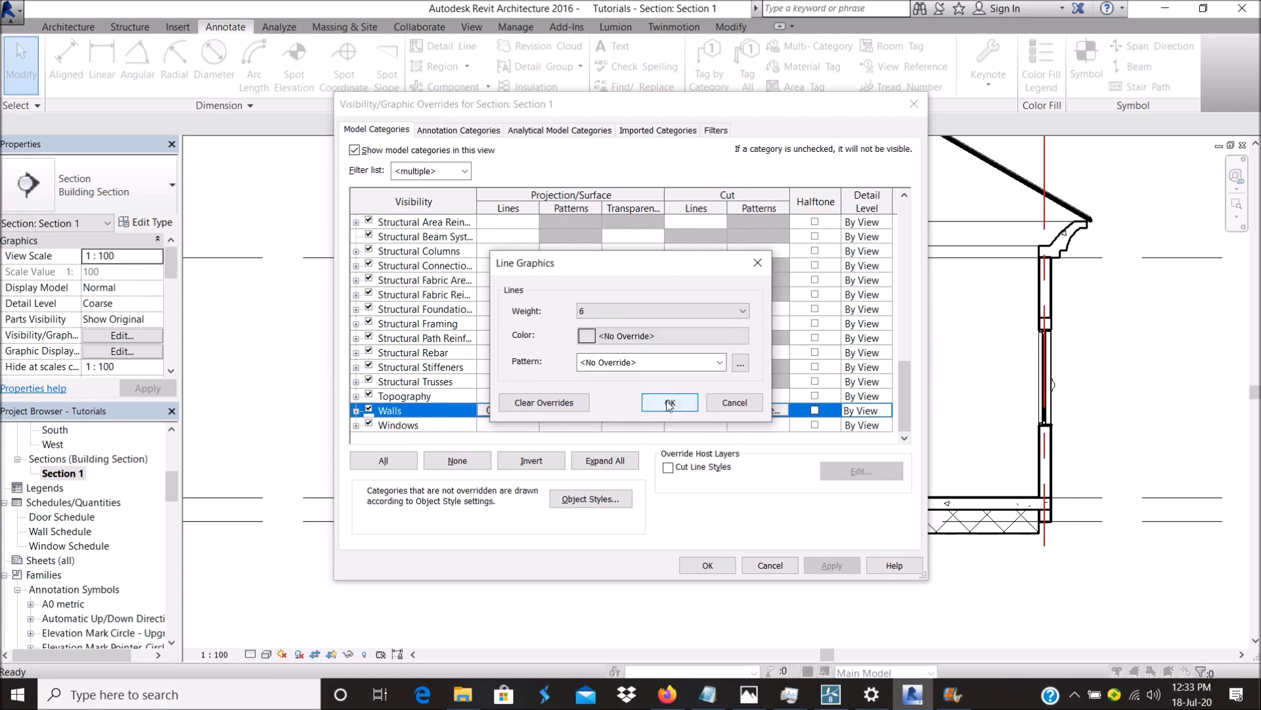
left_click(669, 402)
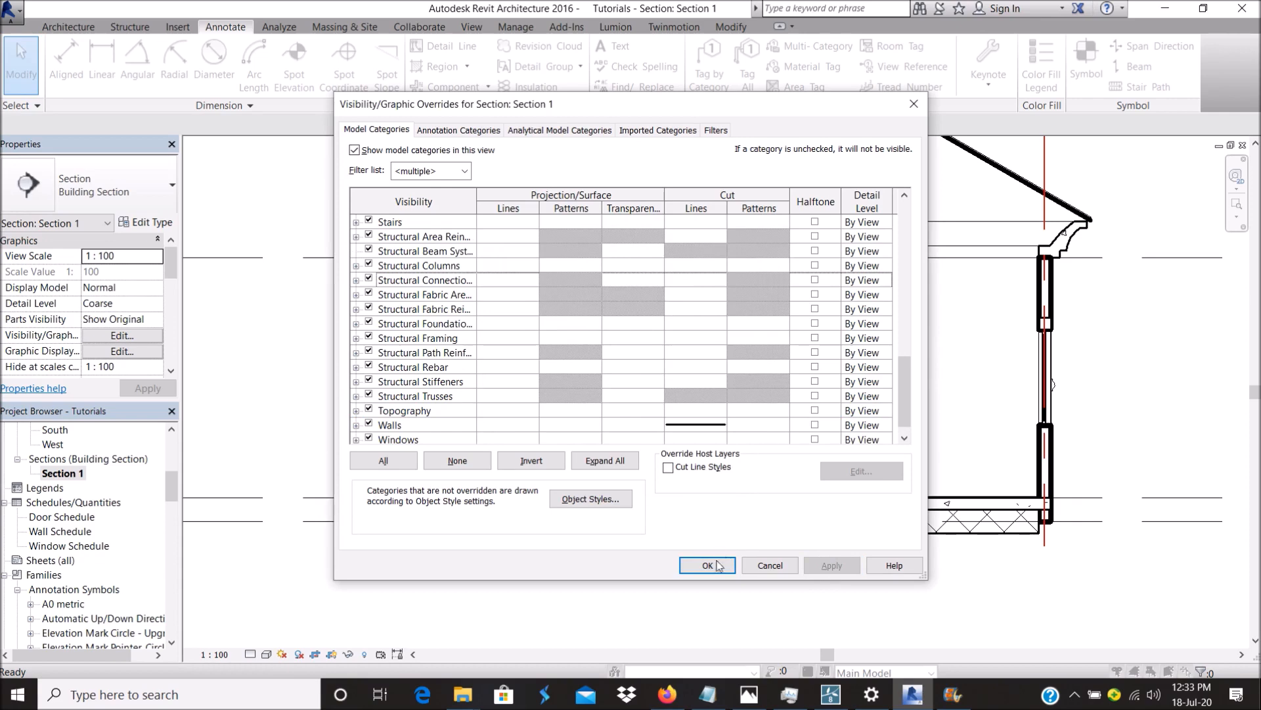
left_click(705, 565)
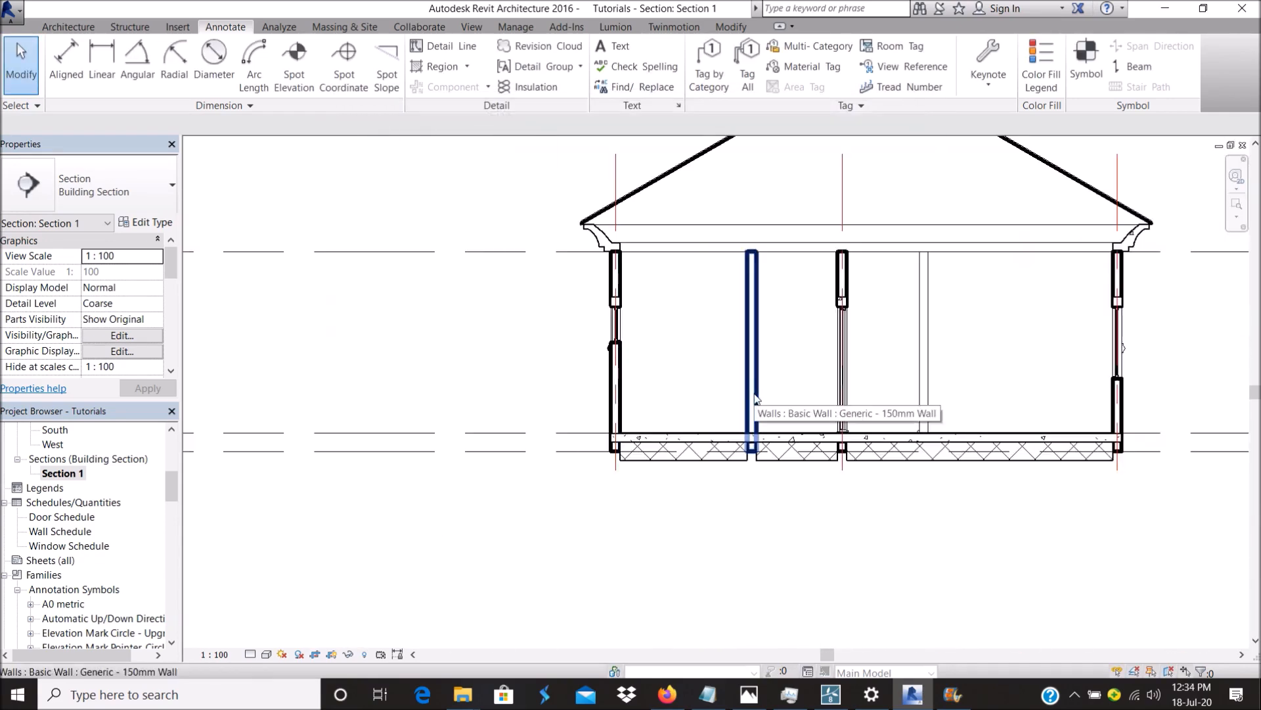
mouse_move(1088, 408)
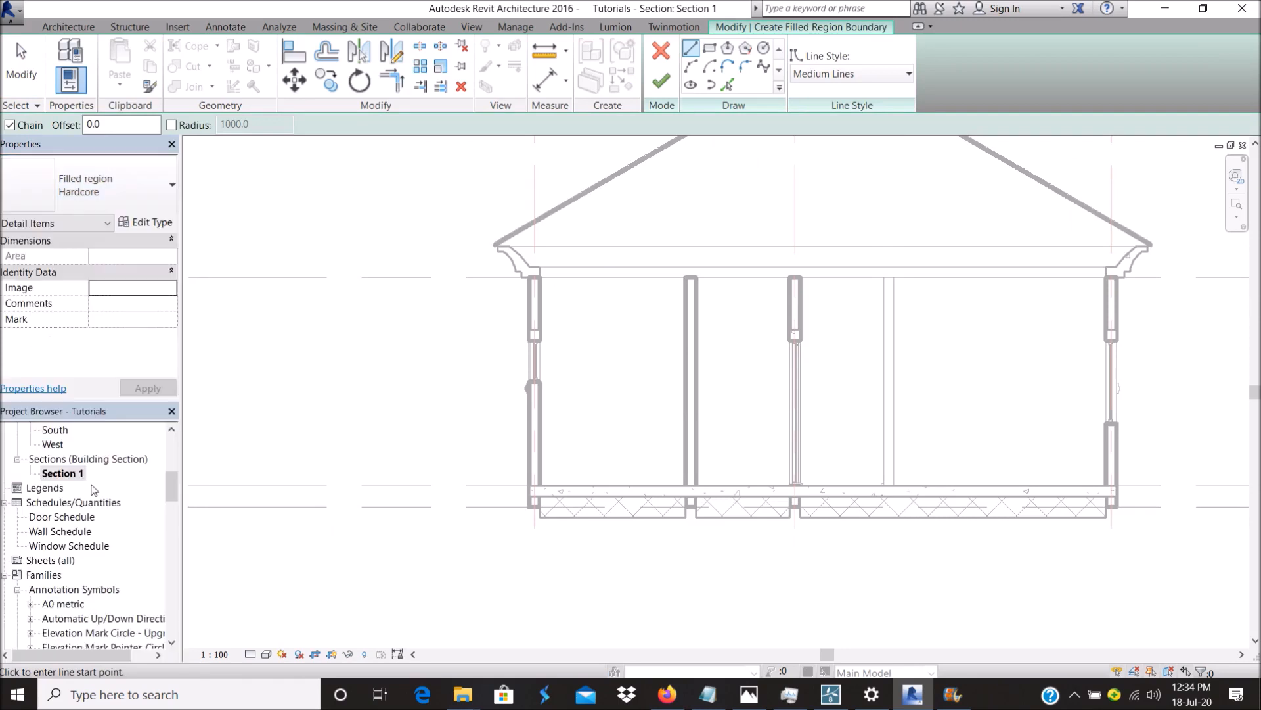
Set the Foundation wall region's boundary line style to Medium Lines.
left_click(908, 73)
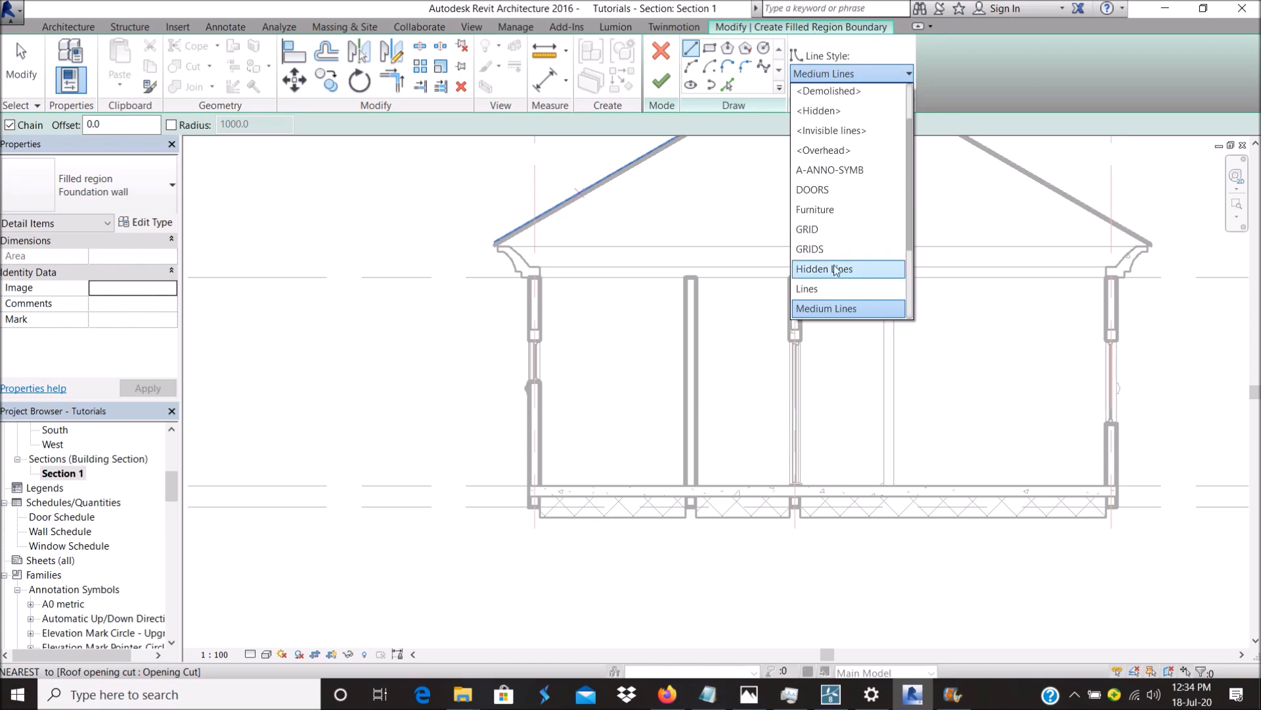
scroll("down", 3)
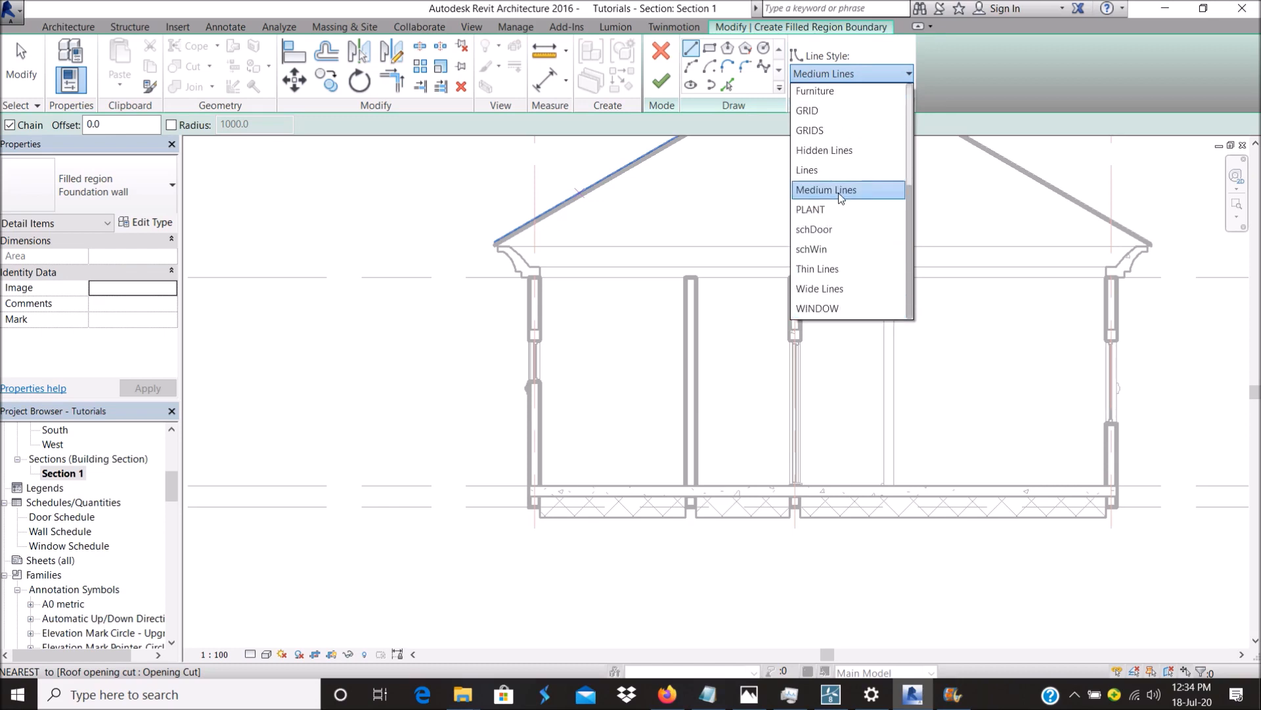
mouse_move(829, 289)
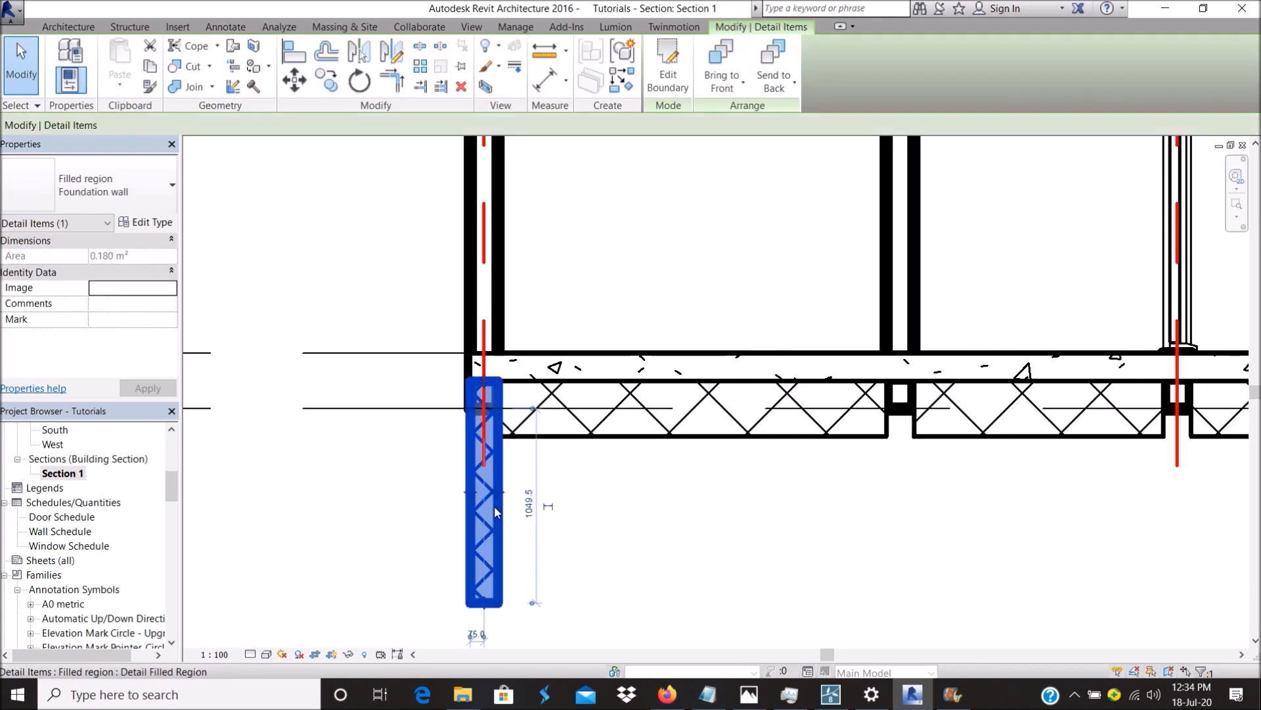
Set the Foundation wall type's line weight to 1, keeping Diagonal crosshatch 1.5mm fill.
left_click(150, 222)
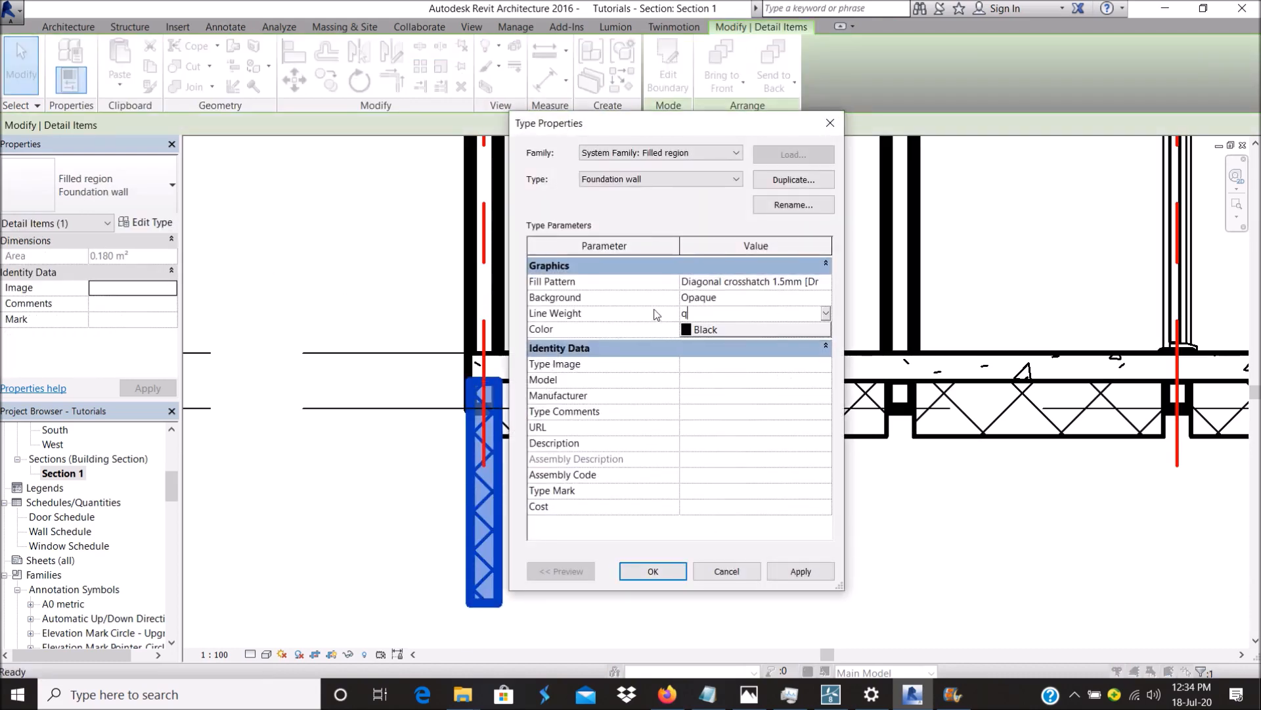
left_click(825, 313)
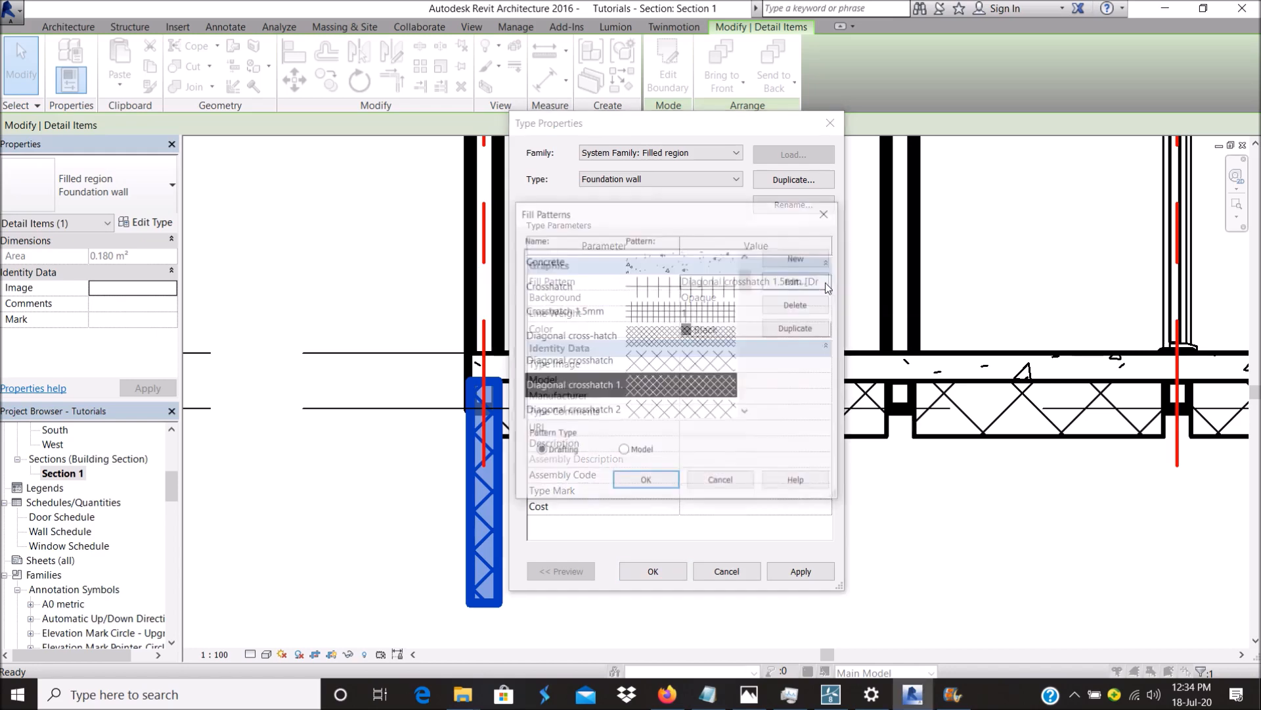
left_click(794, 282)
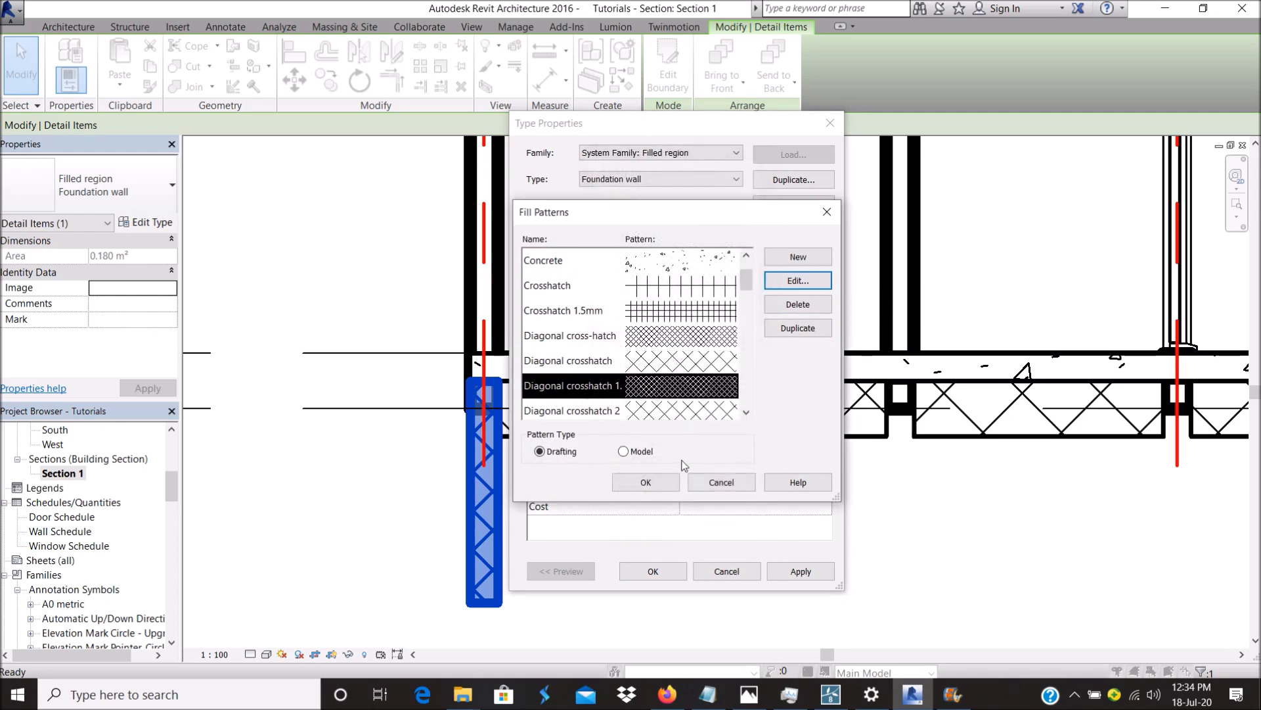
left_click(645, 481)
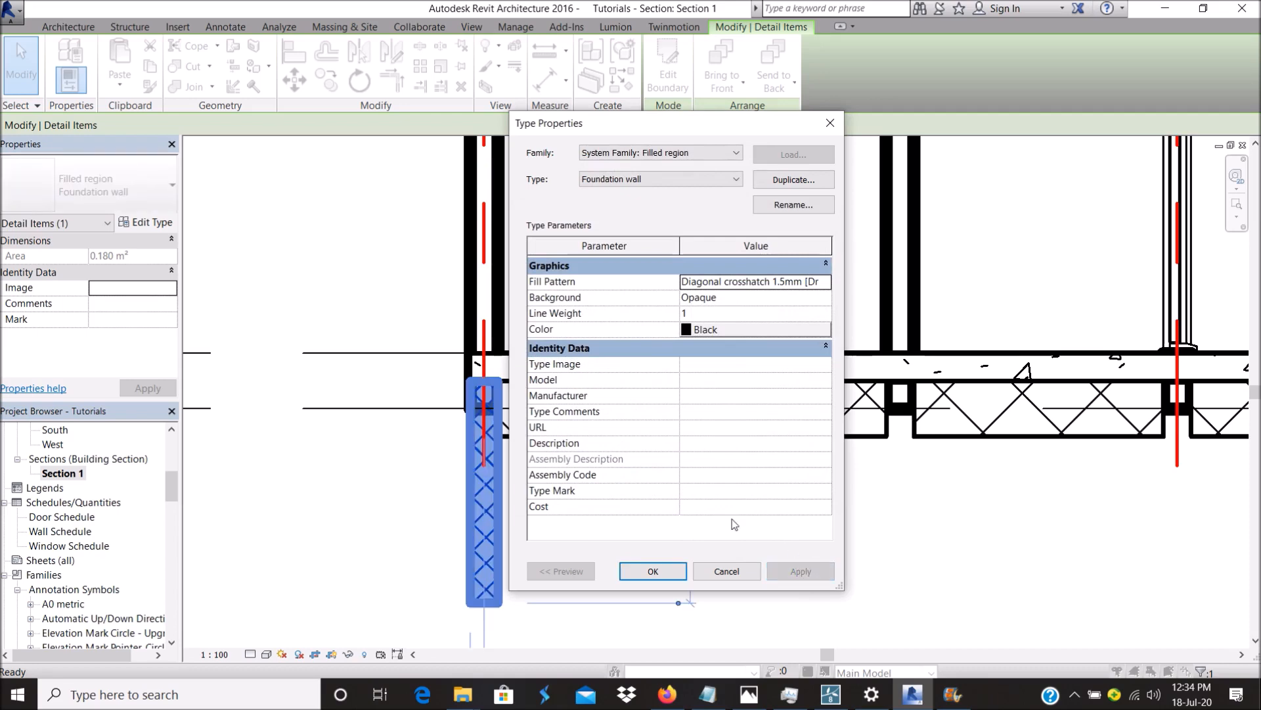
left_click(653, 570)
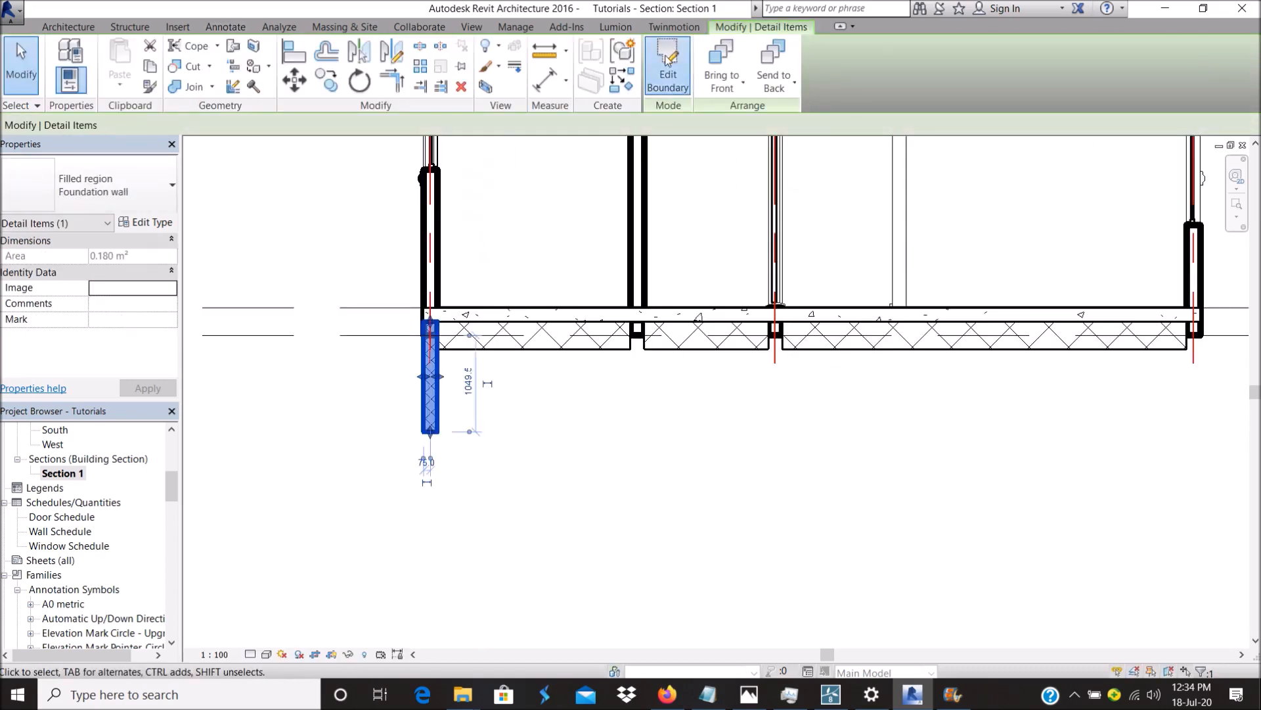
left_click(667, 65)
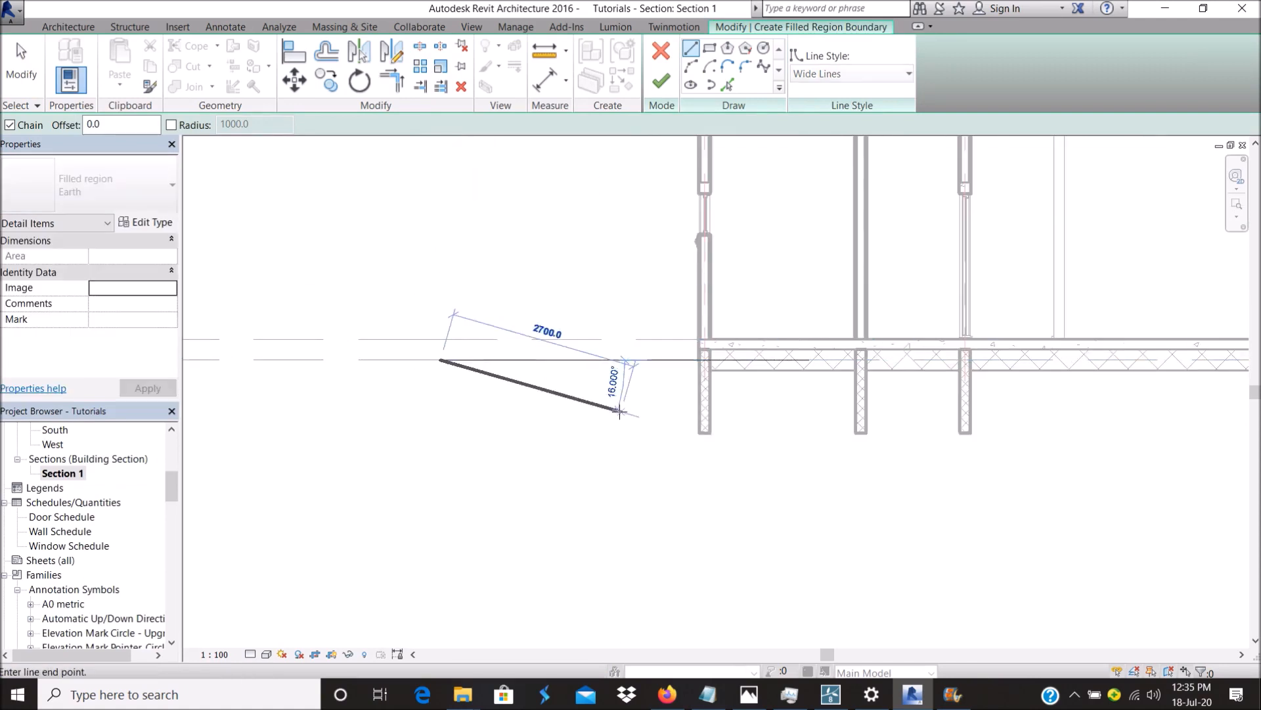
Drop the stray sloped line, set boundary Line Style to Thin Lines, and outline the ground strip.
key("Escape")
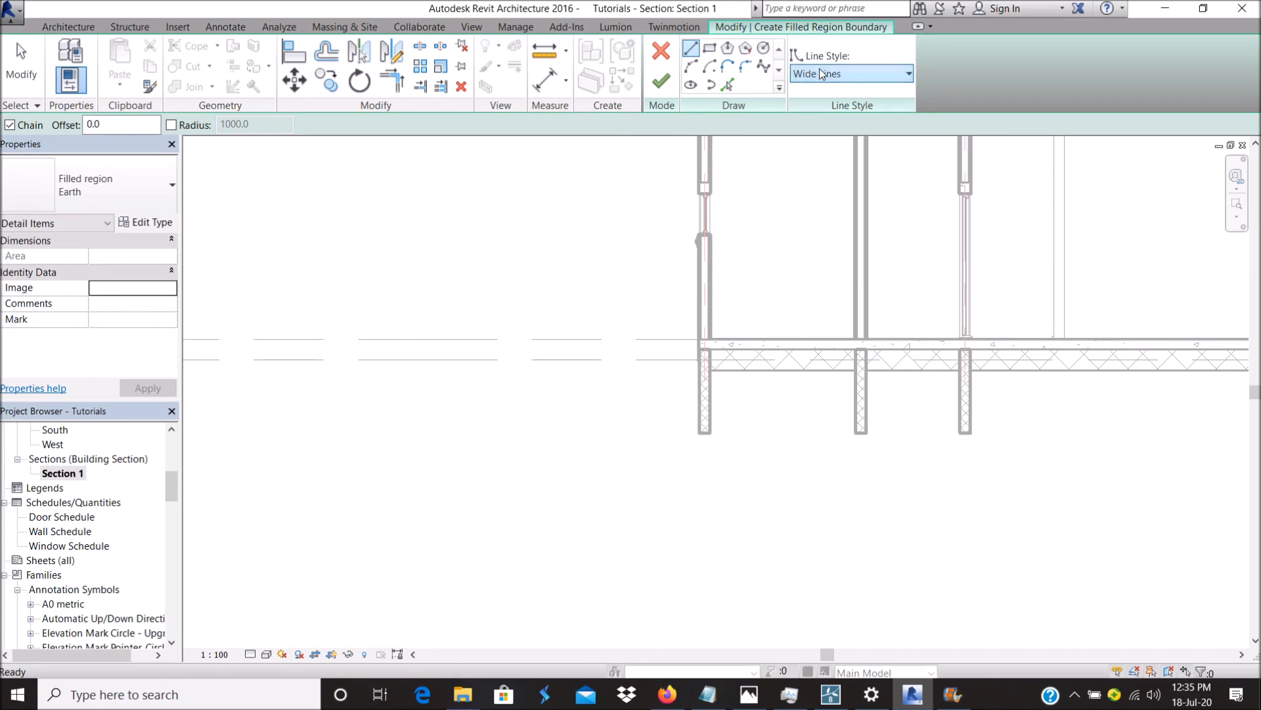
left_click(850, 73)
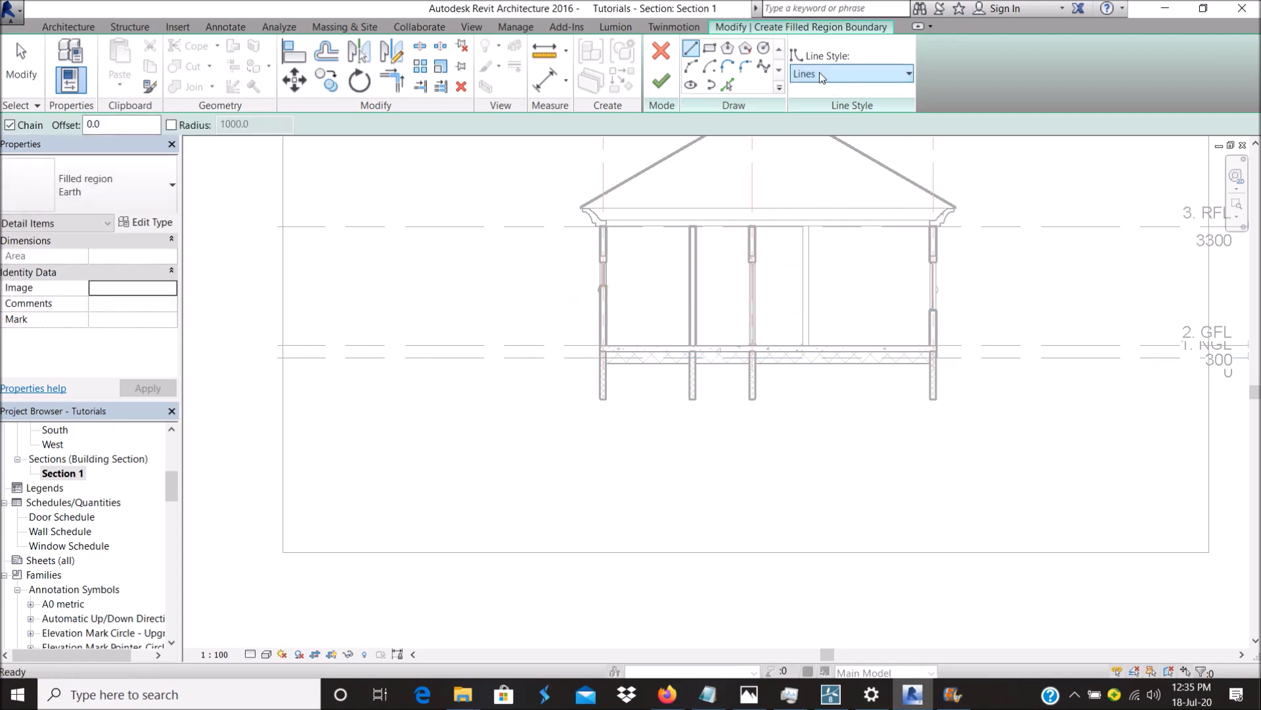
left_click(849, 72)
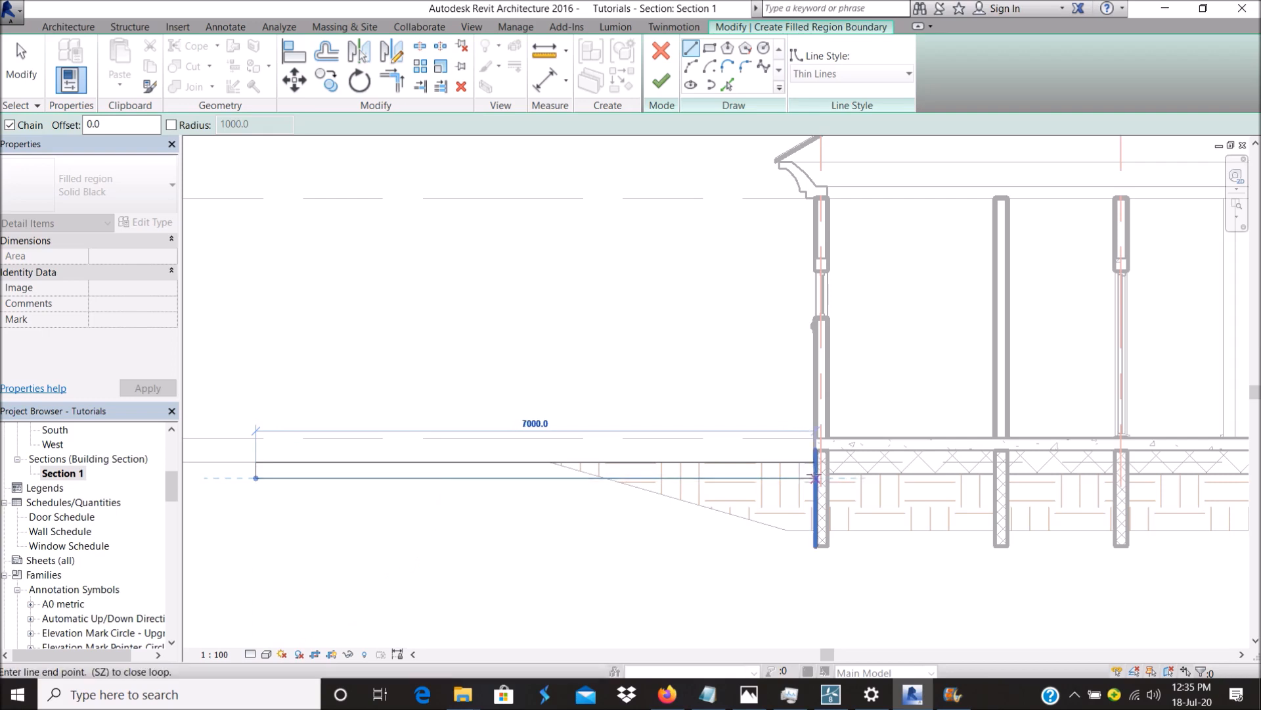
left_click(487, 483)
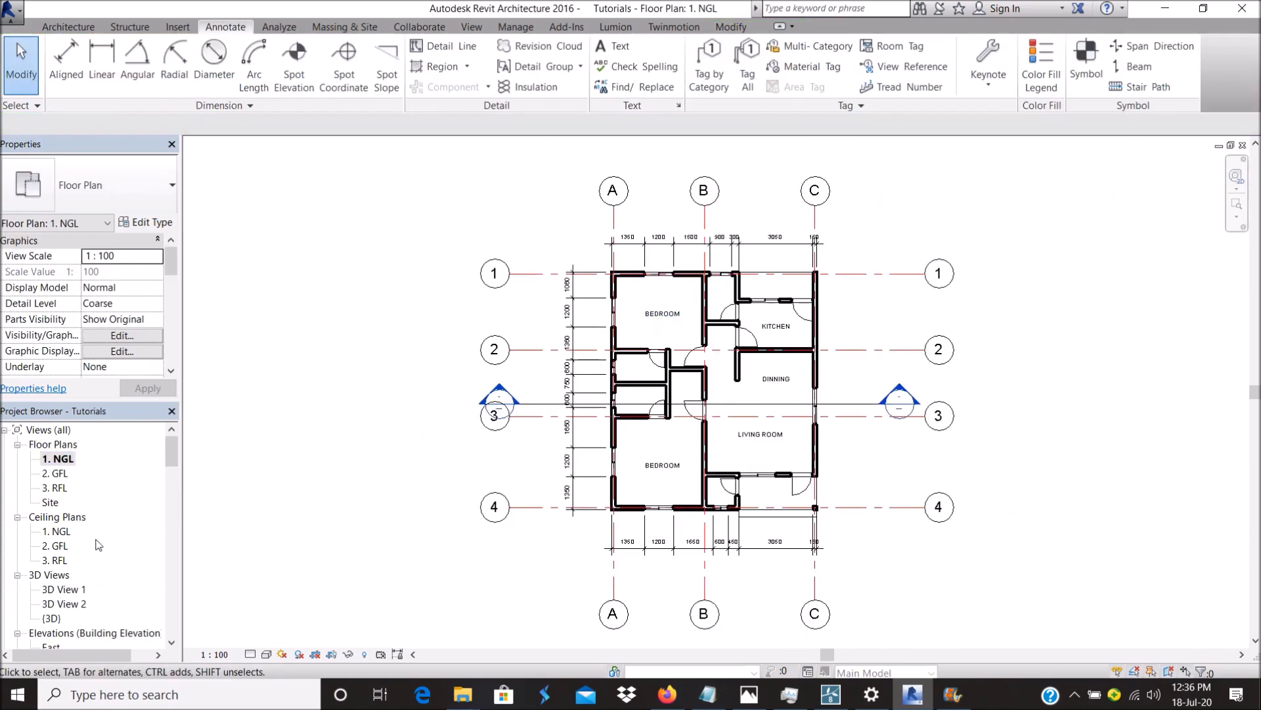
Open the Section 1 building section view from the Project Browser.
left_click(62, 574)
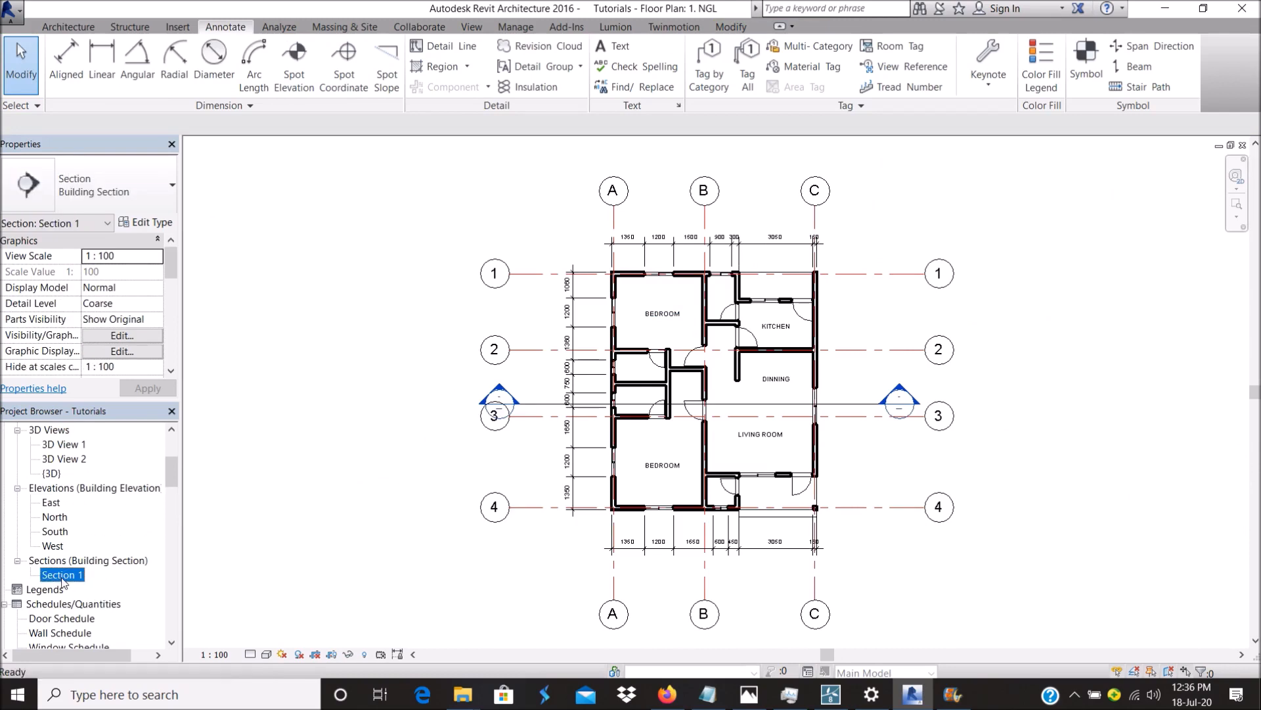
double_click(62, 574)
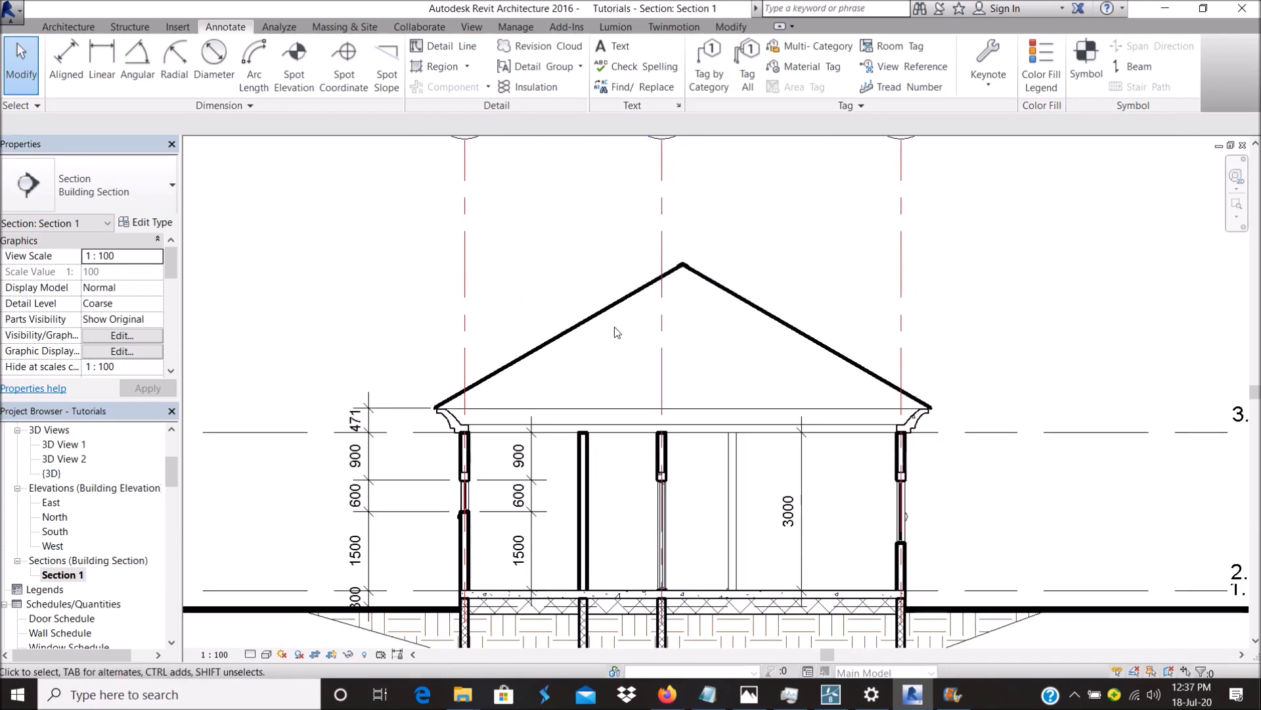
left_click(910, 438)
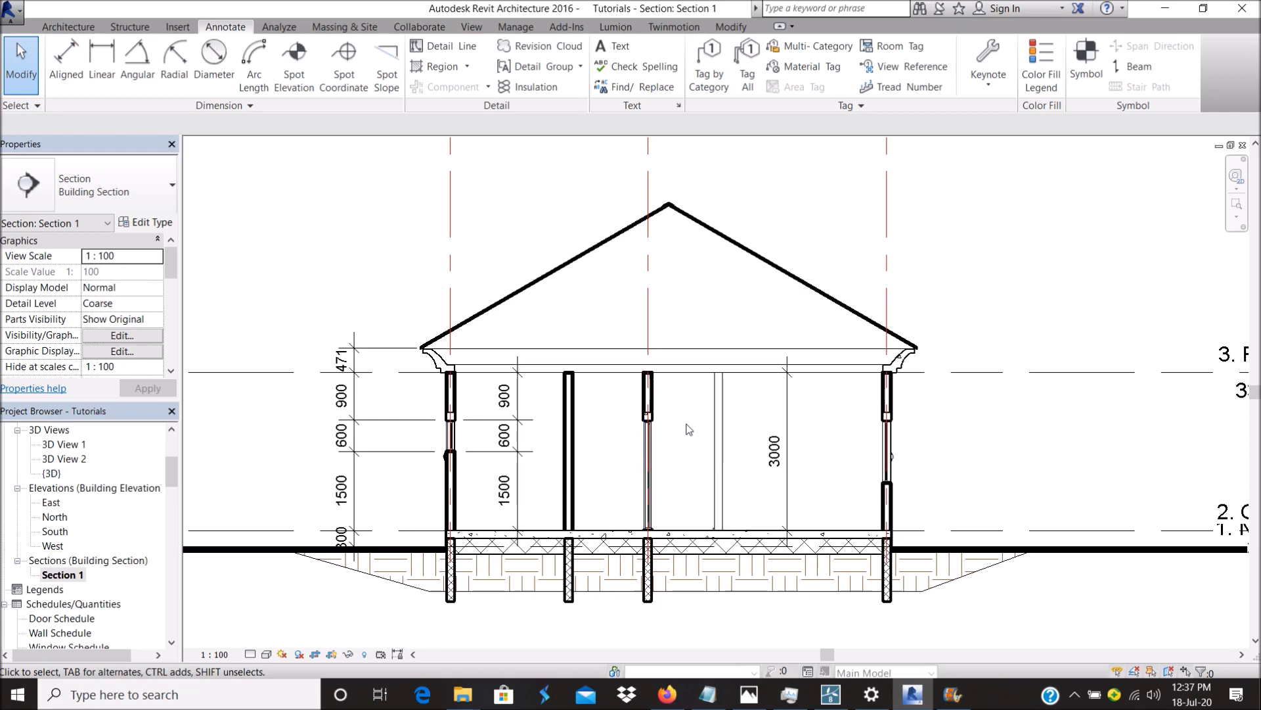
mouse_move(672, 437)
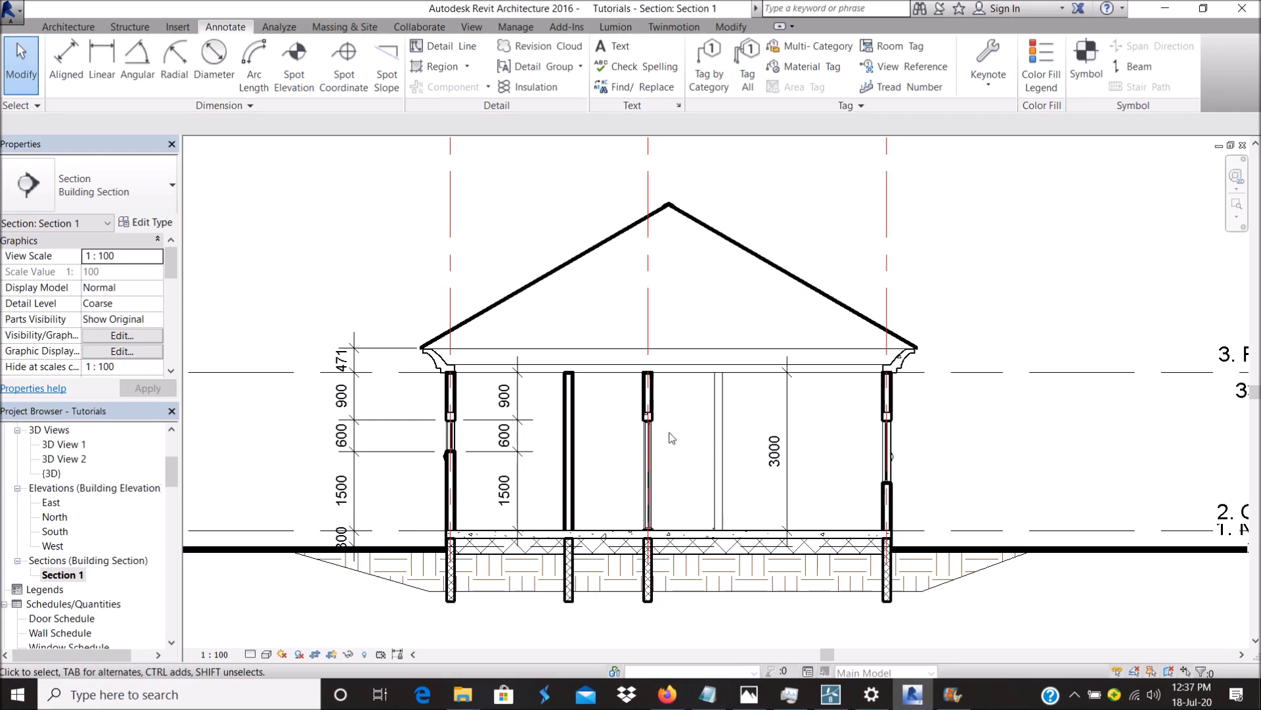